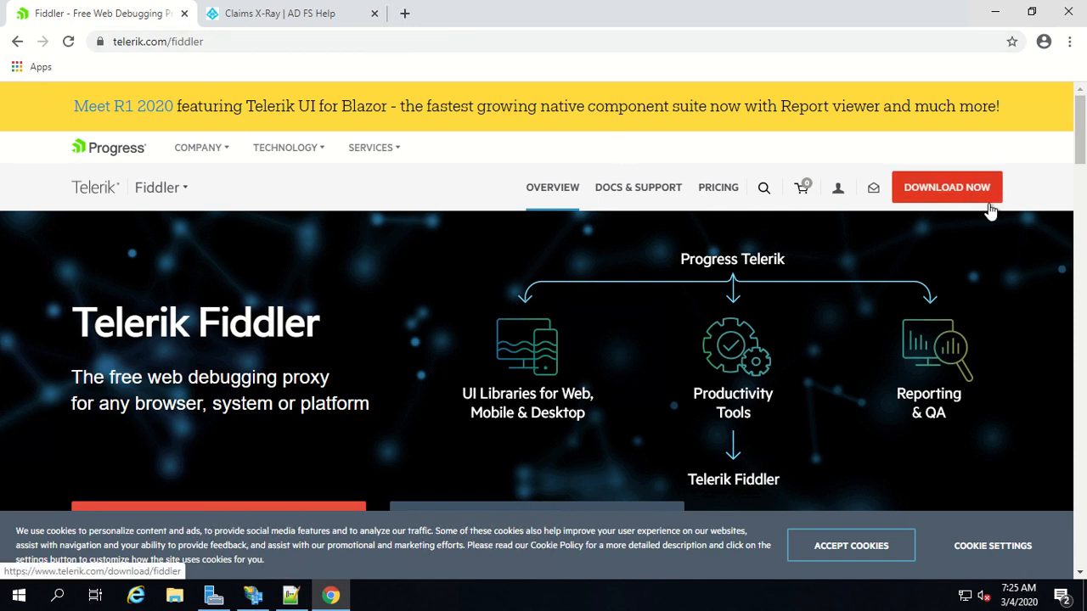
- Start the free Fiddler download from telerik.com/fiddler with DOWNLOAD NOW
{"action": "left_click", "coordinate": [15, 594]}
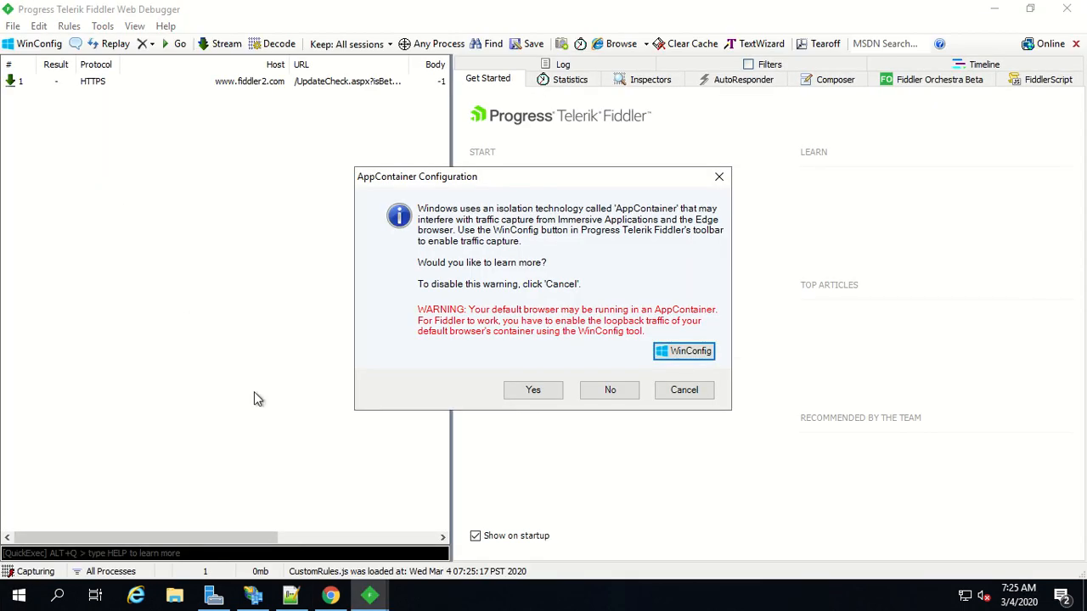
- Dismiss the AppContainer warning and bring up the HTTPS tab of Fiddler's Options
{"action": "left_click", "coordinate": [609, 390]}
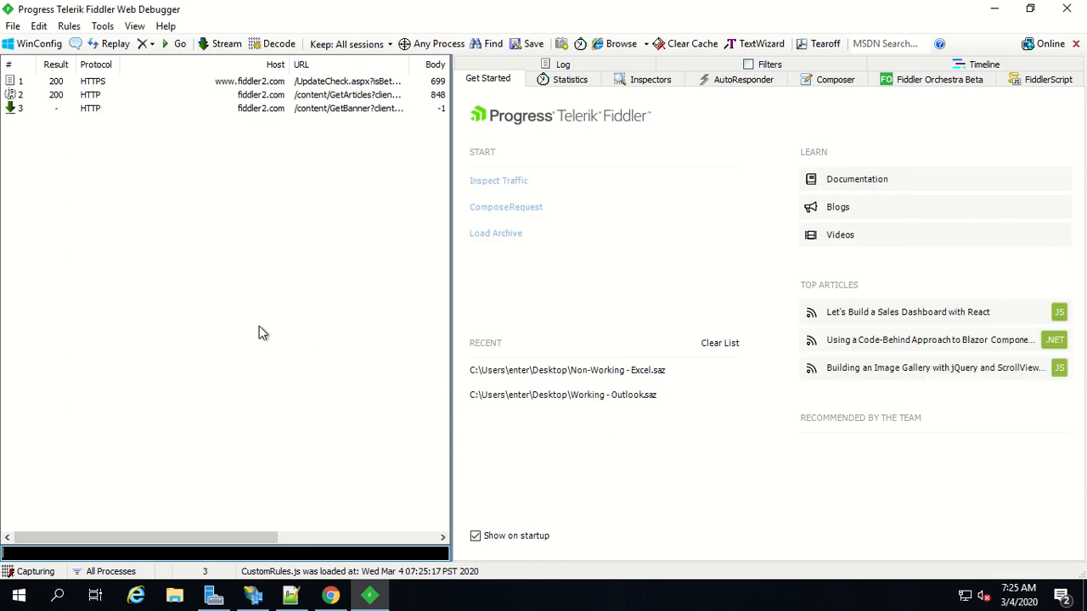
{"action": "mouse_move", "coordinate": [237, 254]}
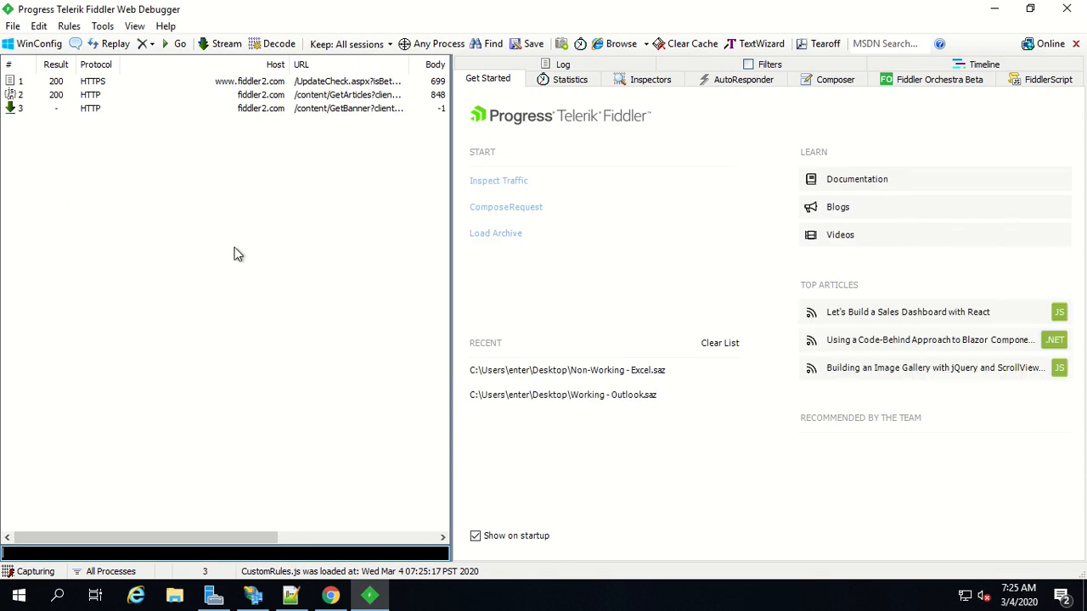
{"action": "left_click", "coordinate": [102, 26]}
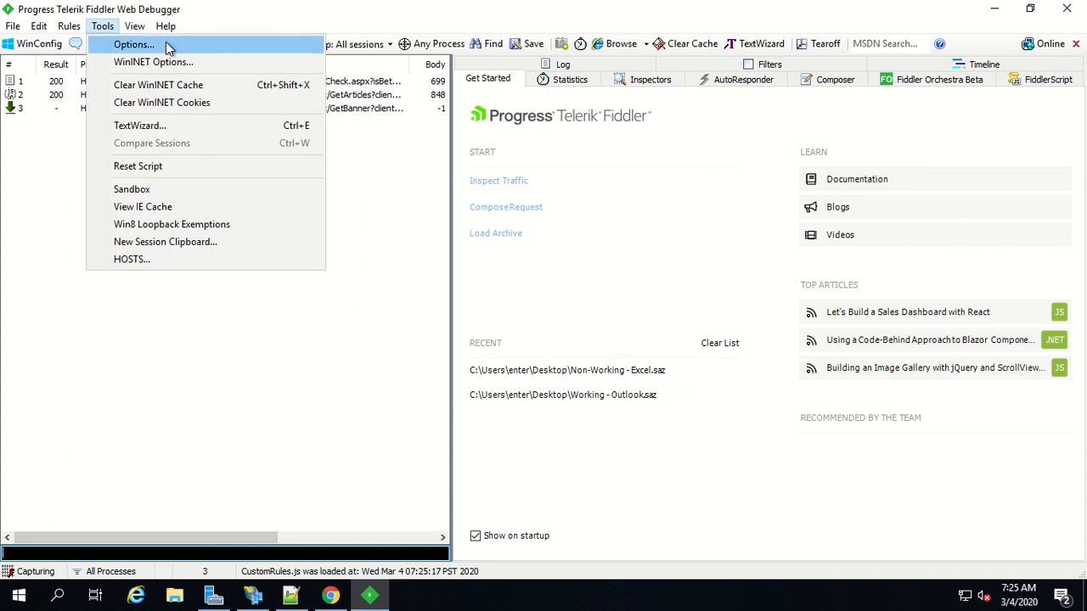
{"action": "left_click", "coordinate": [134, 45]}
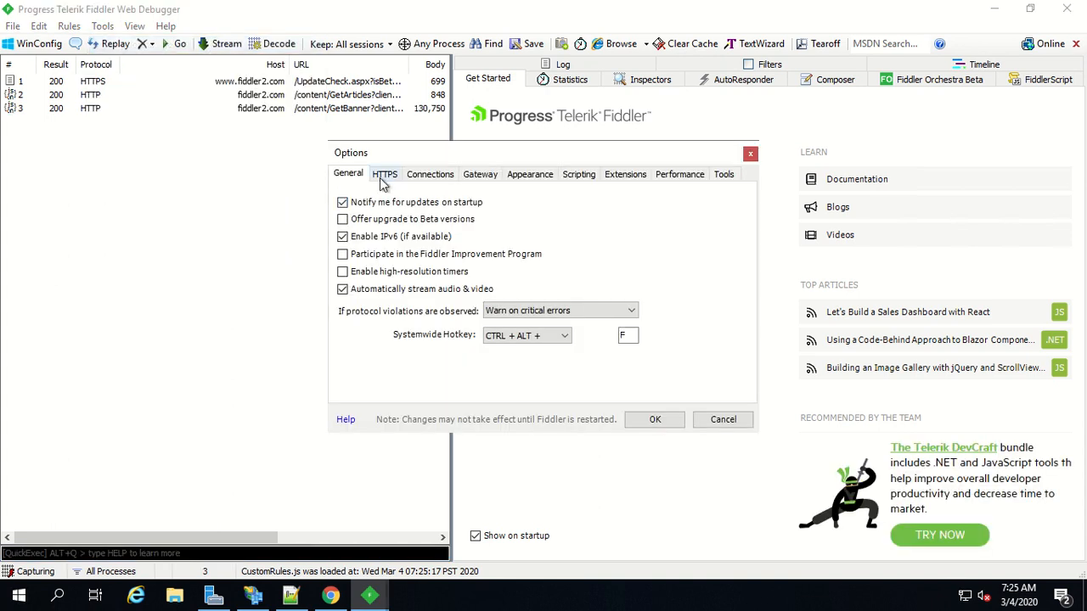
{"action": "left_click", "coordinate": [385, 174]}
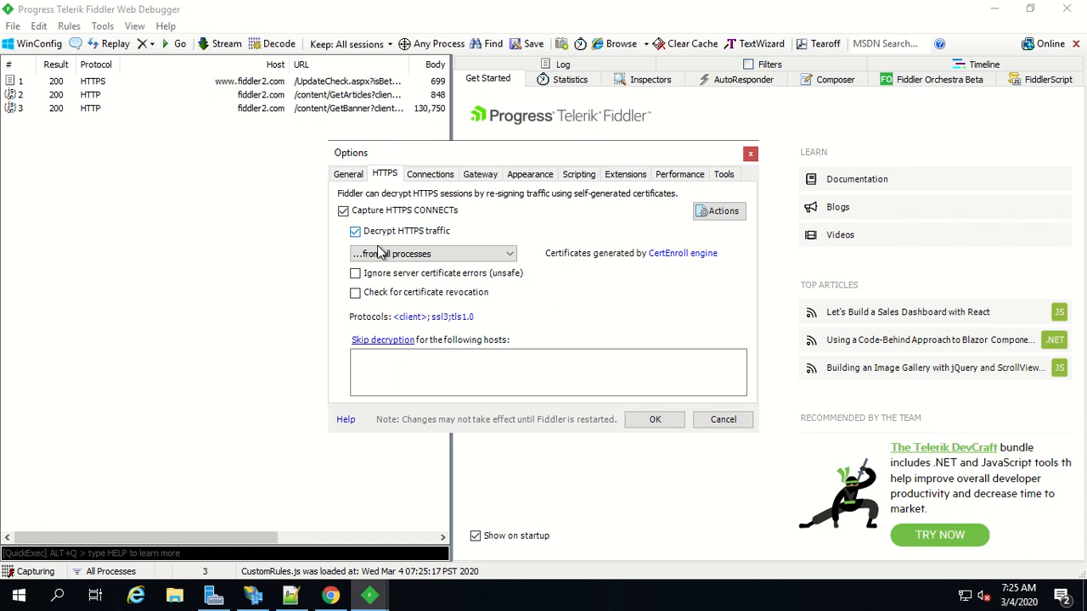
{"action": "mouse_move", "coordinate": [399, 225]}
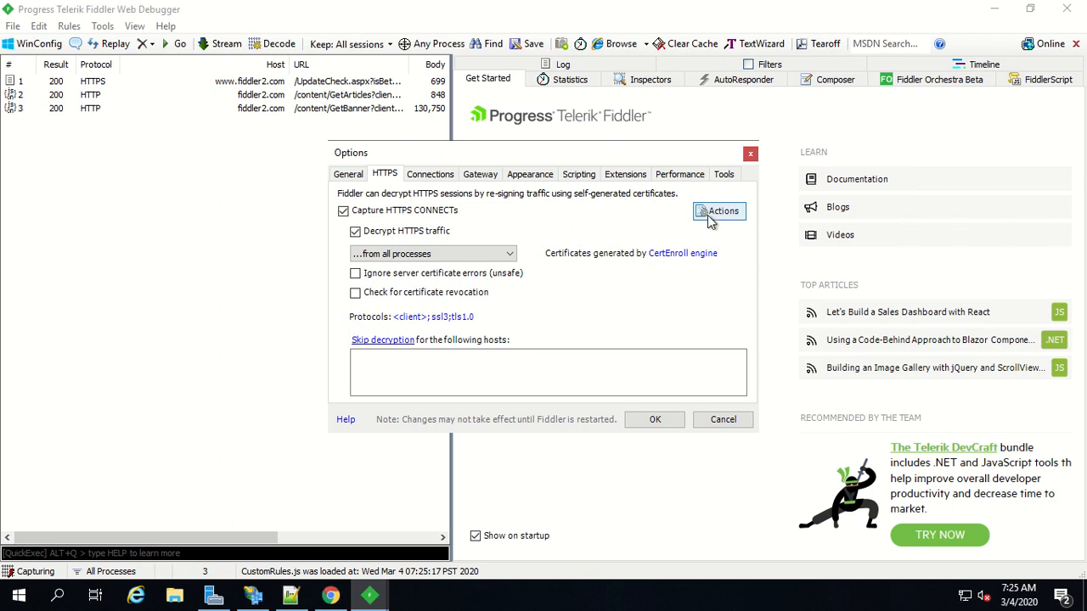
- Trust Fiddler's root certificate, confirming both prompts, UAC and the success message
{"action": "left_click", "coordinate": [719, 211]}
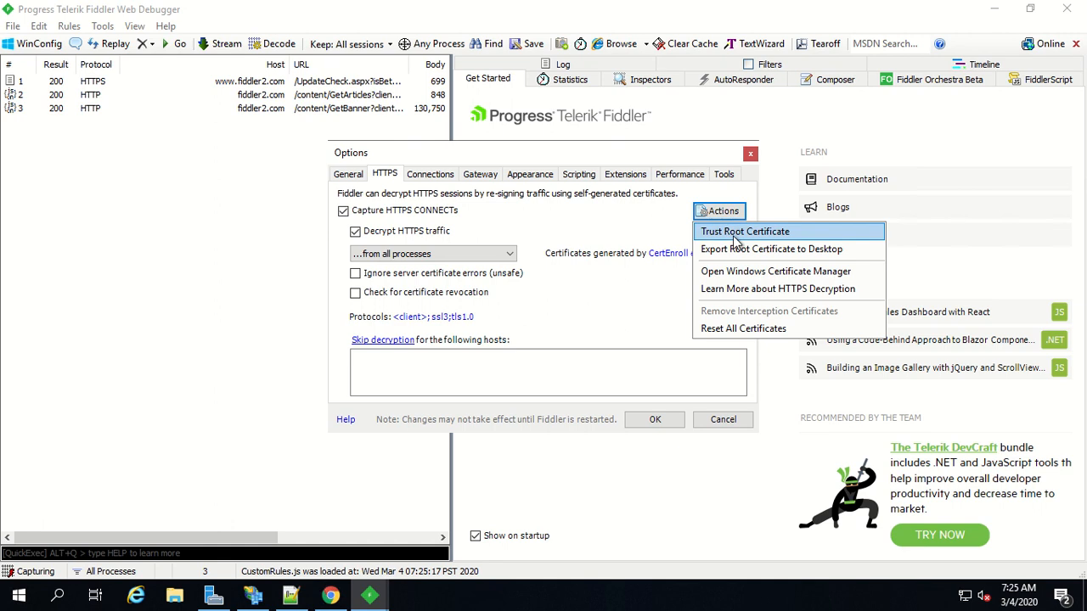
{"action": "left_click", "coordinate": [744, 231]}
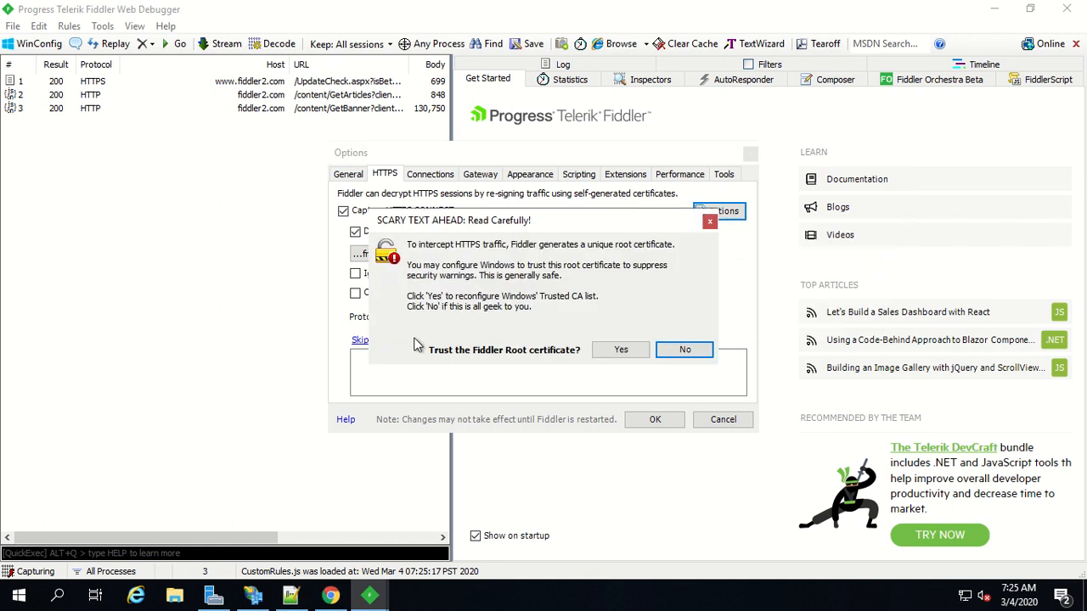
{"action": "left_click", "coordinate": [619, 349]}
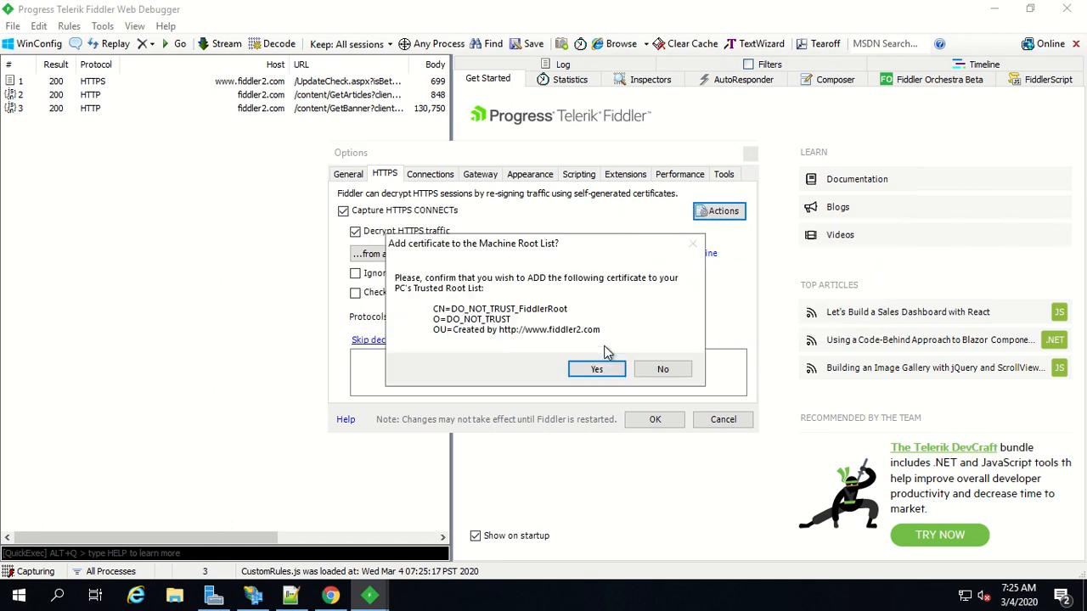
{"action": "mouse_move", "coordinate": [533, 349]}
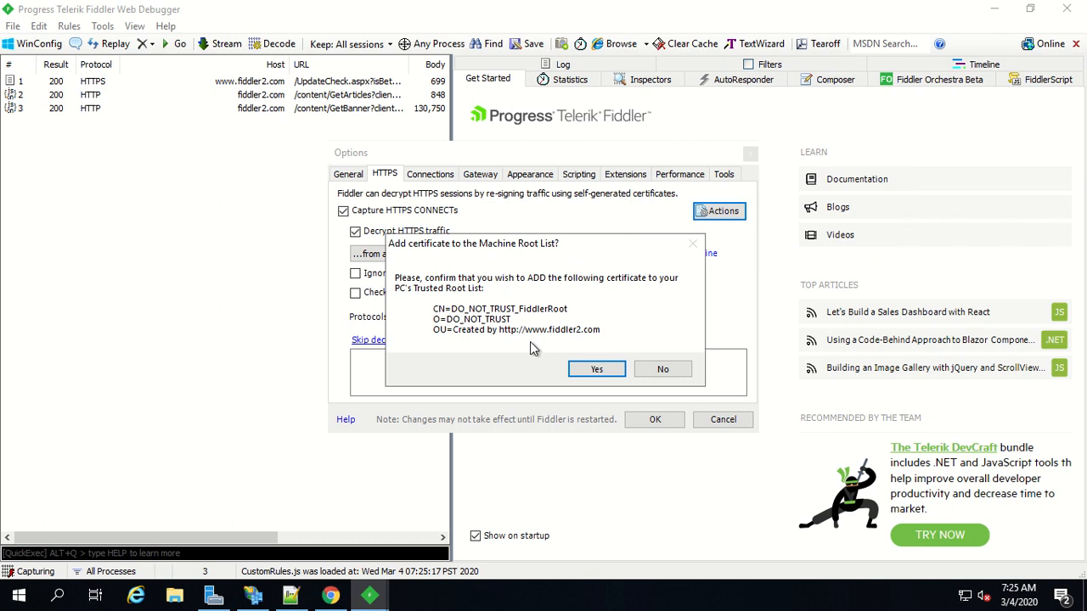
{"action": "left_click", "coordinate": [596, 368]}
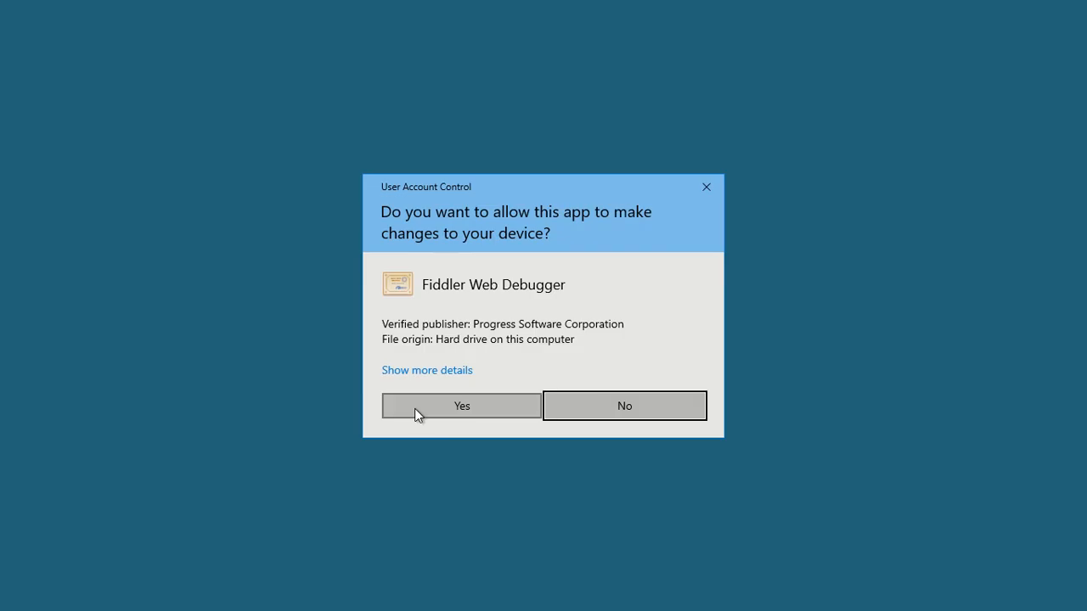
{"action": "left_click", "coordinate": [461, 405]}
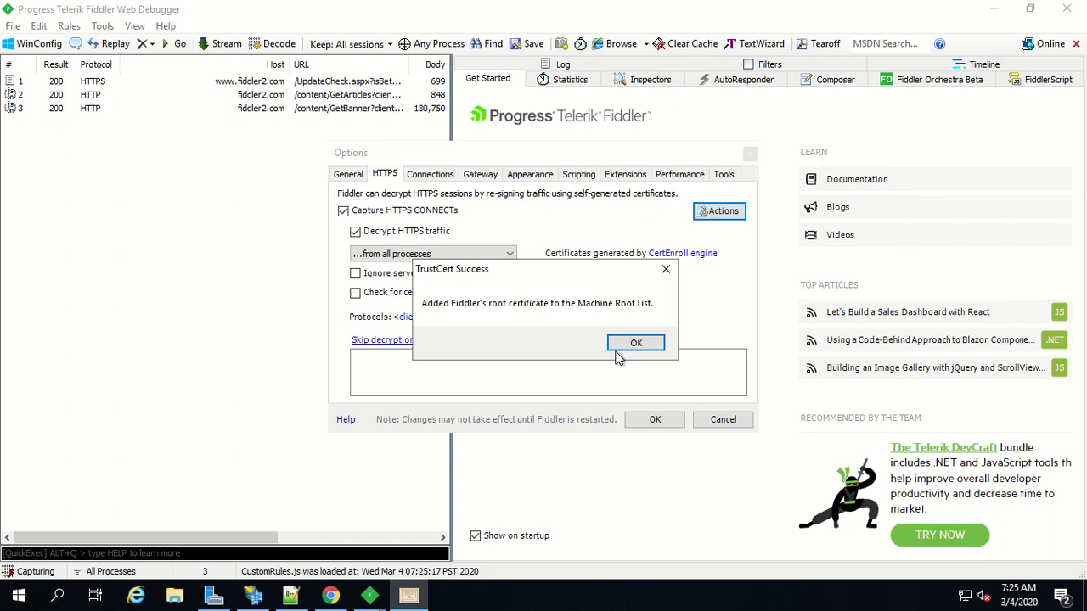
{"action": "left_click", "coordinate": [636, 343]}
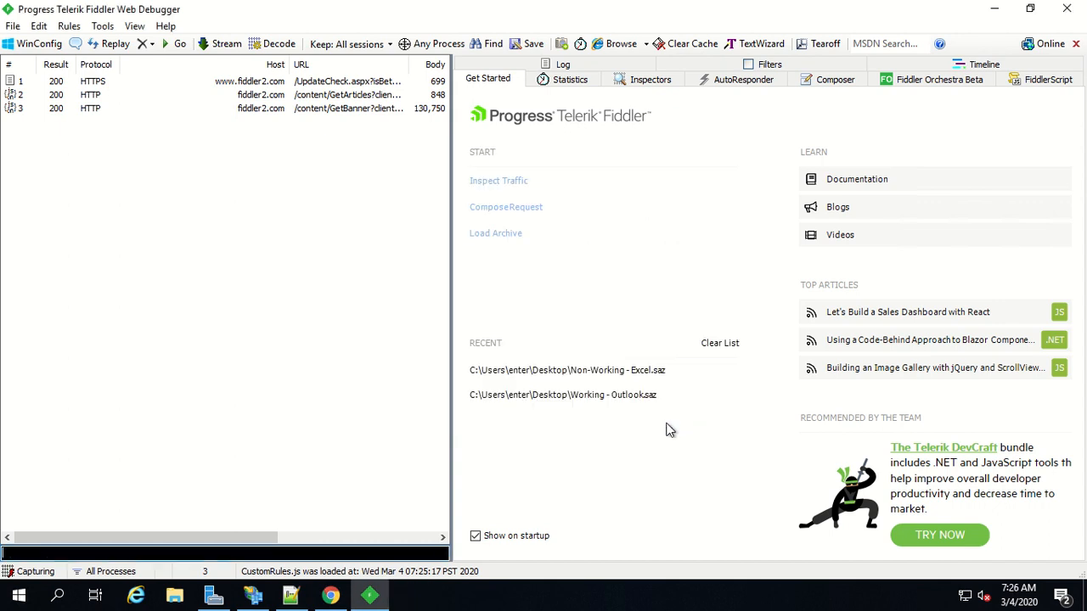
{"action": "mouse_move", "coordinate": [291, 305]}
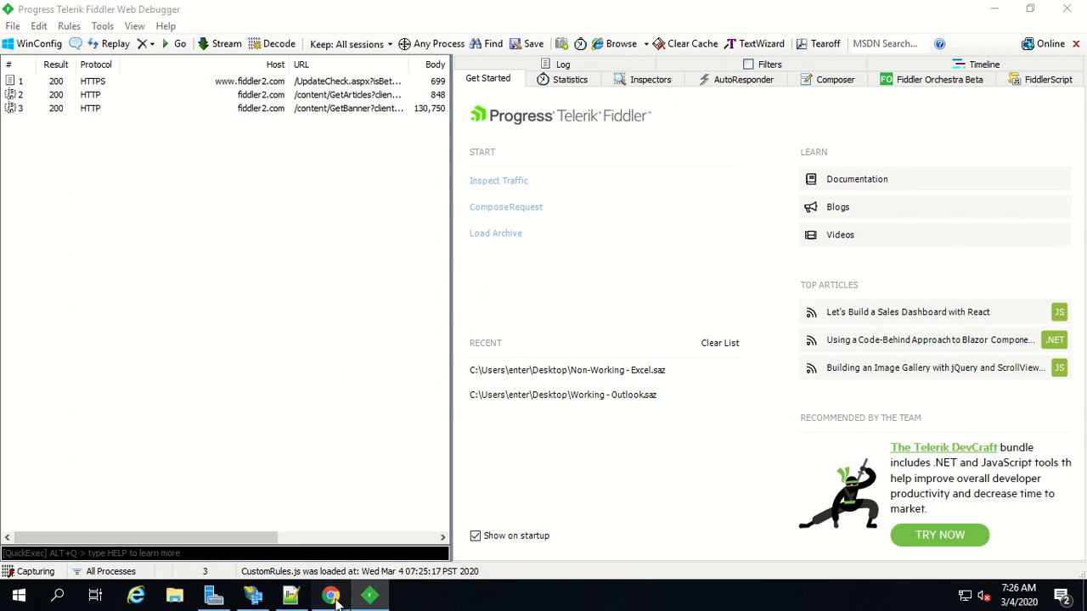
- Submit a WS-FED (SAML 1.1) Default Policy test for sts.conceptswork.com in Claims X-Ray
{"action": "left_click", "coordinate": [331, 595]}
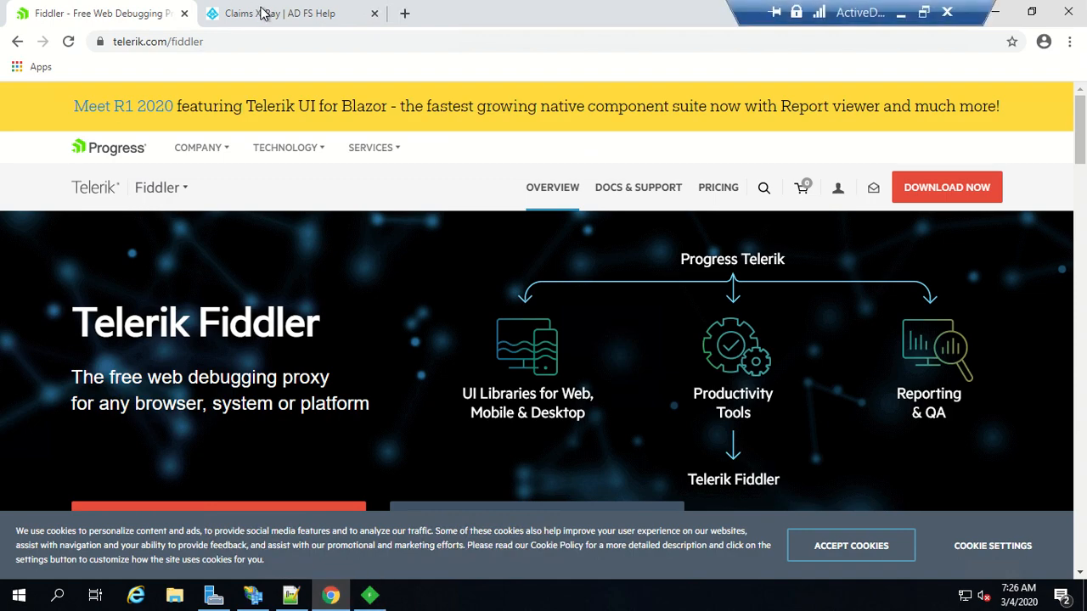
{"action": "left_click", "coordinate": [289, 13]}
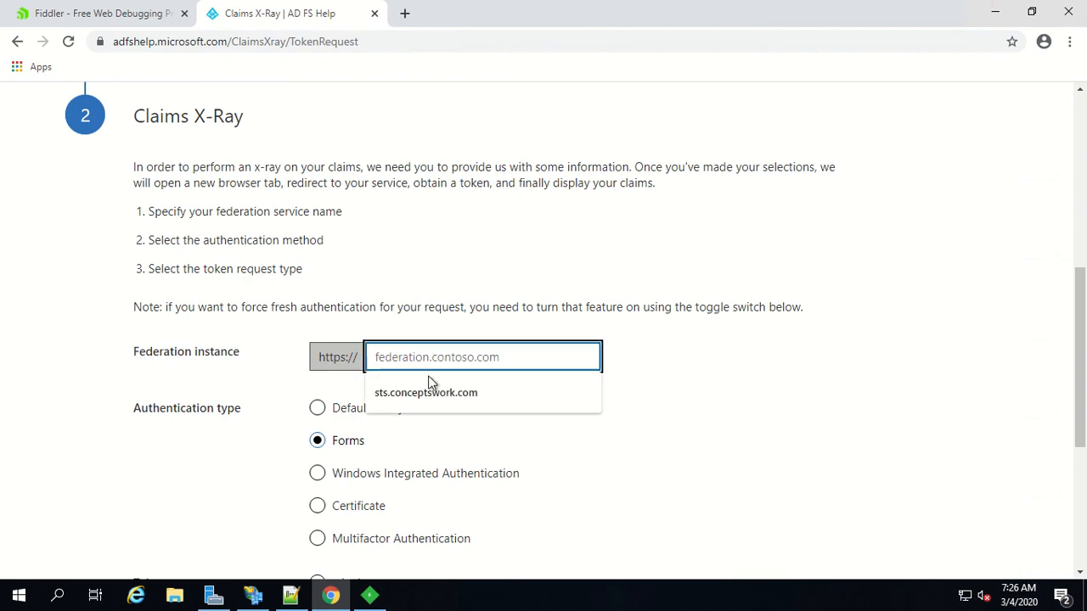
{"action": "left_click", "coordinate": [425, 392]}
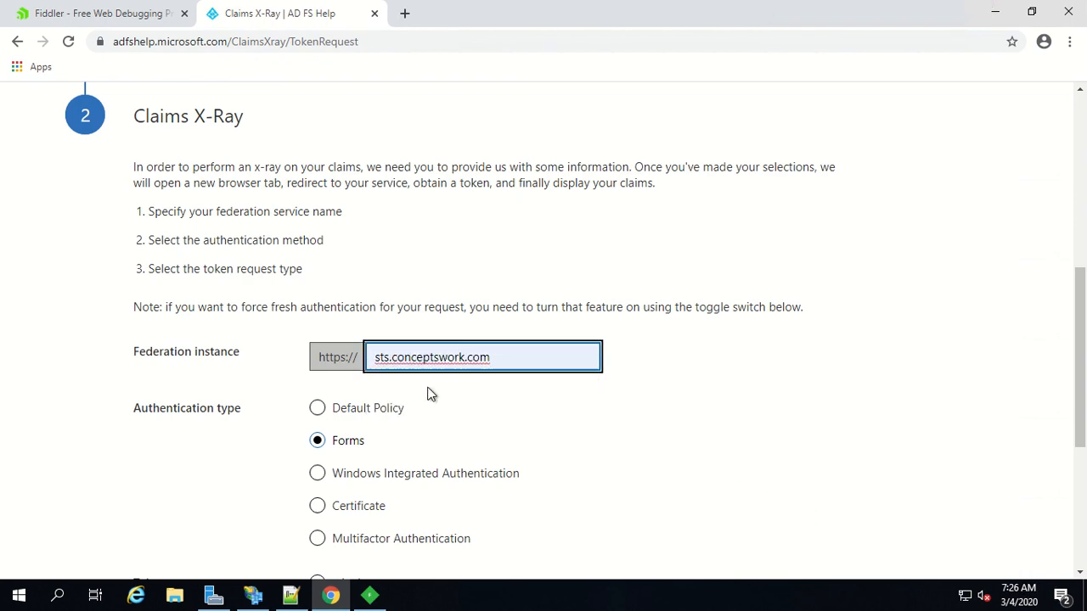
{"action": "mouse_move", "coordinate": [319, 408]}
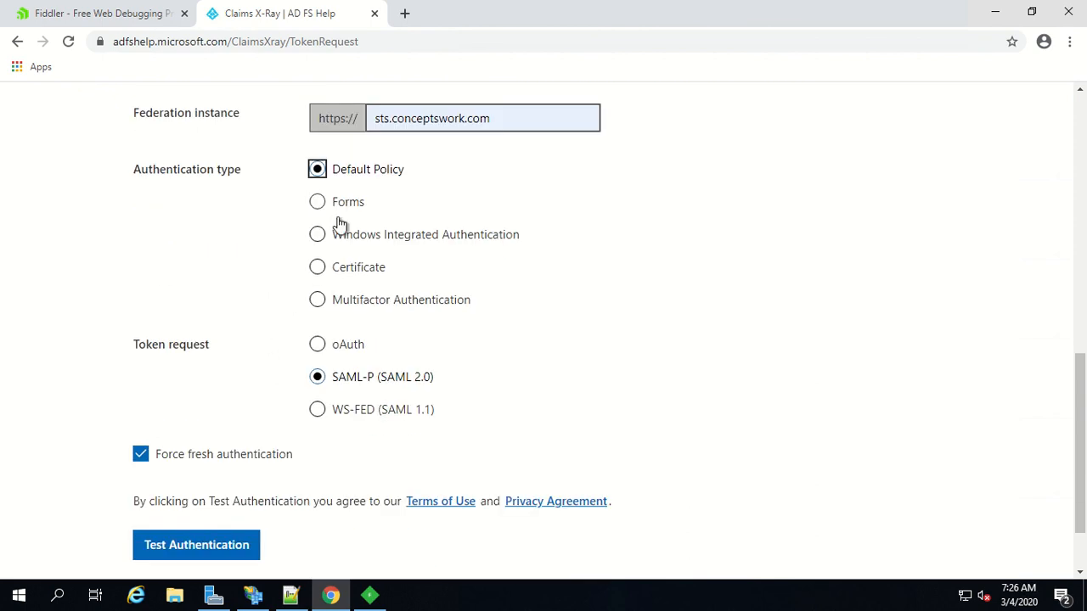
{"action": "mouse_move", "coordinate": [344, 329]}
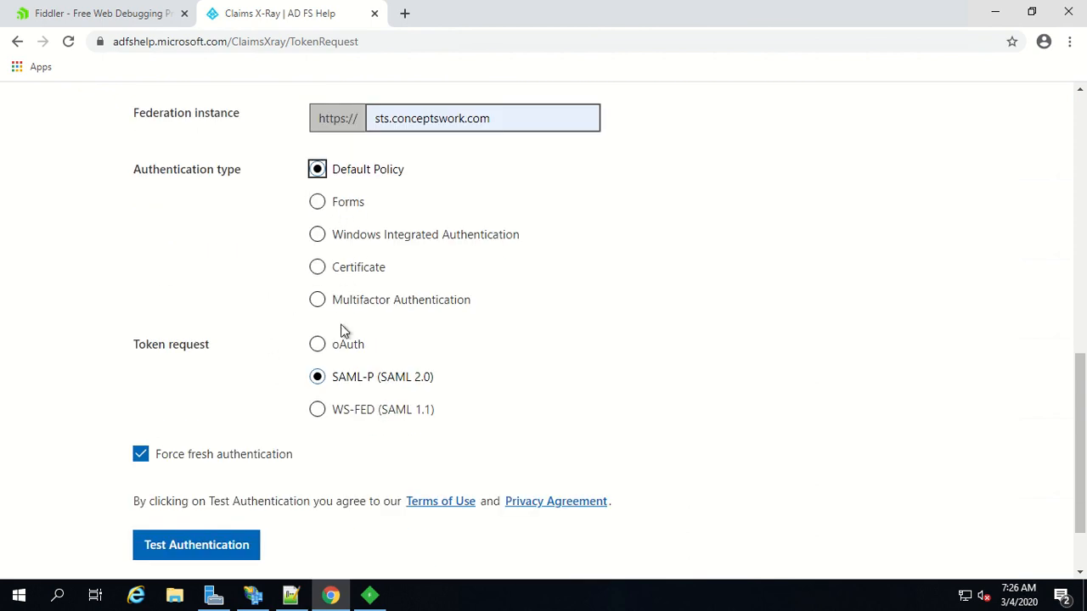
{"action": "mouse_move", "coordinate": [351, 310]}
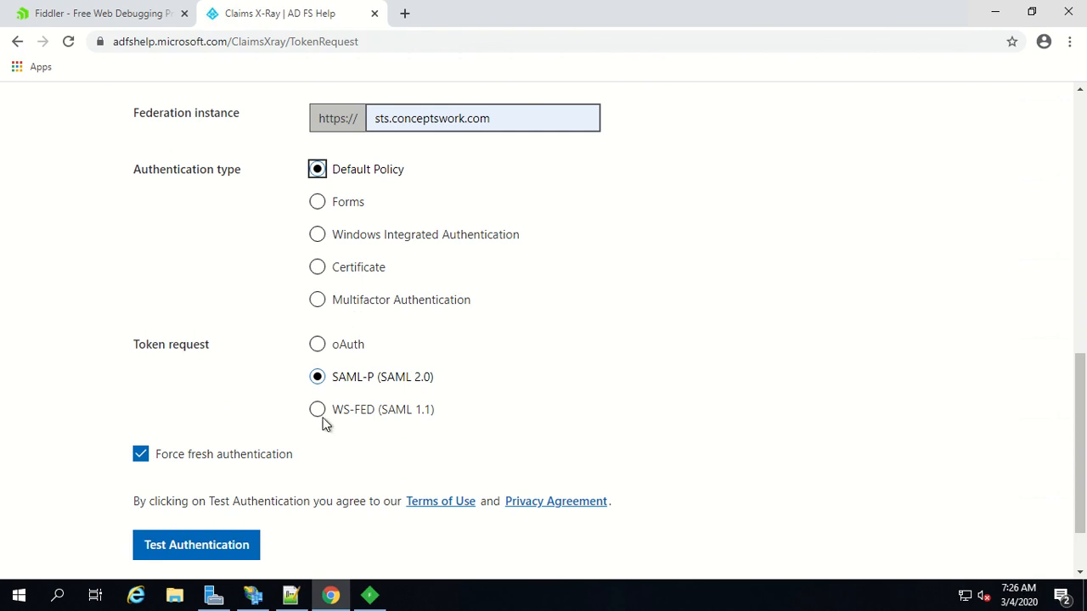
{"action": "left_click", "coordinate": [317, 410]}
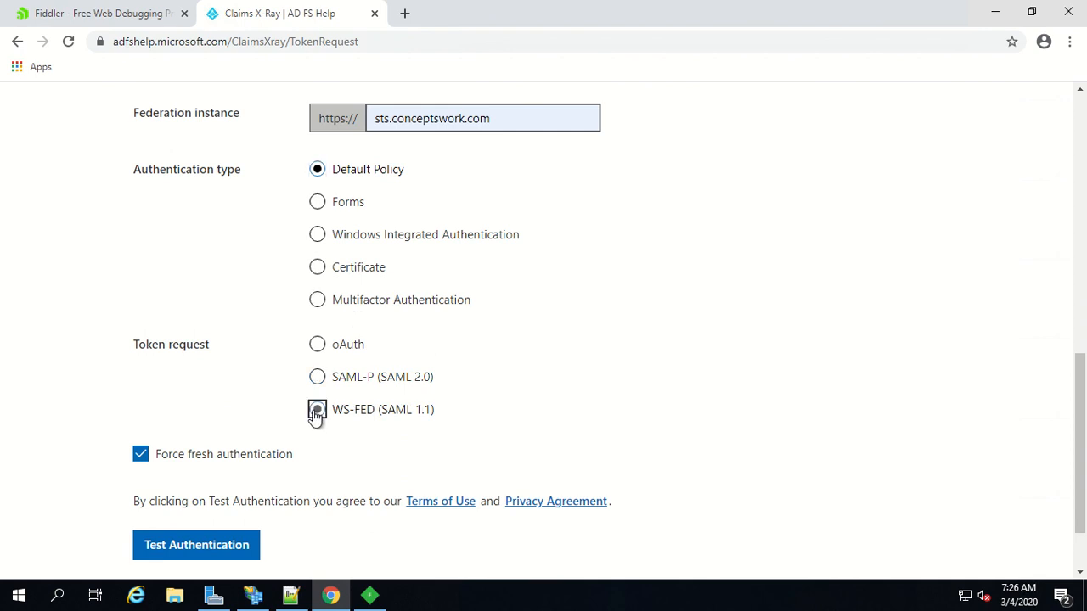
{"action": "left_click", "coordinate": [196, 545]}
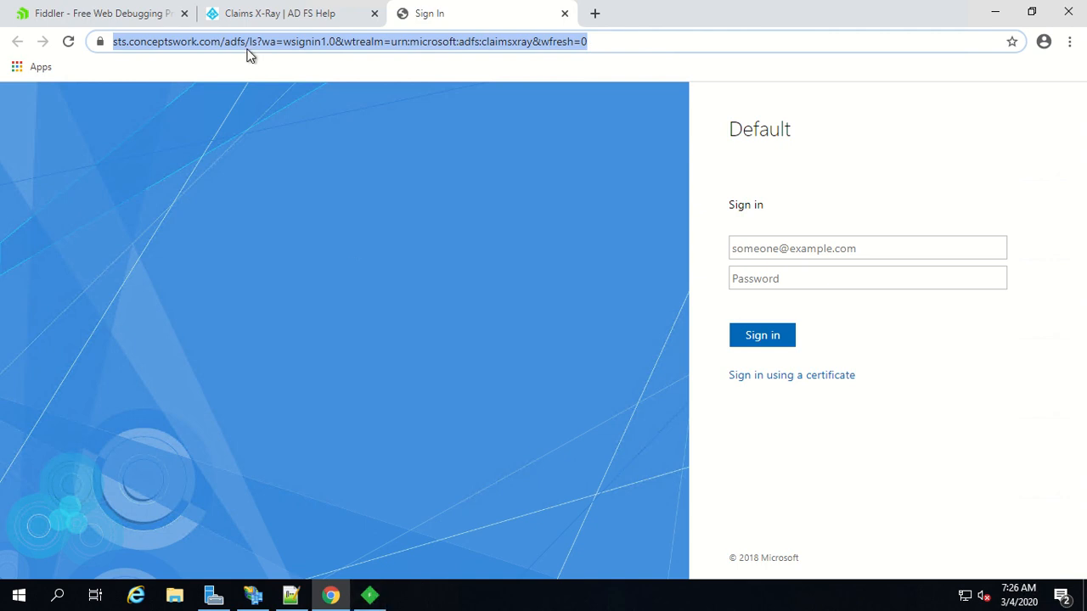
{"action": "mouse_move", "coordinate": [369, 595]}
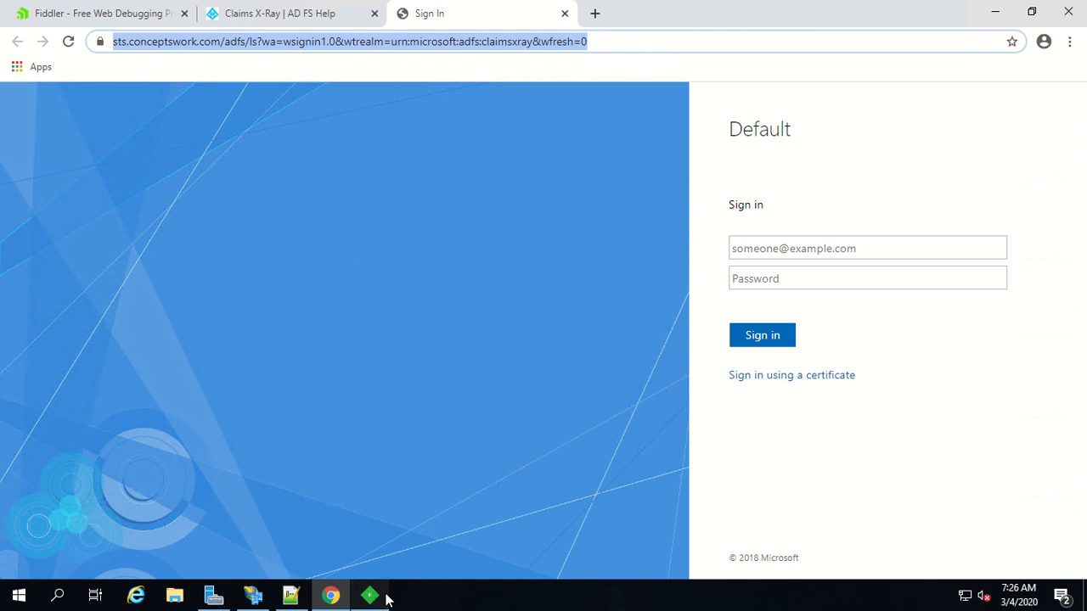
- Show the sts.conceptswork.com sign-in request's WebForms query string in Fiddler's Inspectors
{"action": "left_click", "coordinate": [369, 594]}
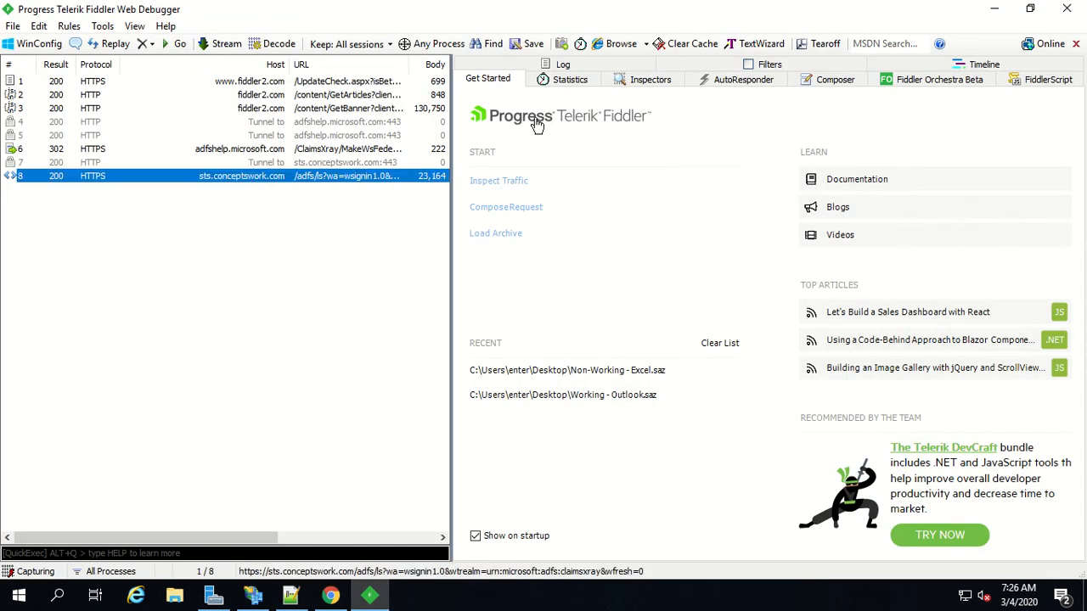
{"action": "mouse_move", "coordinate": [334, 219]}
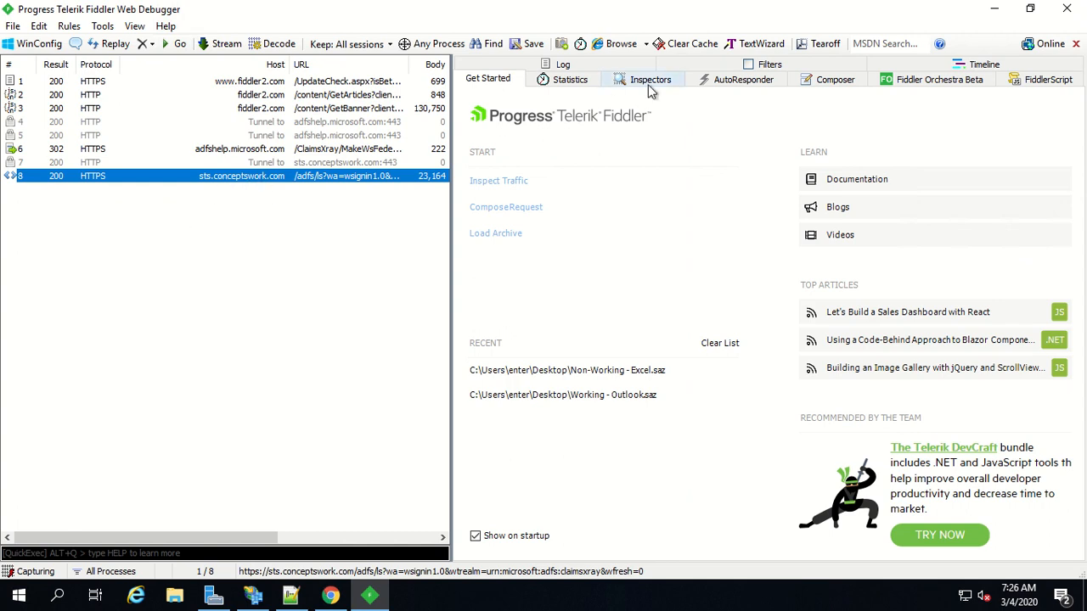
{"action": "left_click", "coordinate": [651, 79]}
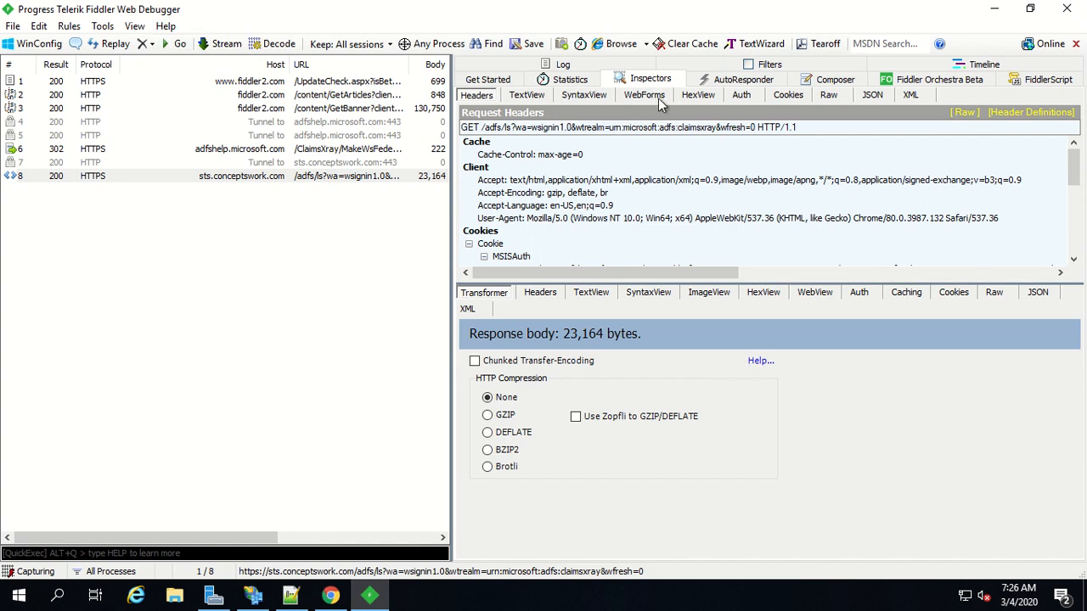
{"action": "left_click", "coordinate": [645, 94]}
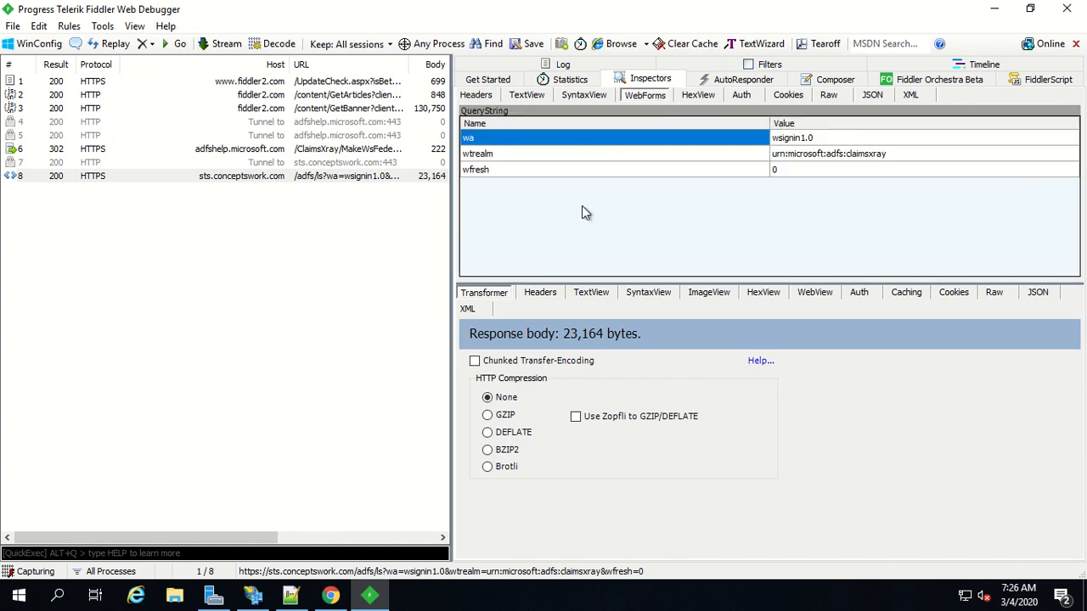
{"action": "mouse_move", "coordinate": [649, 195]}
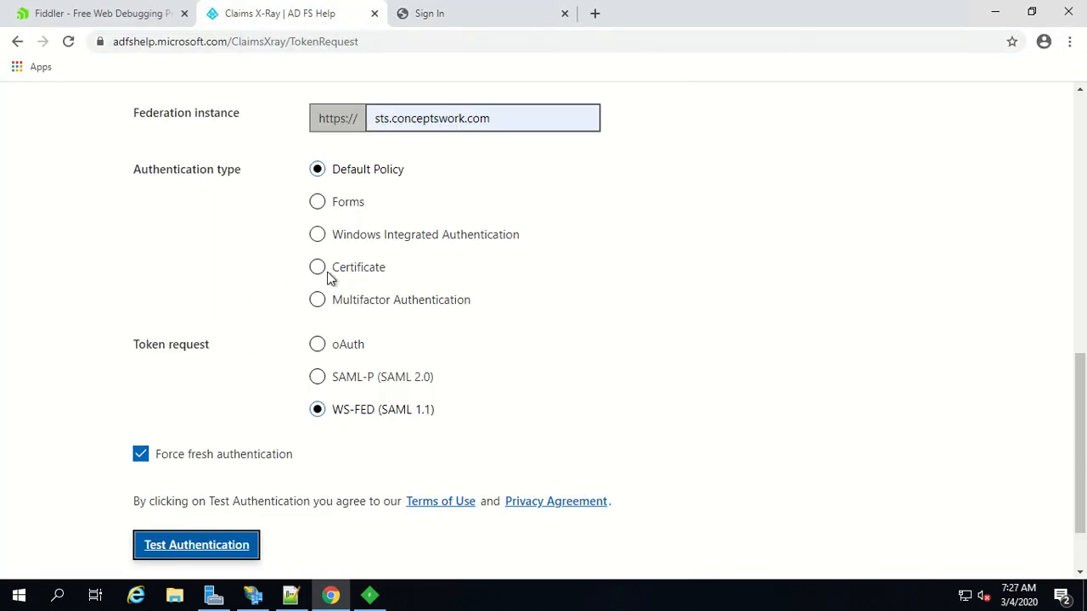
- Run a Forms-authentication WS-FED test and check the new sign-in page's address
{"action": "left_click", "coordinate": [317, 201]}
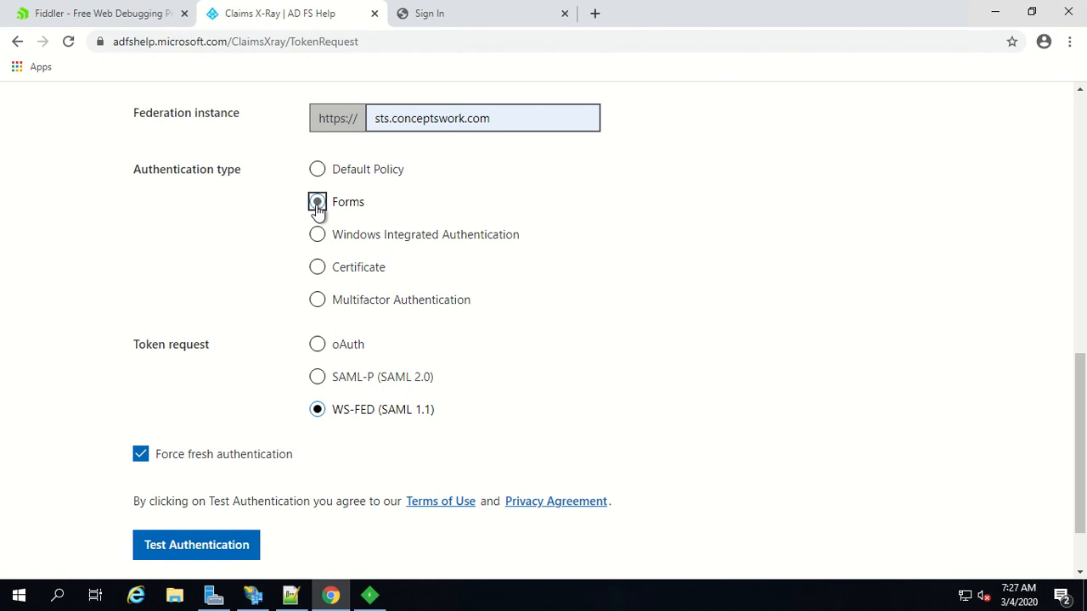
{"action": "left_click", "coordinate": [317, 202]}
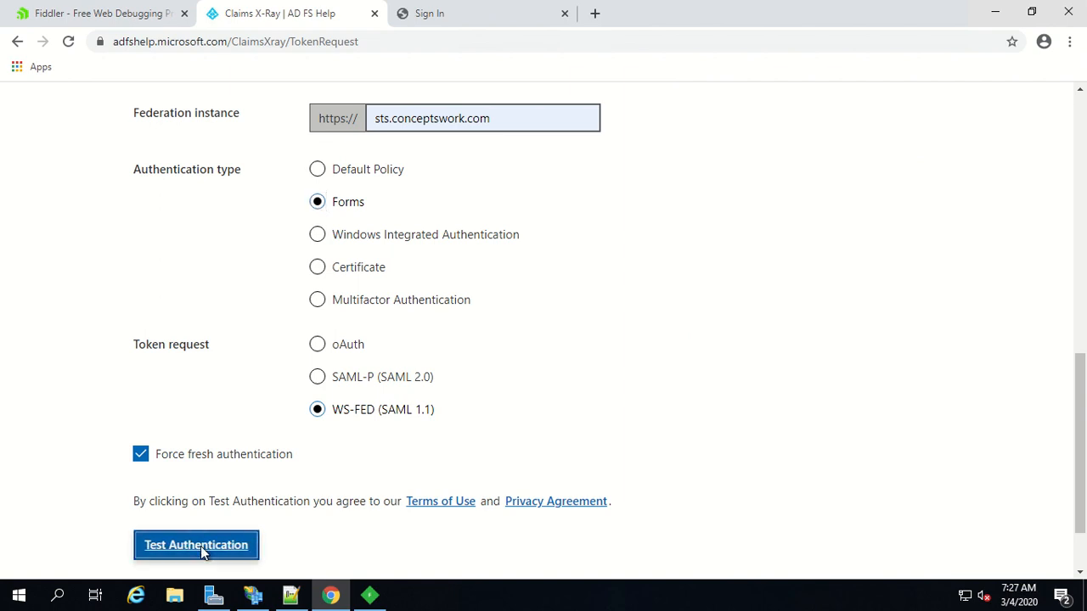
{"action": "left_click", "coordinate": [195, 545]}
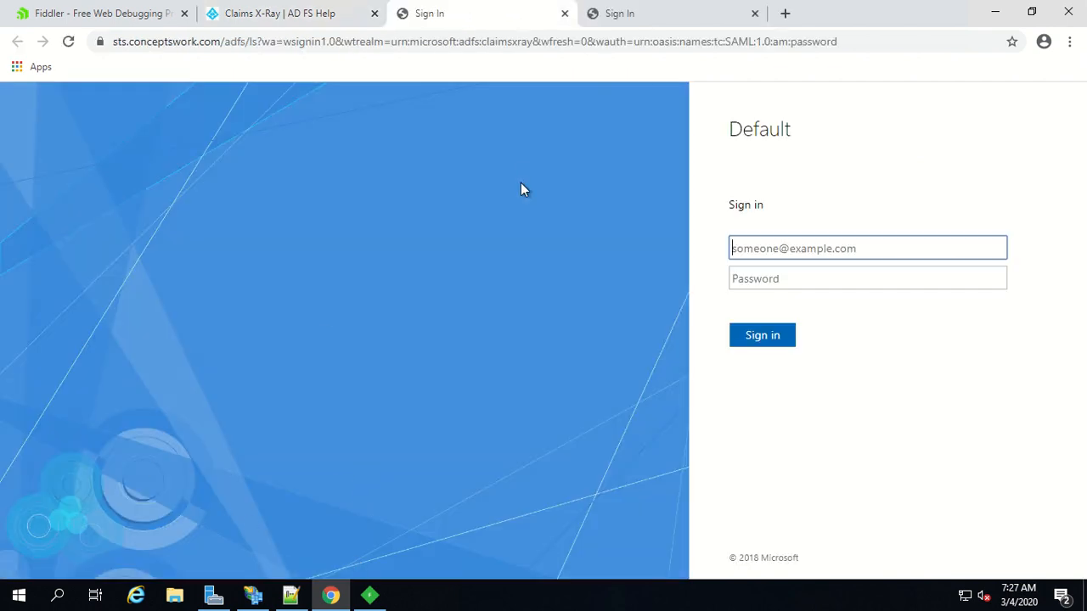
{"action": "left_click", "coordinate": [603, 41]}
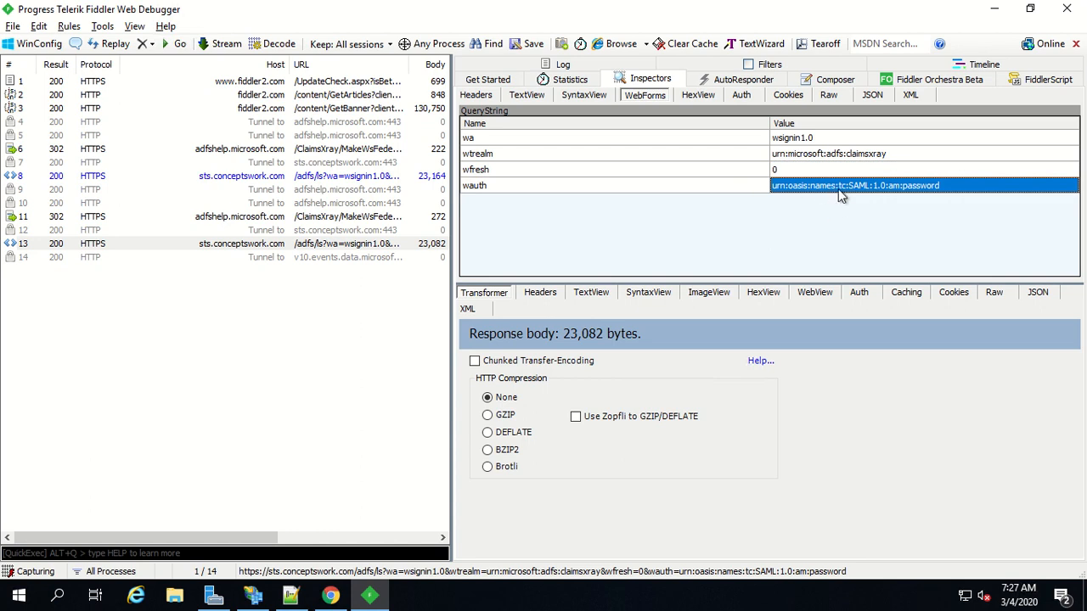
{"action": "mouse_move", "coordinate": [885, 188]}
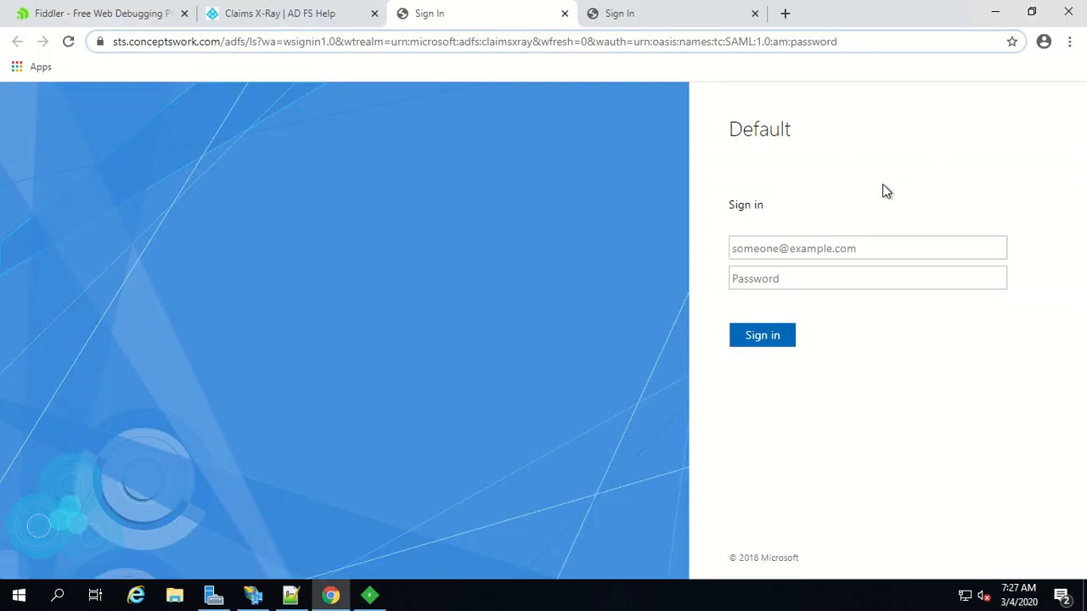
- Run a SAML-P (SAML 2.0) test and examine the IdpInitiatedSignOn page address
{"action": "left_click", "coordinate": [289, 12]}
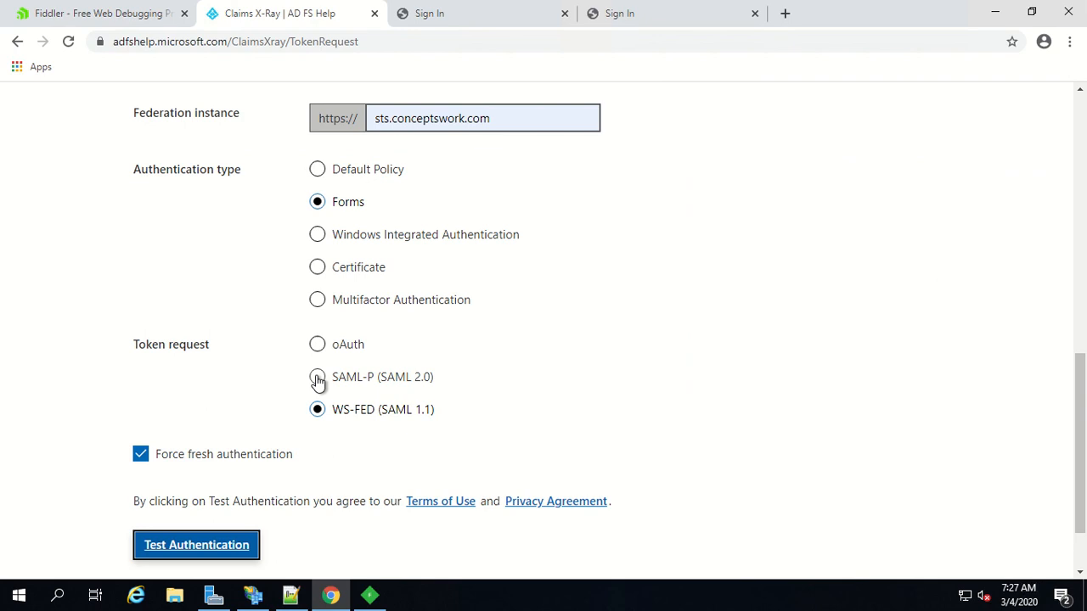
{"action": "left_click", "coordinate": [316, 377]}
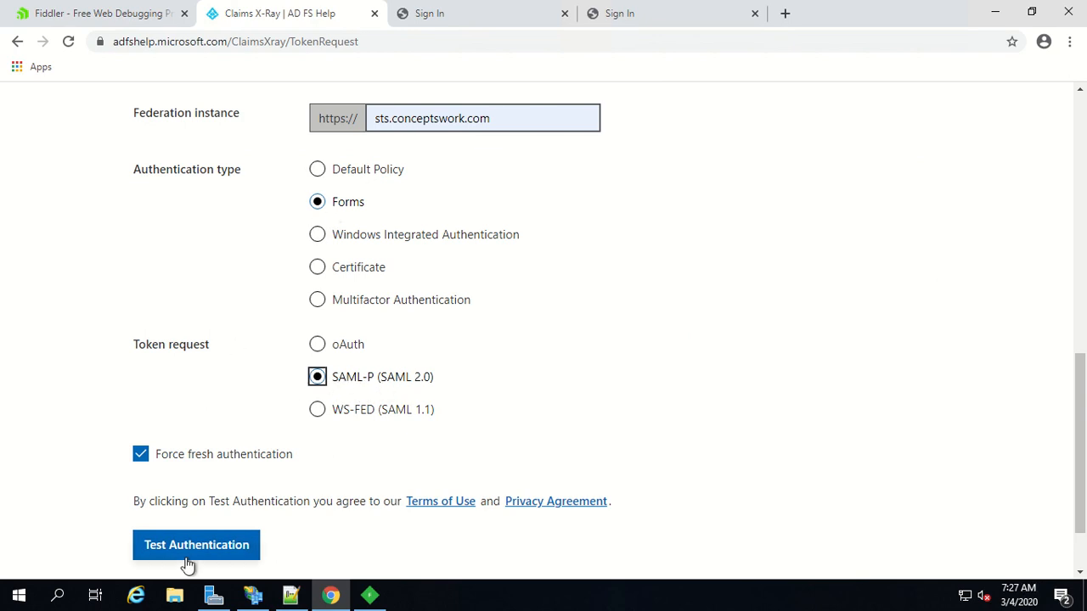
{"action": "left_click", "coordinate": [196, 544]}
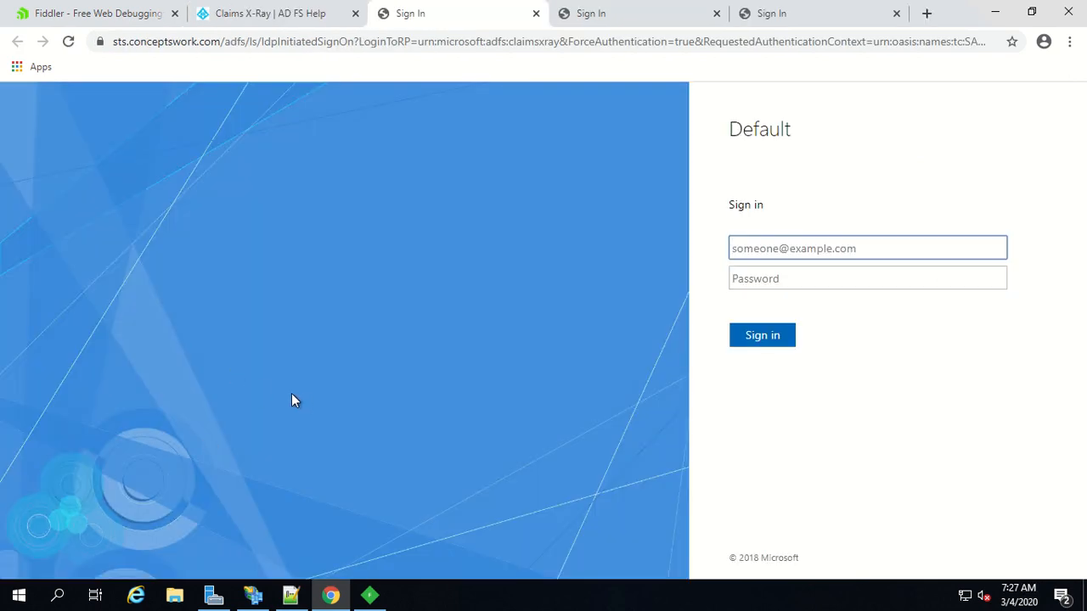
{"action": "left_click", "coordinate": [544, 42]}
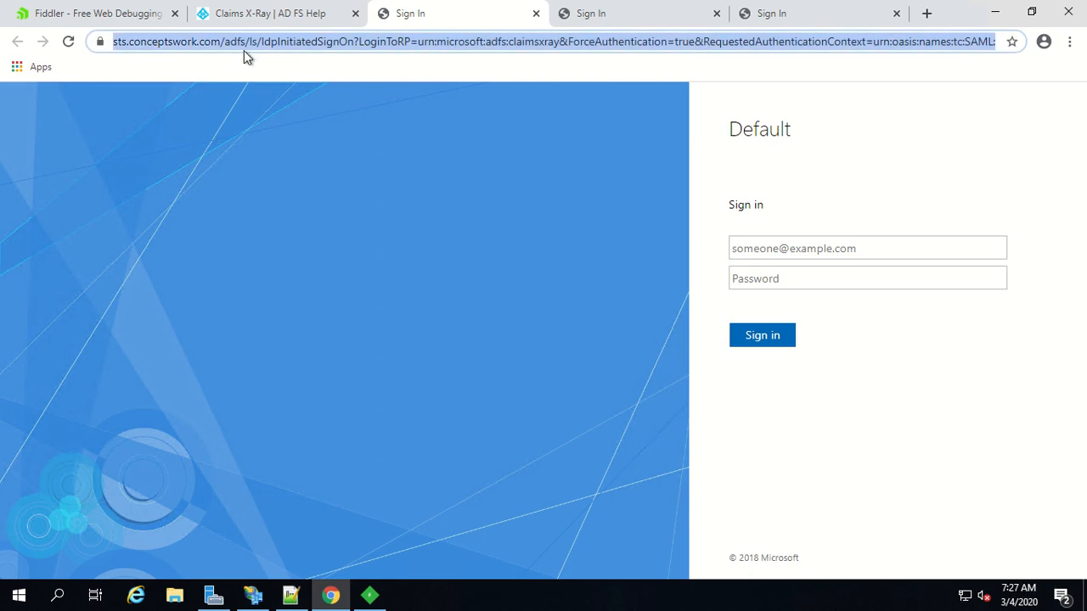
{"action": "mouse_move", "coordinate": [276, 55]}
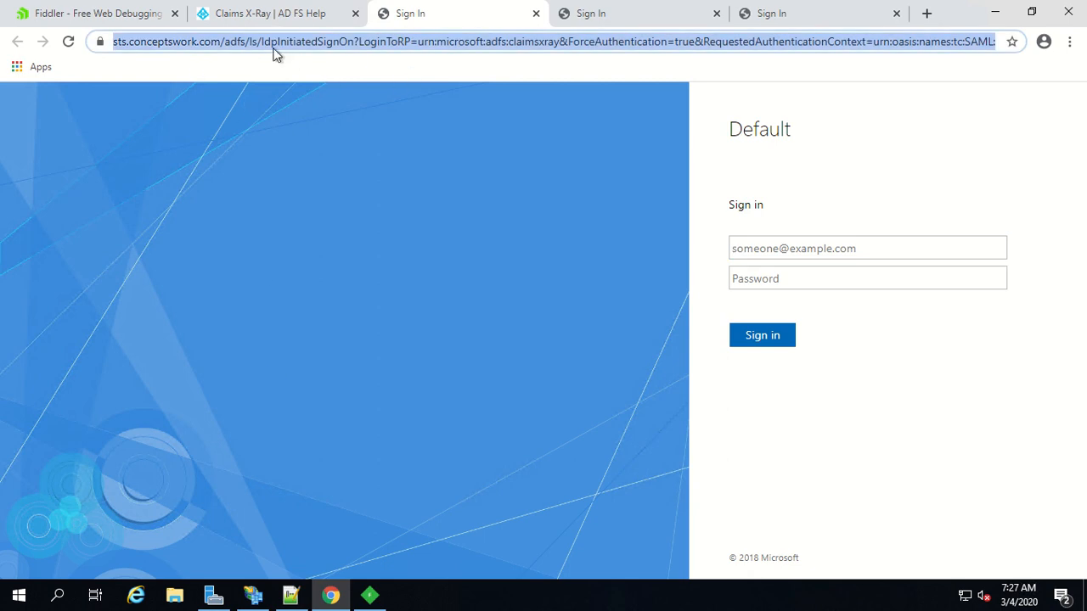
{"action": "mouse_move", "coordinate": [786, 48]}
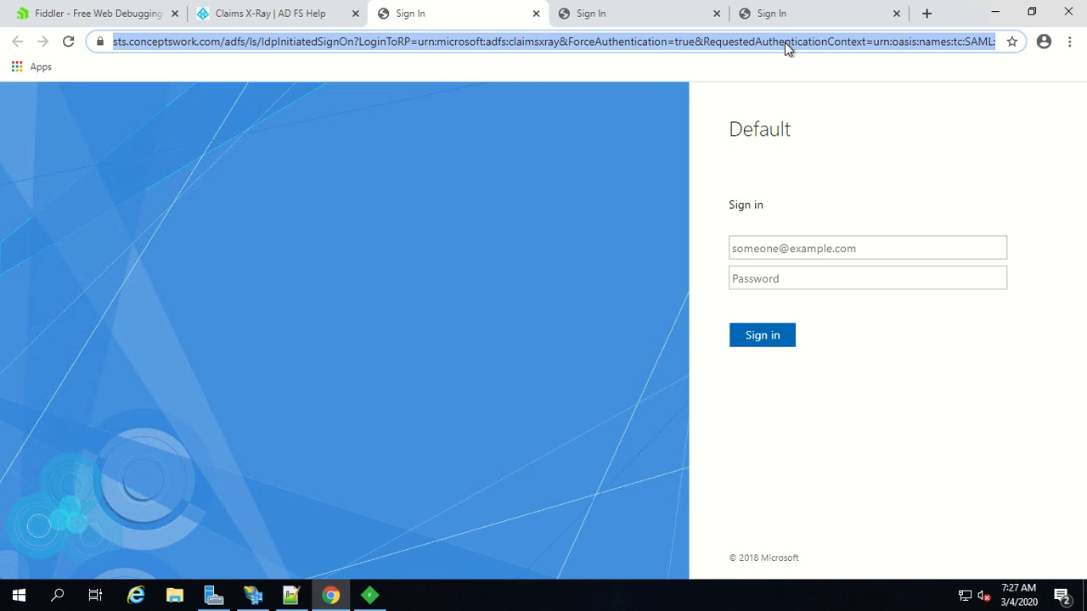
{"action": "mouse_move", "coordinate": [581, 98]}
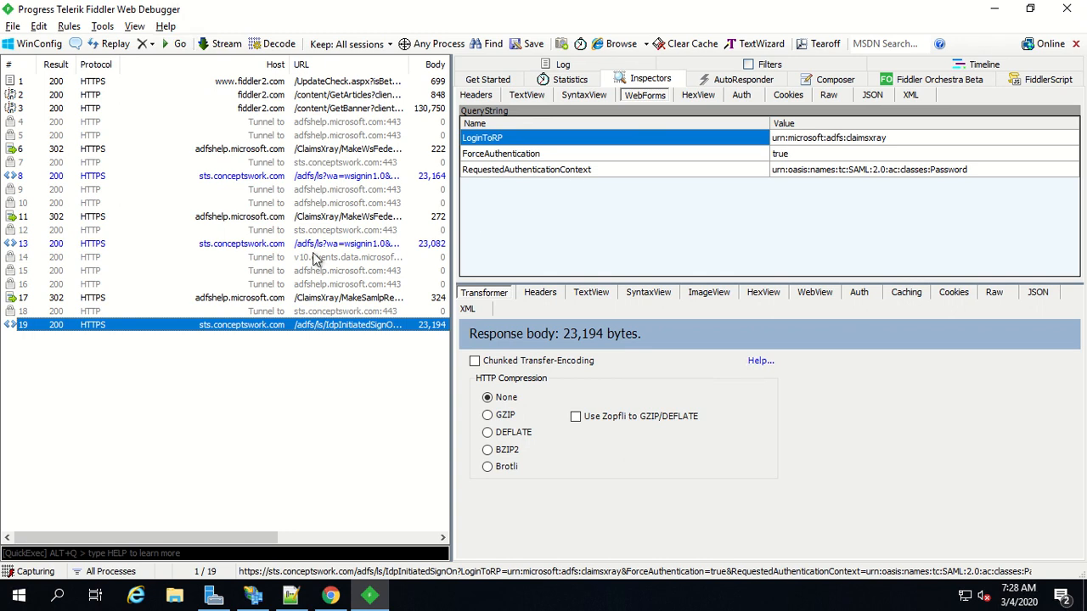
{"action": "mouse_move", "coordinate": [573, 206]}
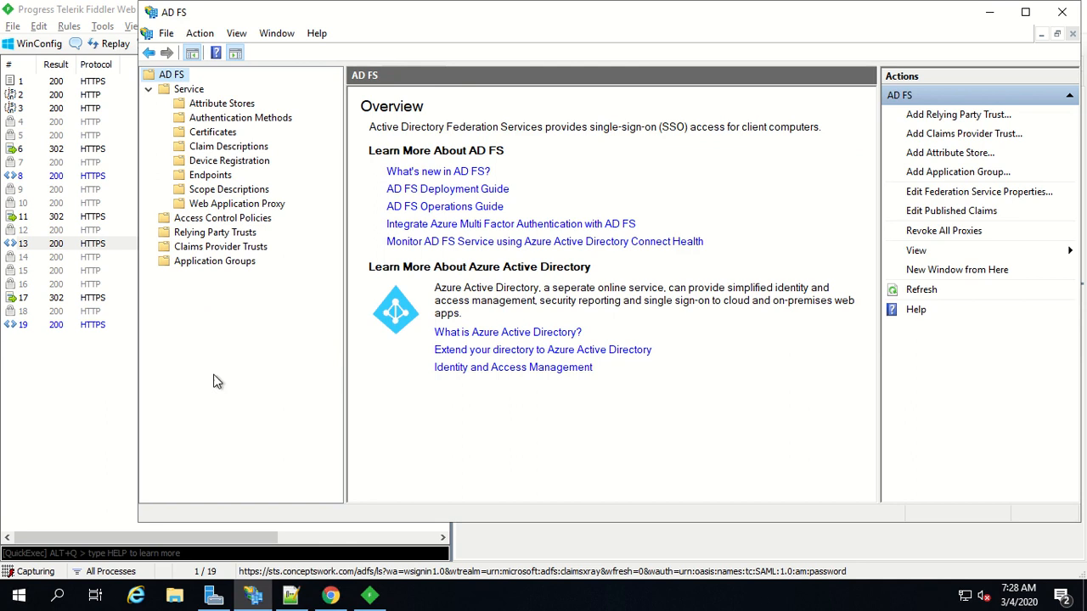
- View the ClaimsXray trust's identifier urn:microsoft:adfs:claimsxray, then return to Chrome
{"action": "left_click", "coordinate": [215, 232]}
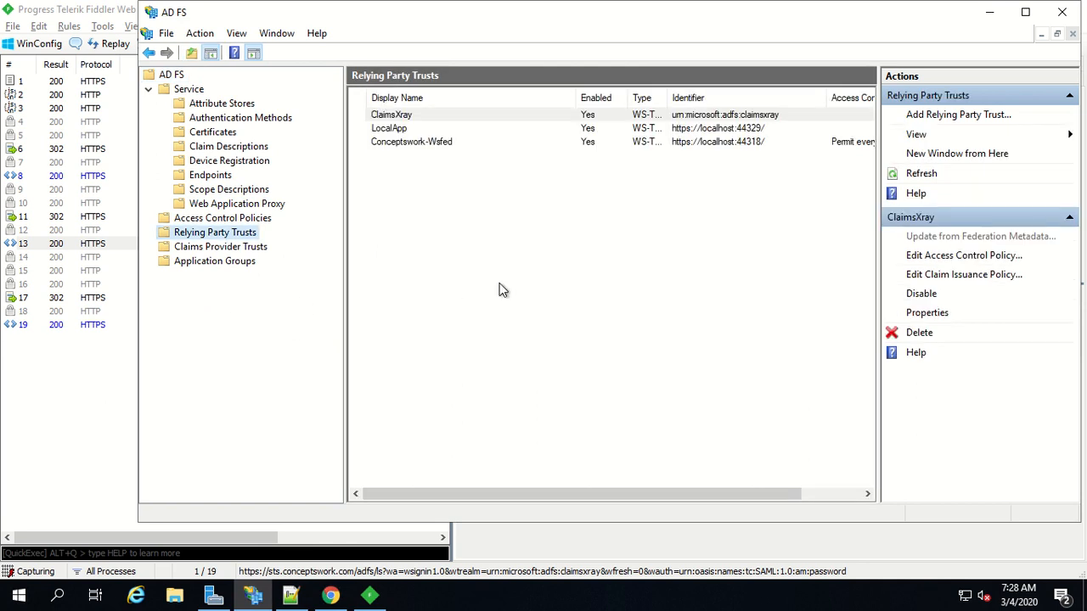
{"action": "left_click", "coordinate": [391, 114]}
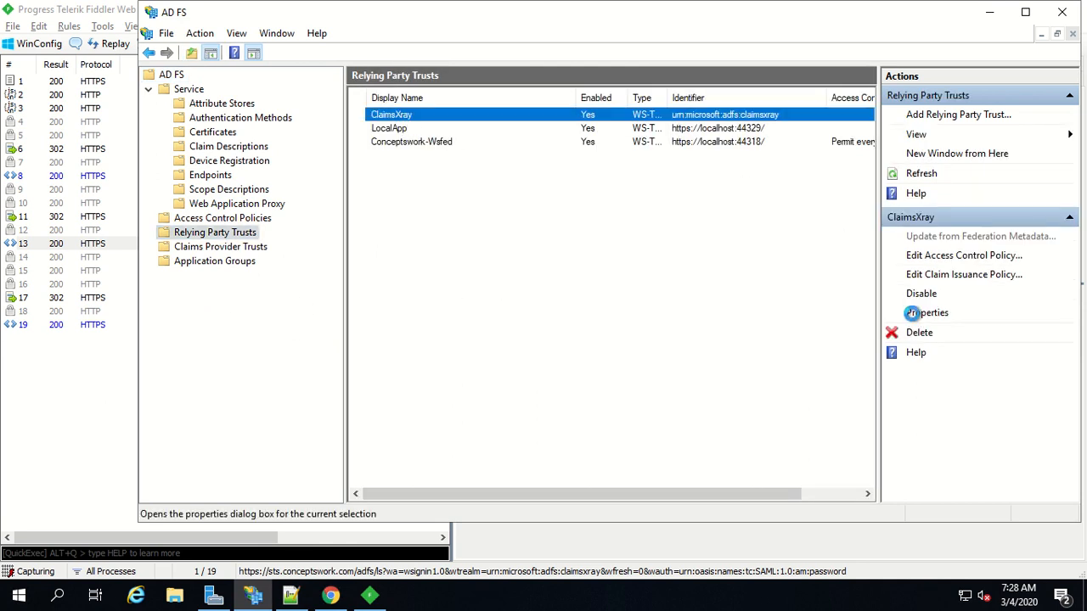
{"action": "left_click", "coordinate": [927, 312]}
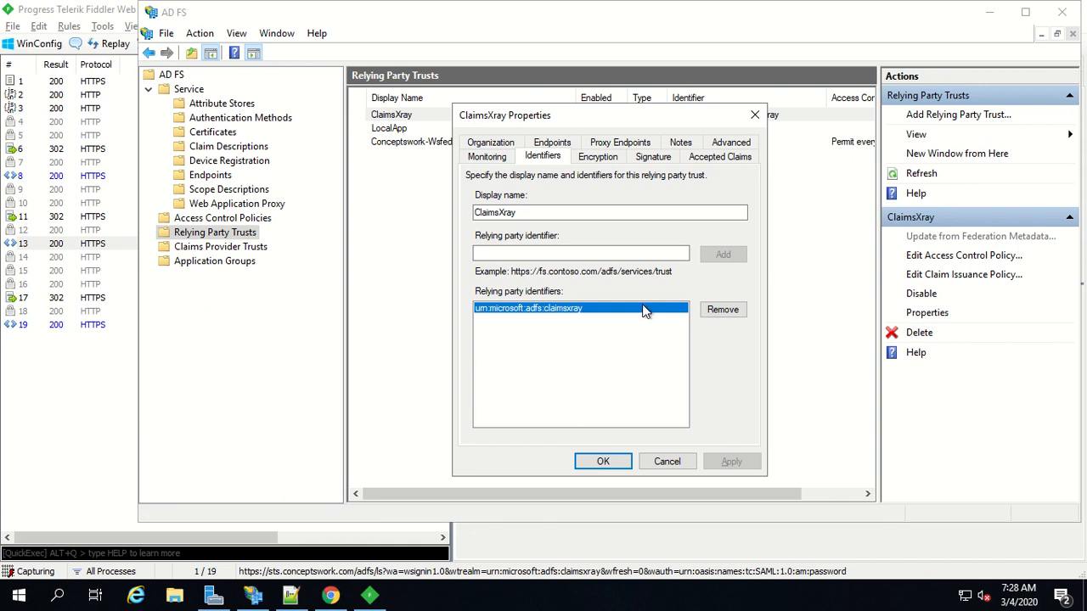
{"action": "mouse_move", "coordinate": [558, 329]}
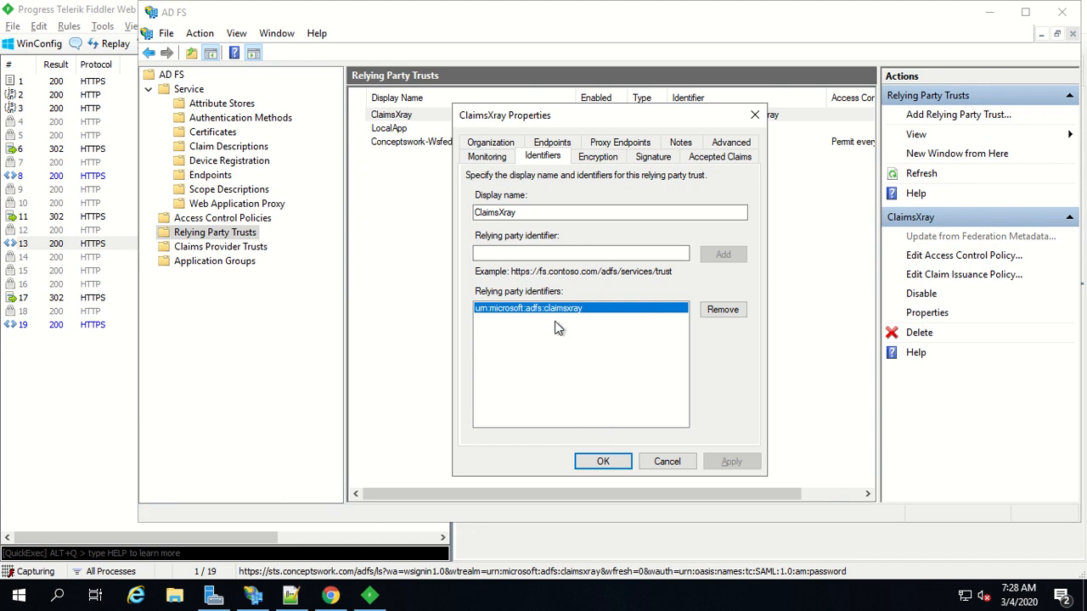
{"action": "mouse_move", "coordinate": [592, 352]}
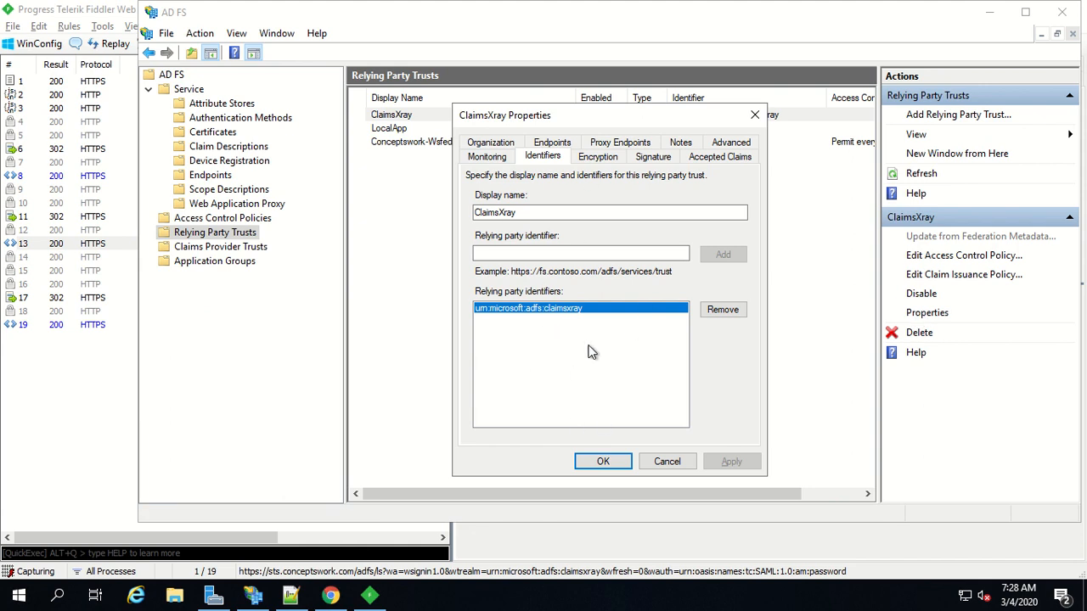
{"action": "left_click", "coordinate": [603, 461]}
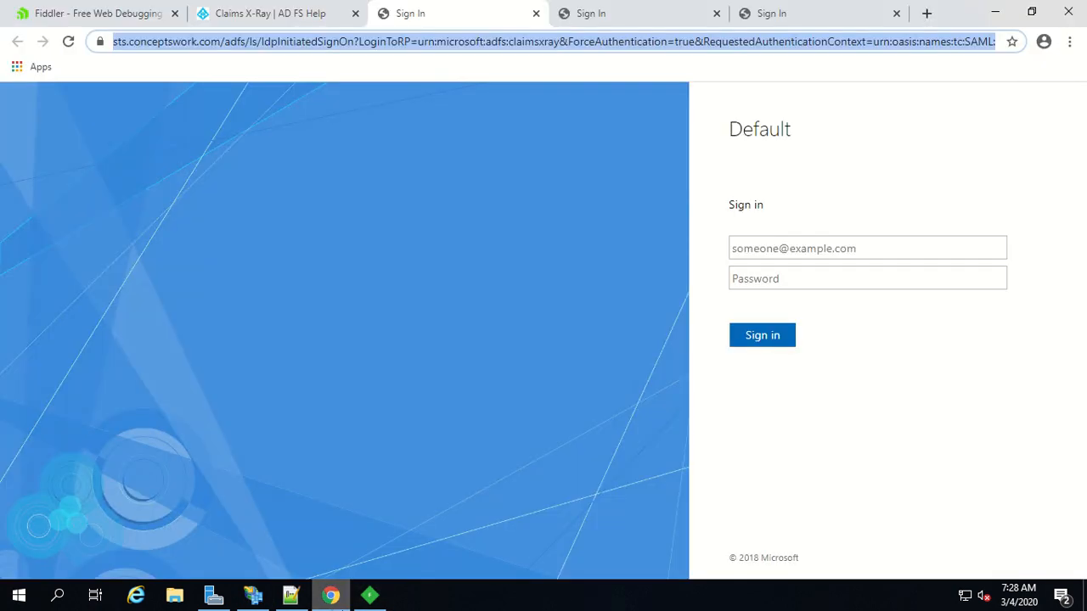
{"action": "mouse_move", "coordinate": [487, 383]}
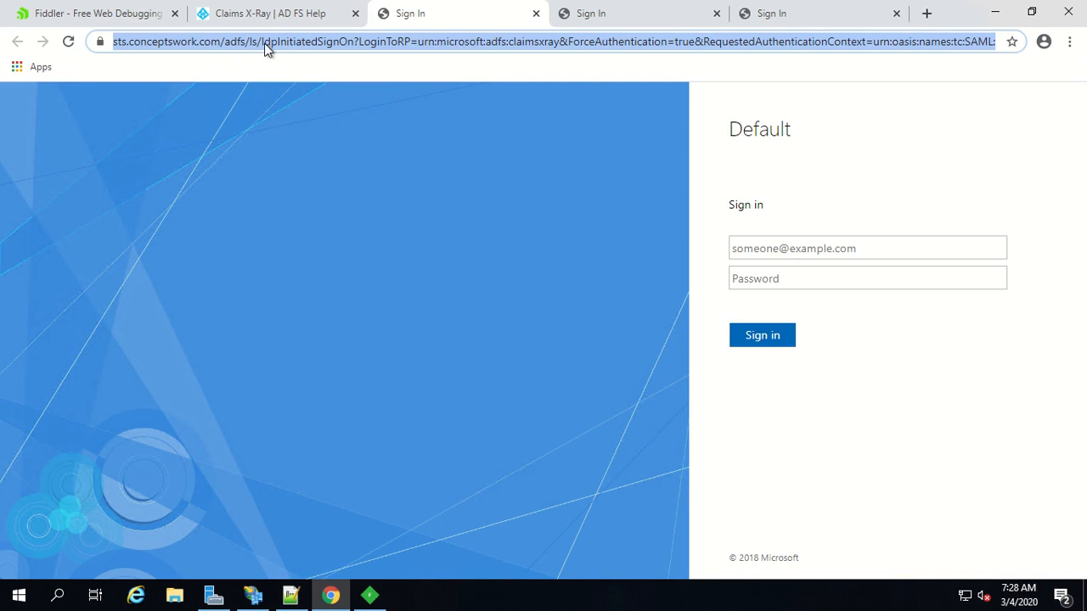
{"action": "mouse_move", "coordinate": [286, 180]}
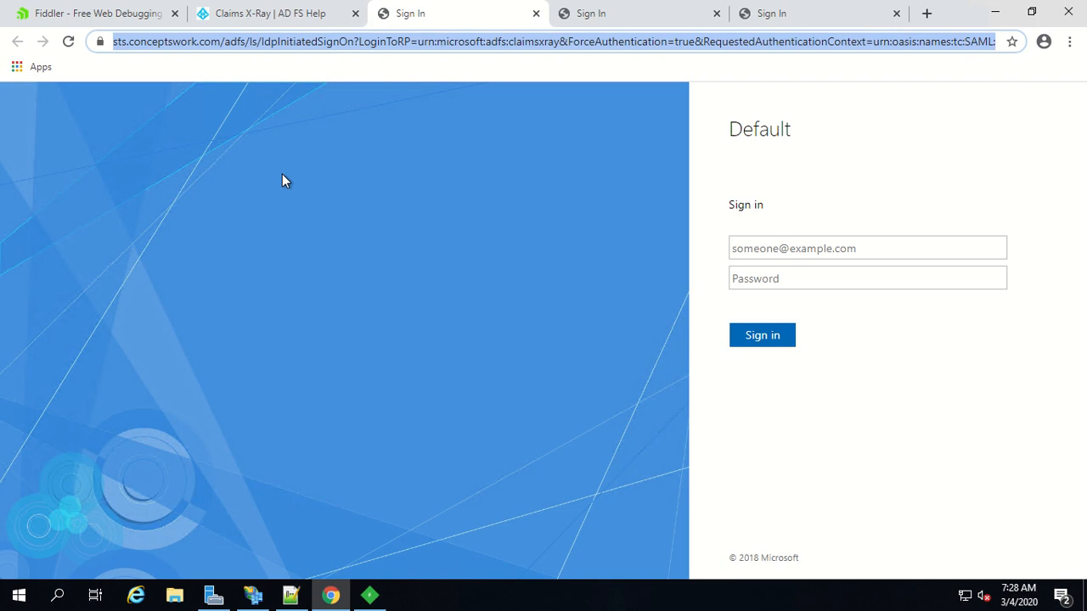
{"action": "mouse_move", "coordinate": [384, 81]}
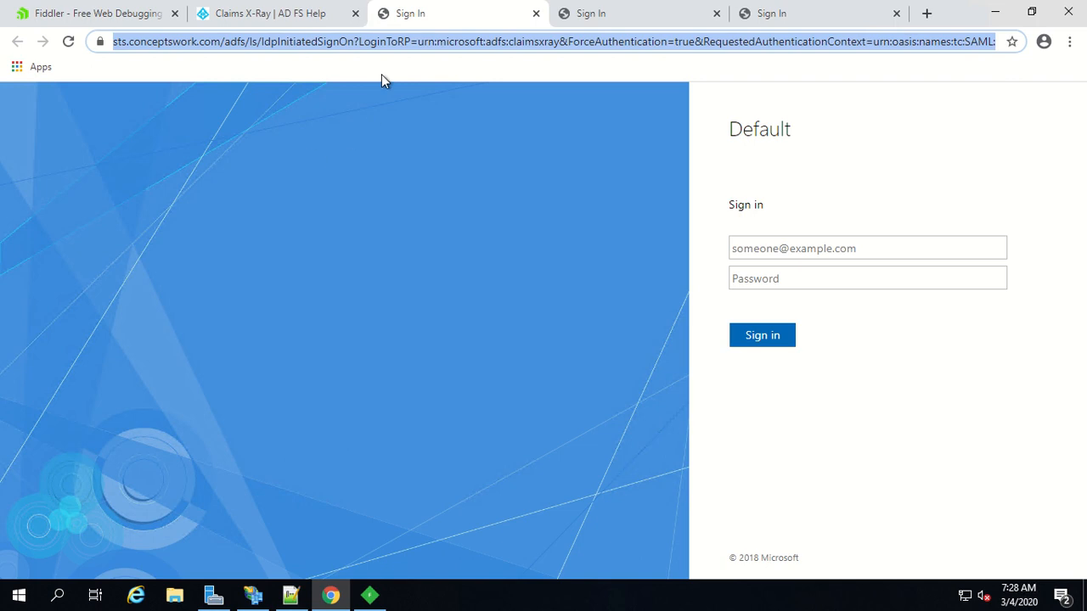
{"action": "mouse_move", "coordinate": [317, 57]}
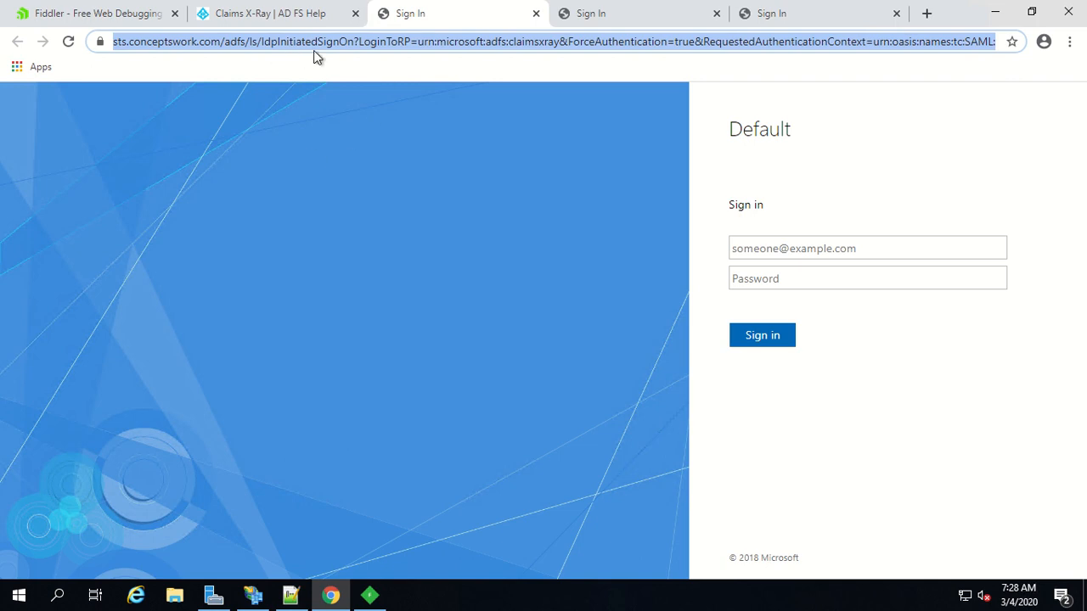
- Close an extra Sign In tab, keeping the wsignin1.0 sign-in page
{"action": "left_click", "coordinate": [637, 13]}
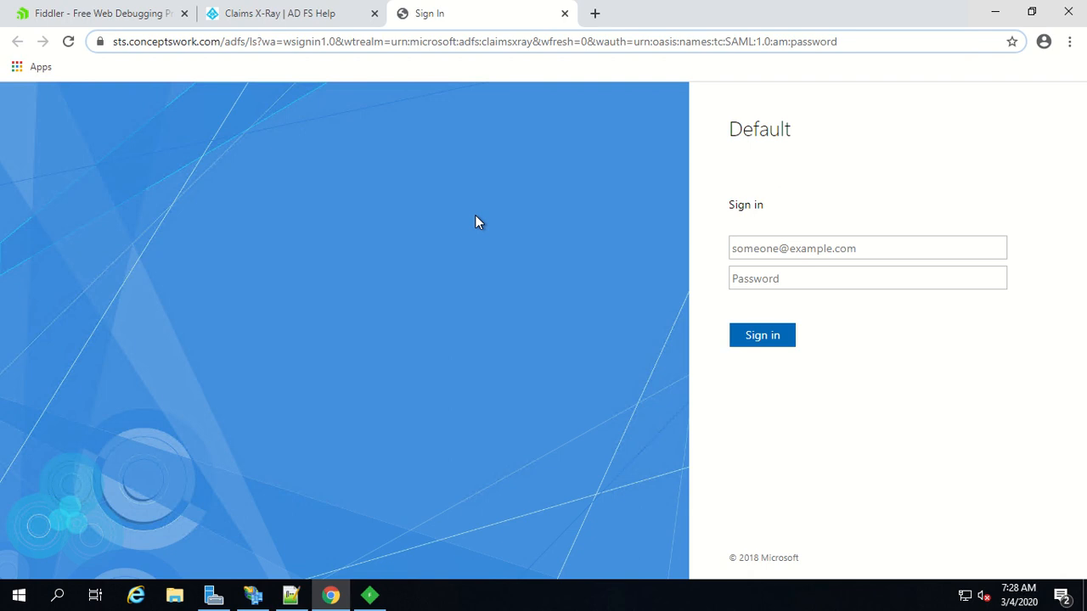
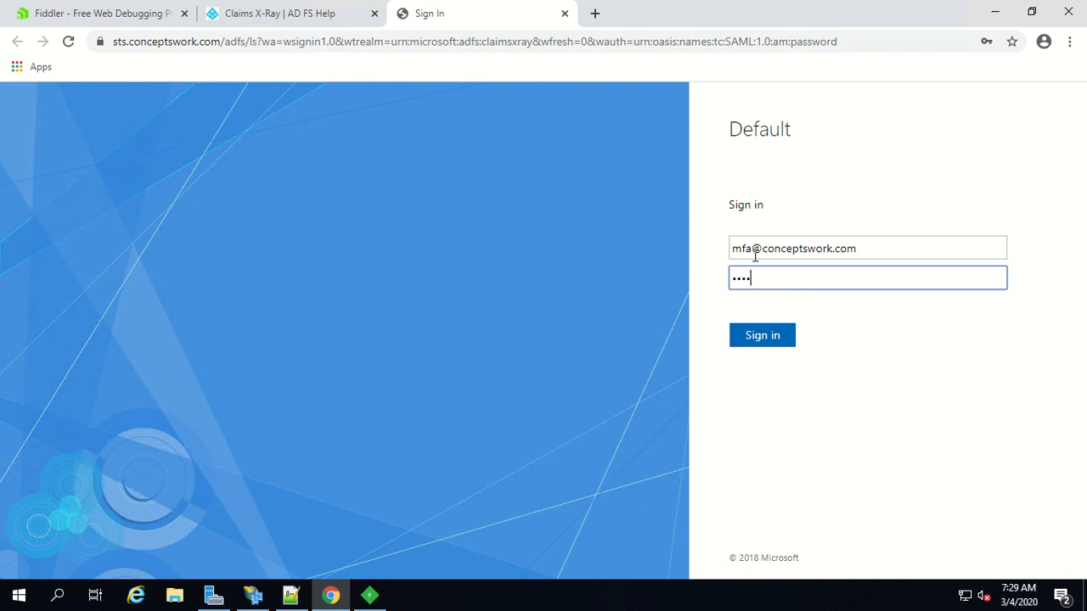
{"action": "left_click", "coordinate": [762, 334]}
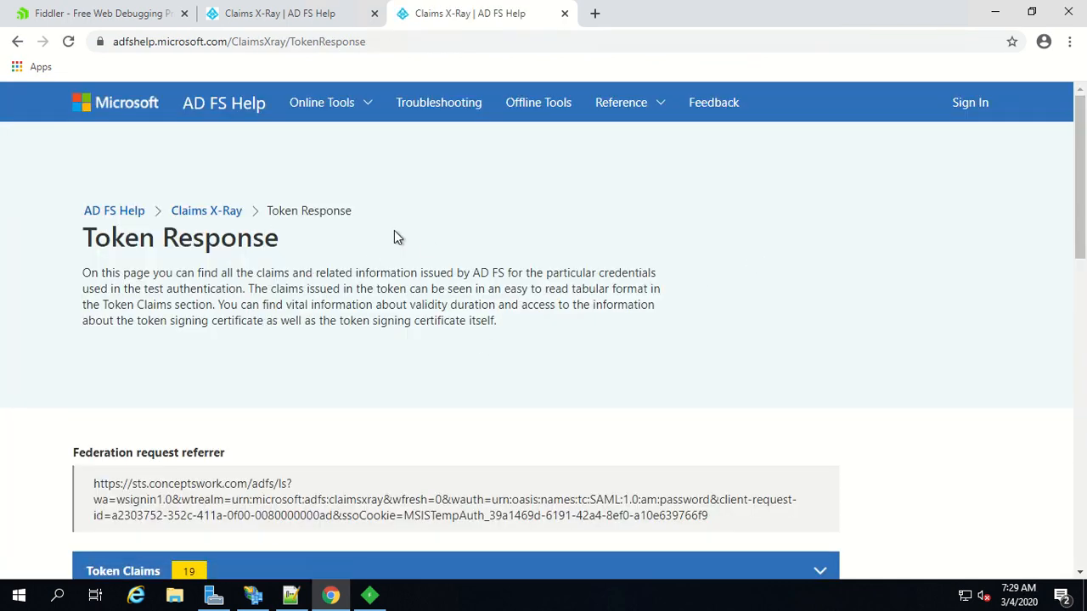
- Scroll through the 19 issued token claims and go back to Fiddler
{"action": "scroll", "scroll_direction": "down", "scroll_amount": 3}
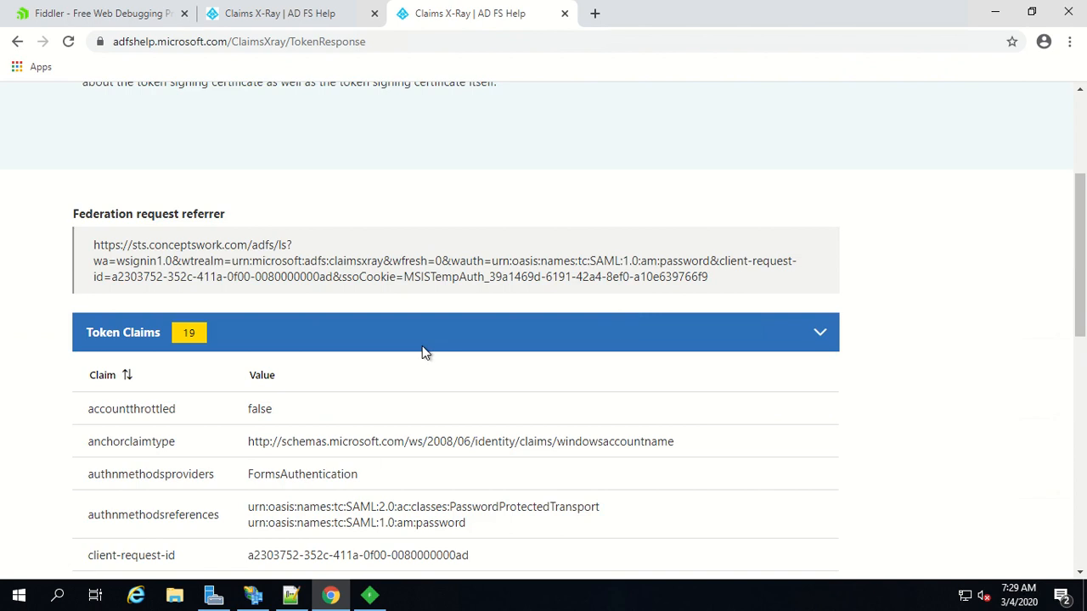
{"action": "scroll", "scroll_direction": "down", "scroll_amount": 3}
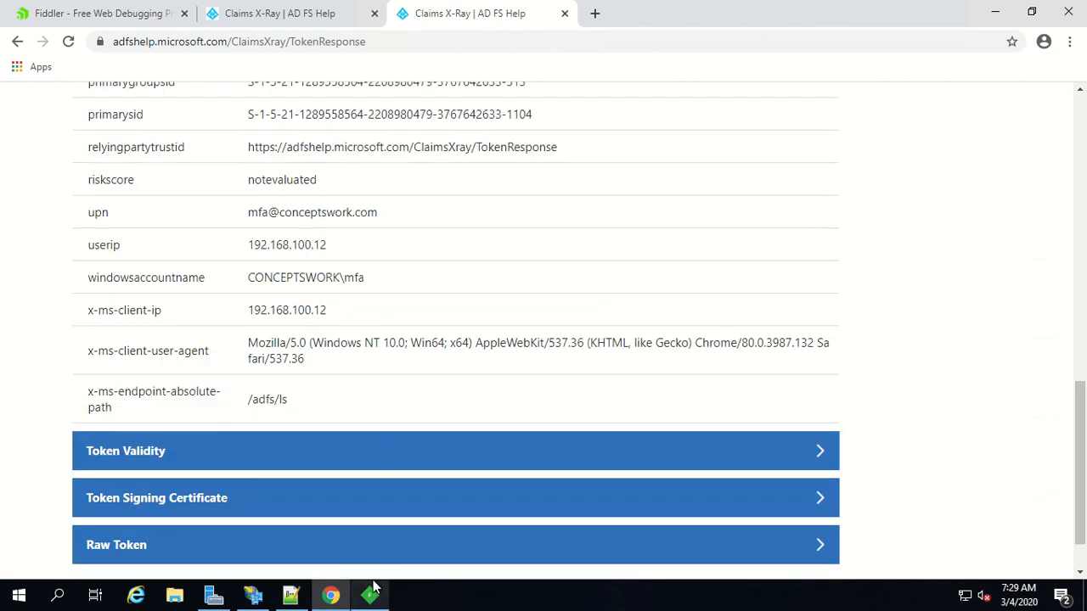
{"action": "left_click", "coordinate": [369, 595]}
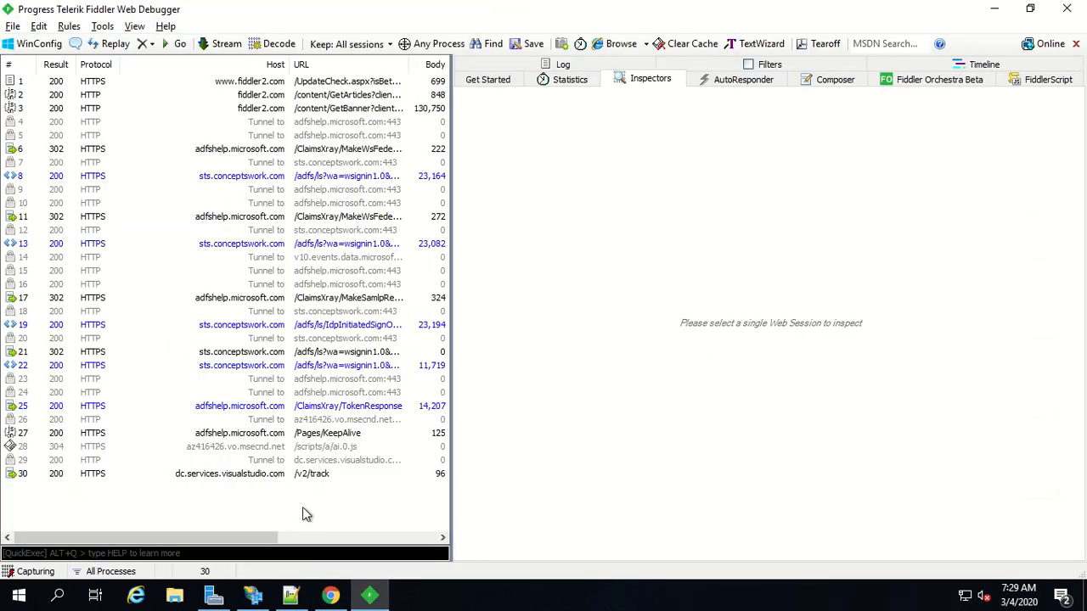
{"action": "mouse_move", "coordinate": [213, 416]}
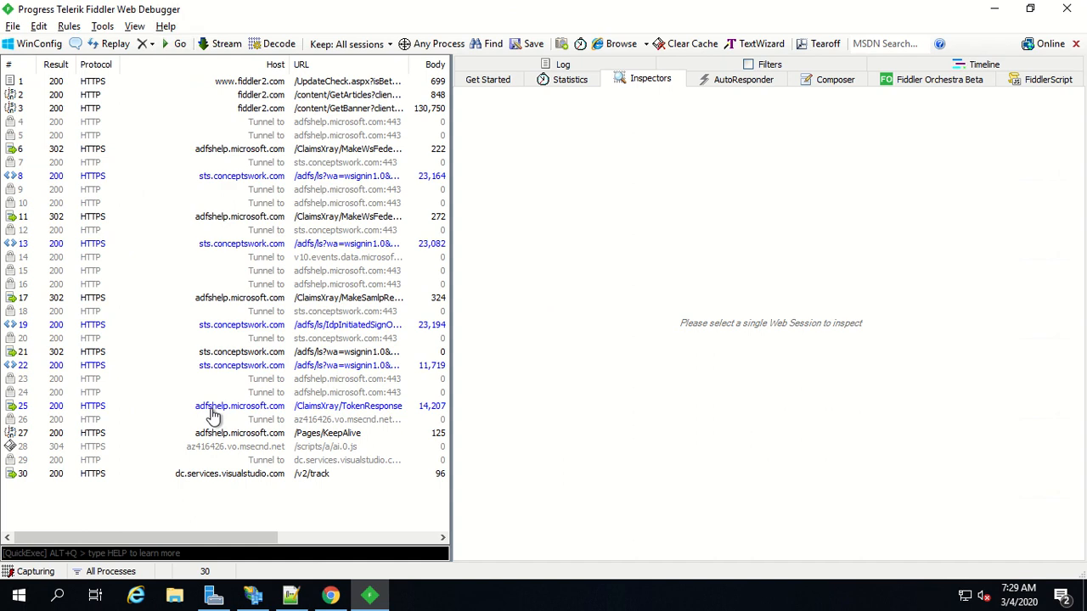
{"action": "mouse_move", "coordinate": [232, 372]}
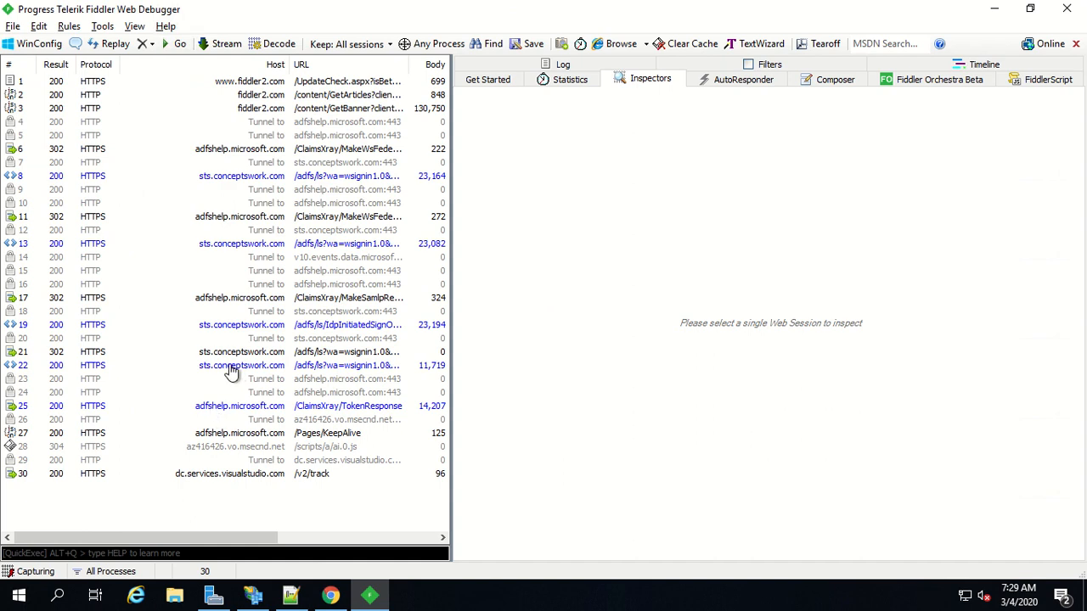
{"action": "mouse_move", "coordinate": [253, 374]}
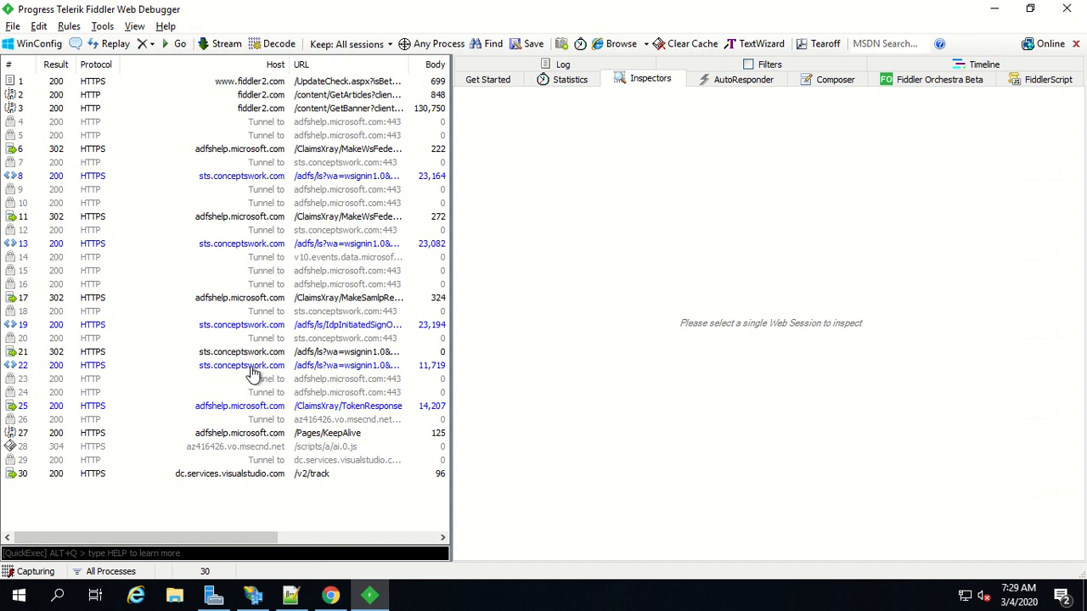
{"action": "mouse_move", "coordinate": [164, 414]}
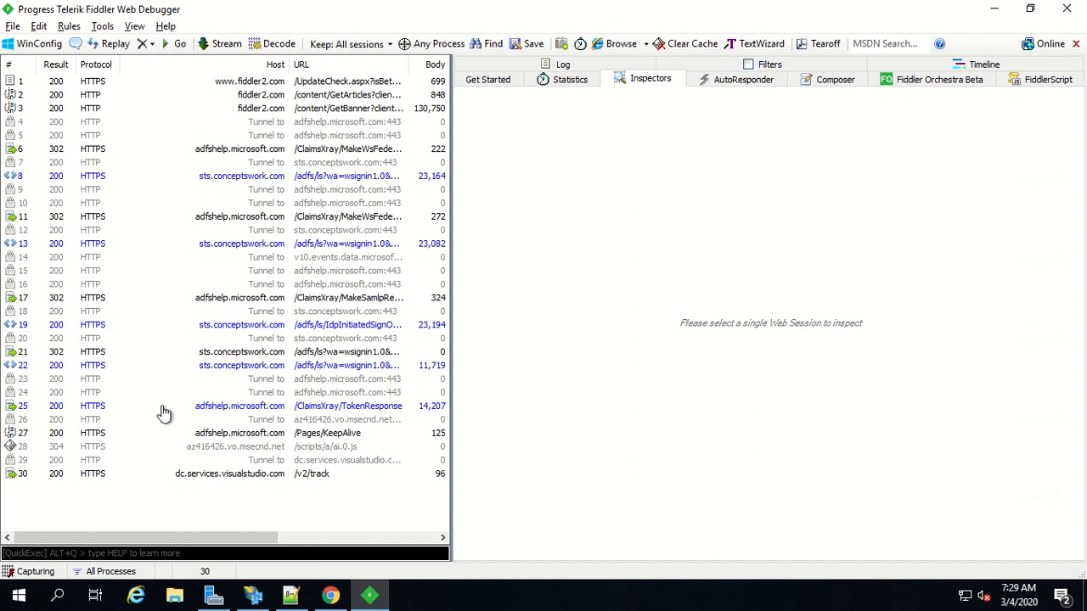
- Send the wresult field of session 25's /ClaimsXray/TokenResponse to TextWizard for decoding
{"action": "left_click", "coordinate": [240, 405]}
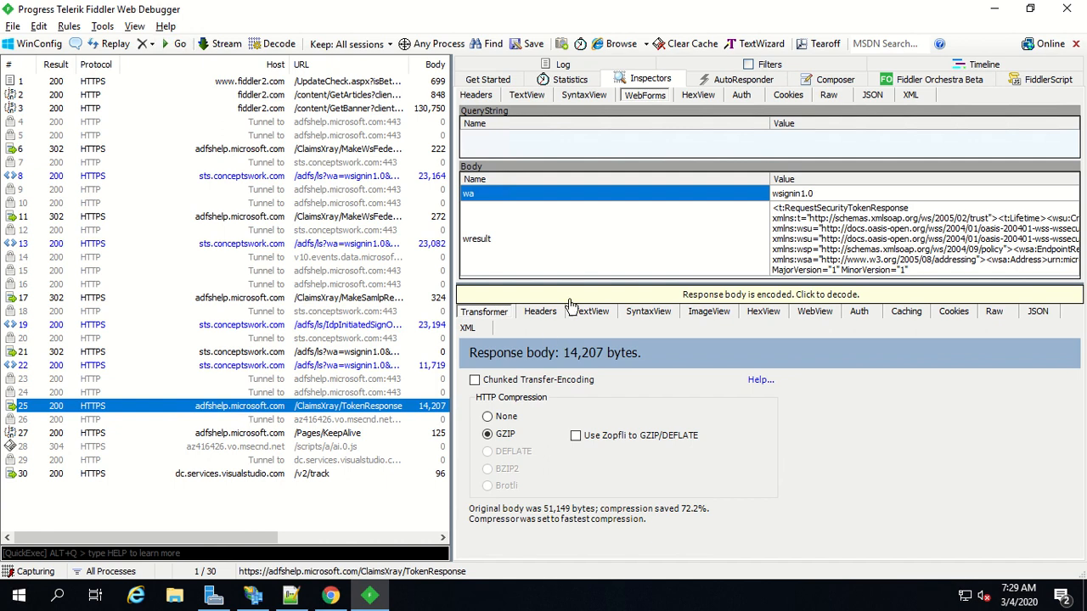
{"action": "left_click", "coordinate": [501, 239]}
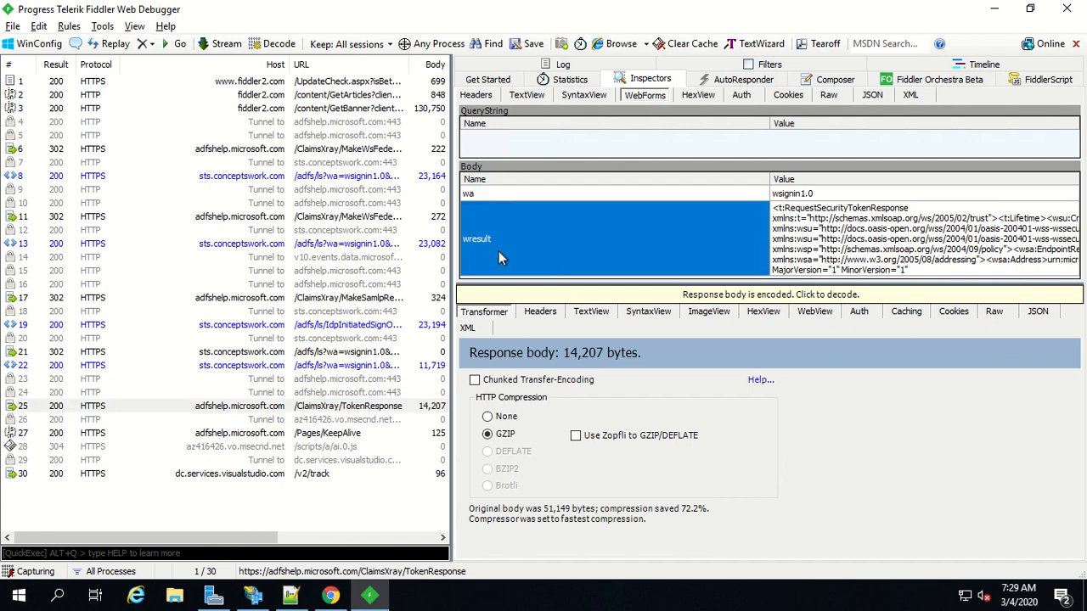
{"action": "right_click", "coordinate": [850, 238]}
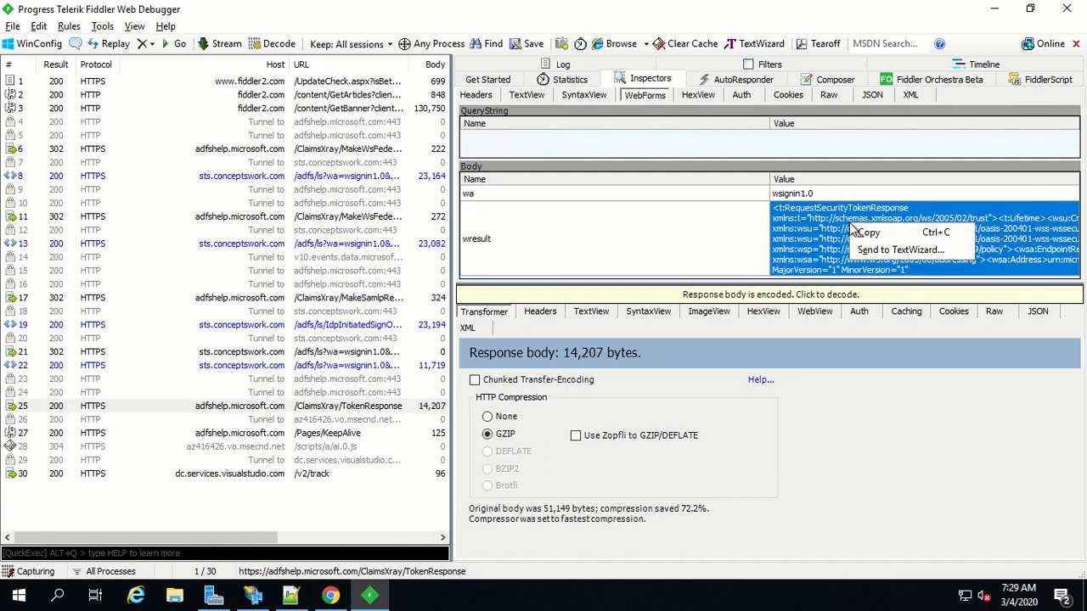
{"action": "mouse_move", "coordinate": [833, 252]}
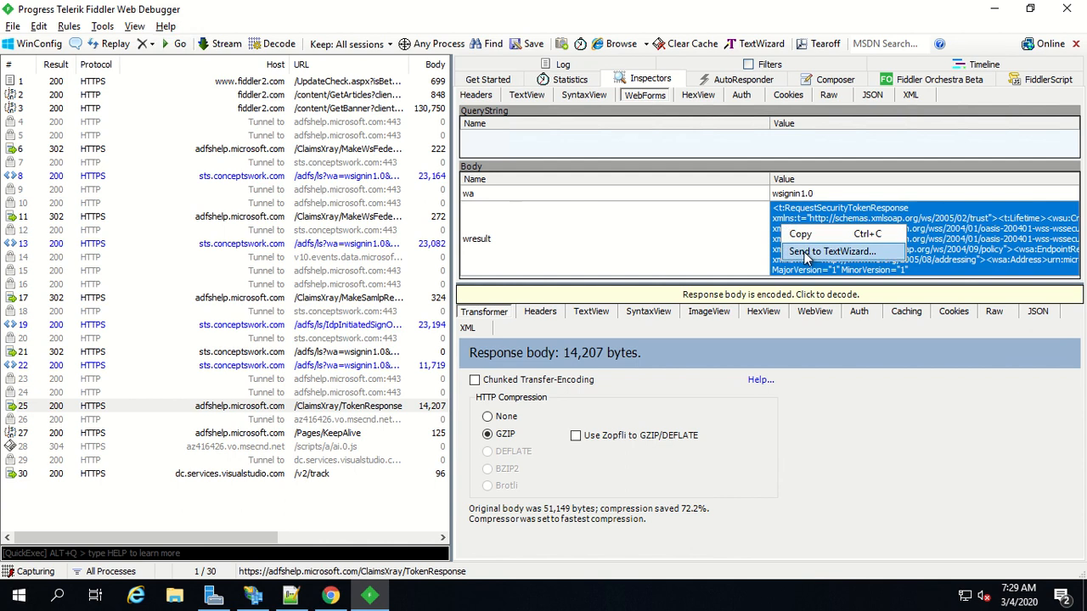
{"action": "left_click", "coordinate": [833, 251]}
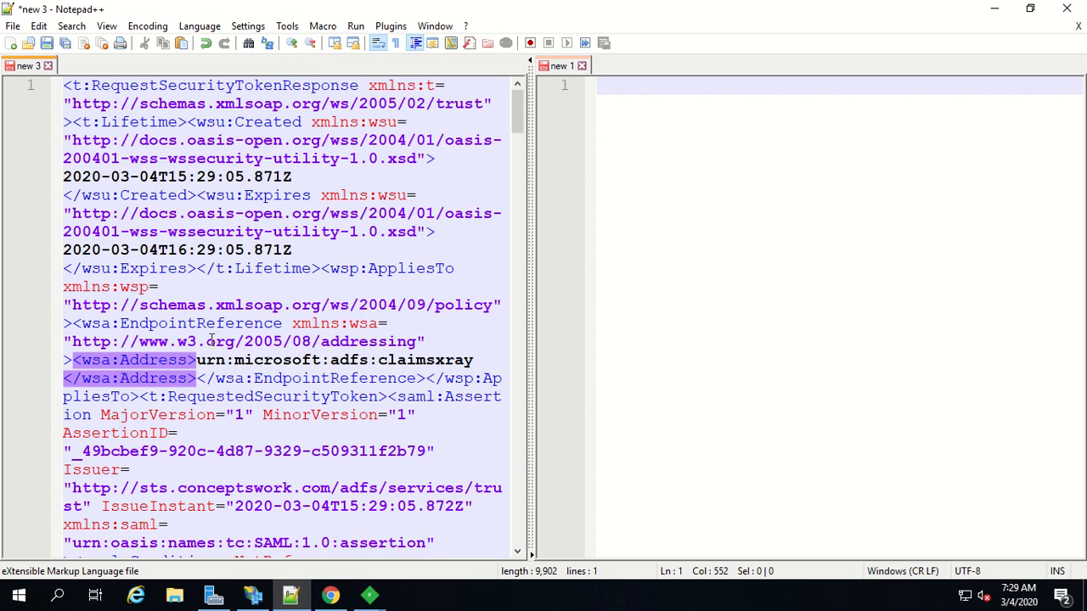
{"action": "mouse_move", "coordinate": [293, 299]}
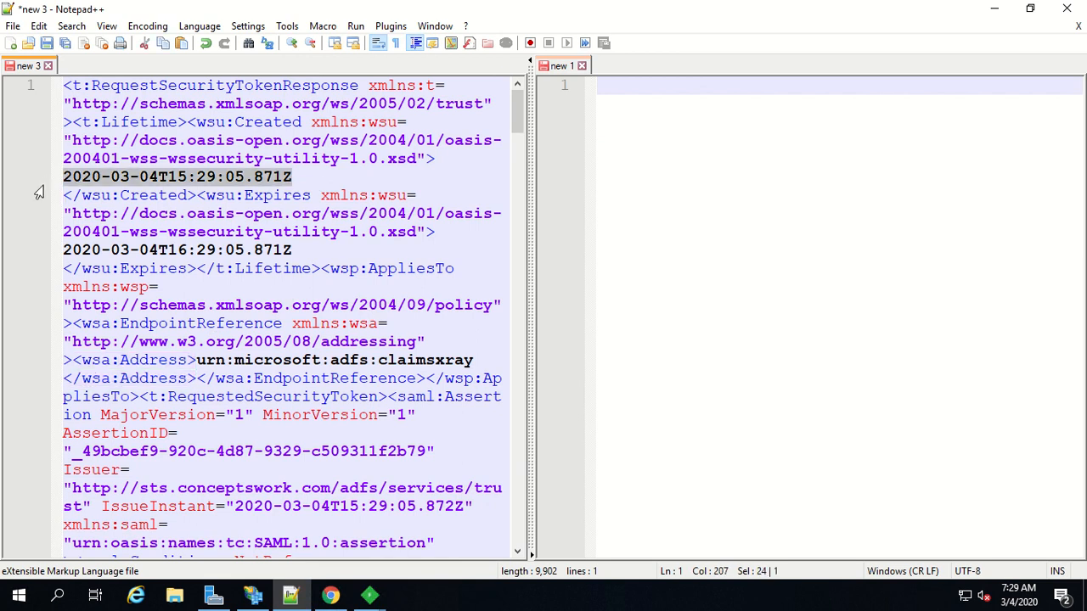
- Scroll through the WS-Fed token XML and highlight the FormsAuthentication claim value
{"action": "scroll", "scroll_direction": "down", "scroll_amount": 3}
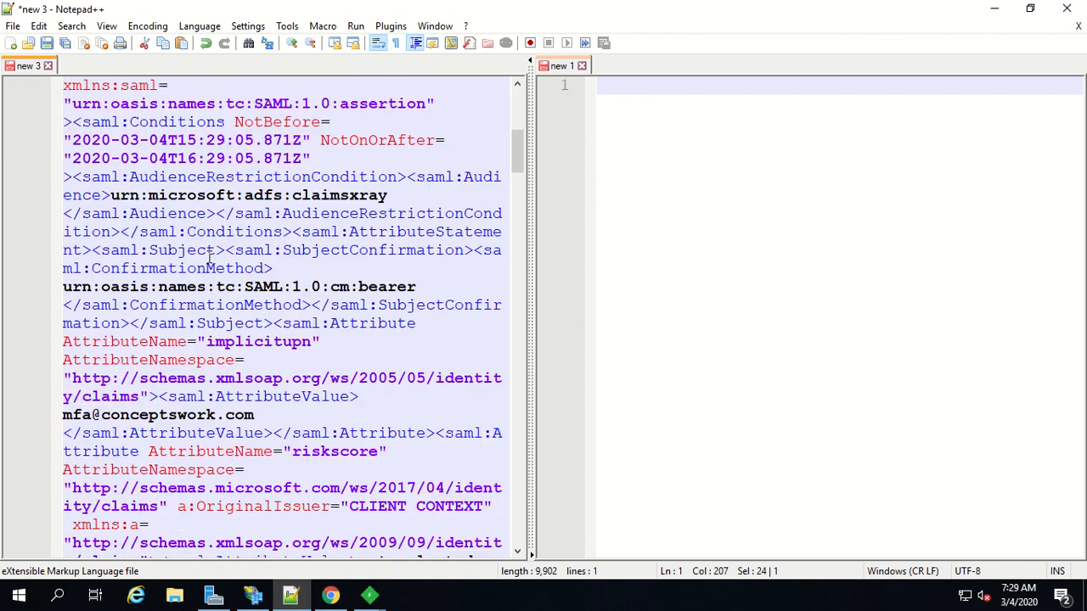
{"action": "left_click", "coordinate": [112, 195]}
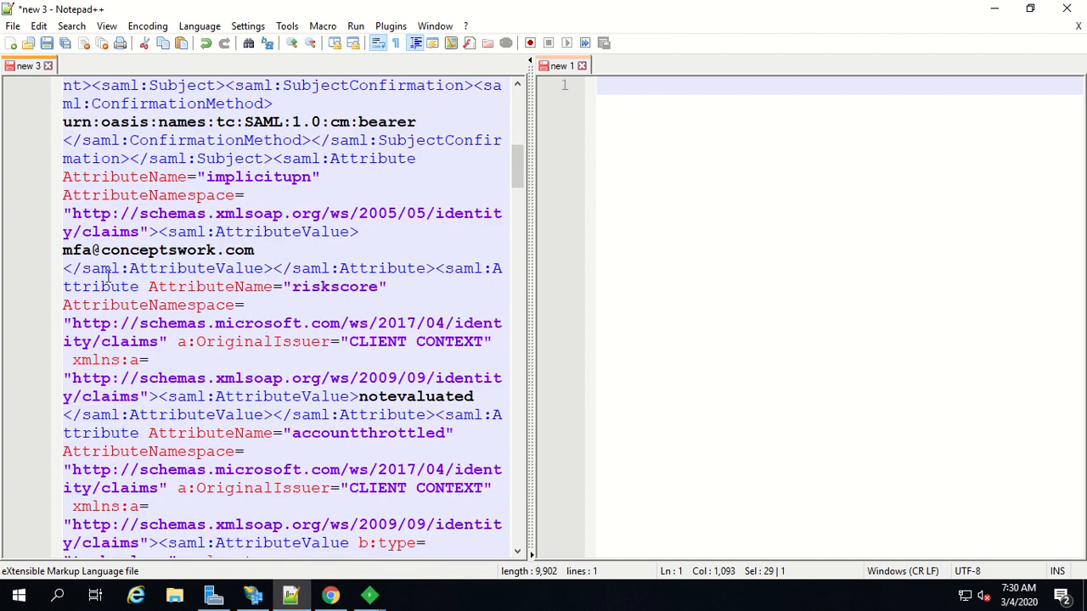
{"action": "scroll", "scroll_direction": "down", "scroll_amount": 3}
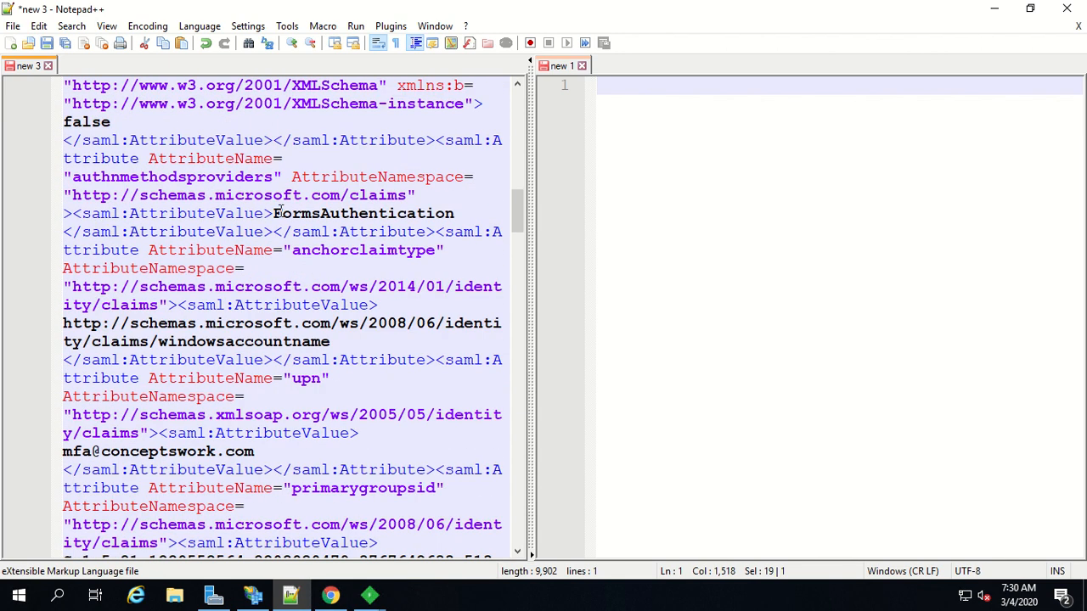
{"action": "double_click", "coordinate": [363, 213]}
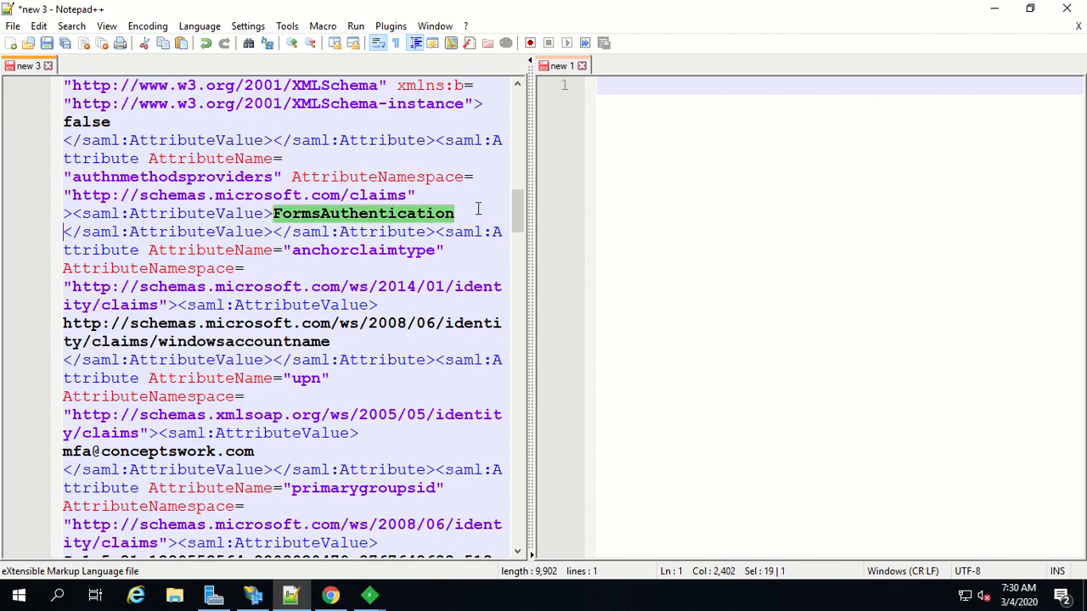
{"action": "scroll", "scroll_direction": "down", "scroll_amount": 3}
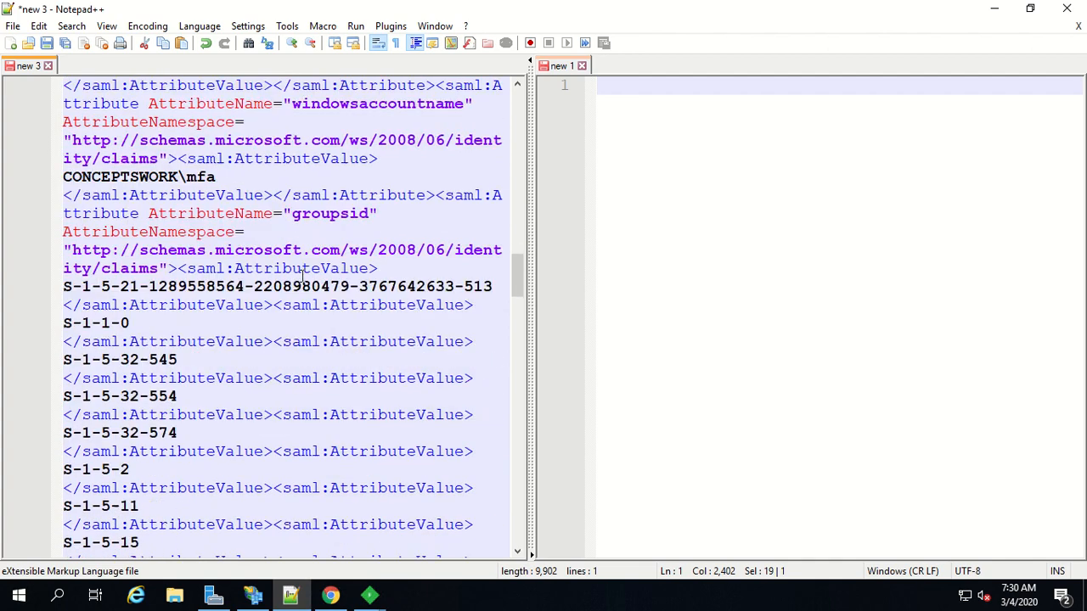
{"action": "scroll", "scroll_direction": "down", "scroll_amount": 3}
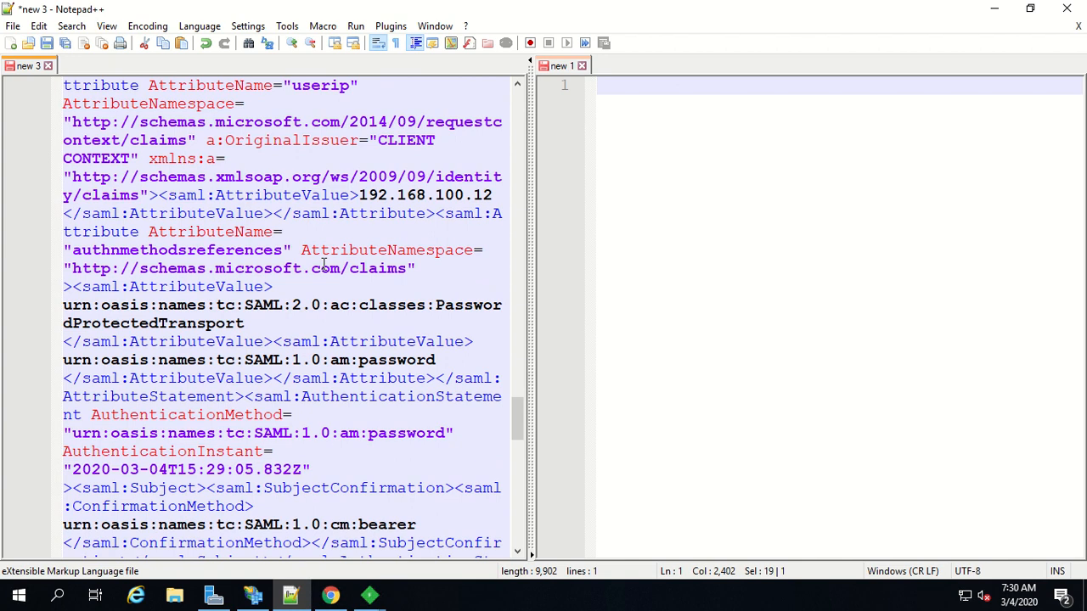
{"action": "key", "text": "alt+tab"}
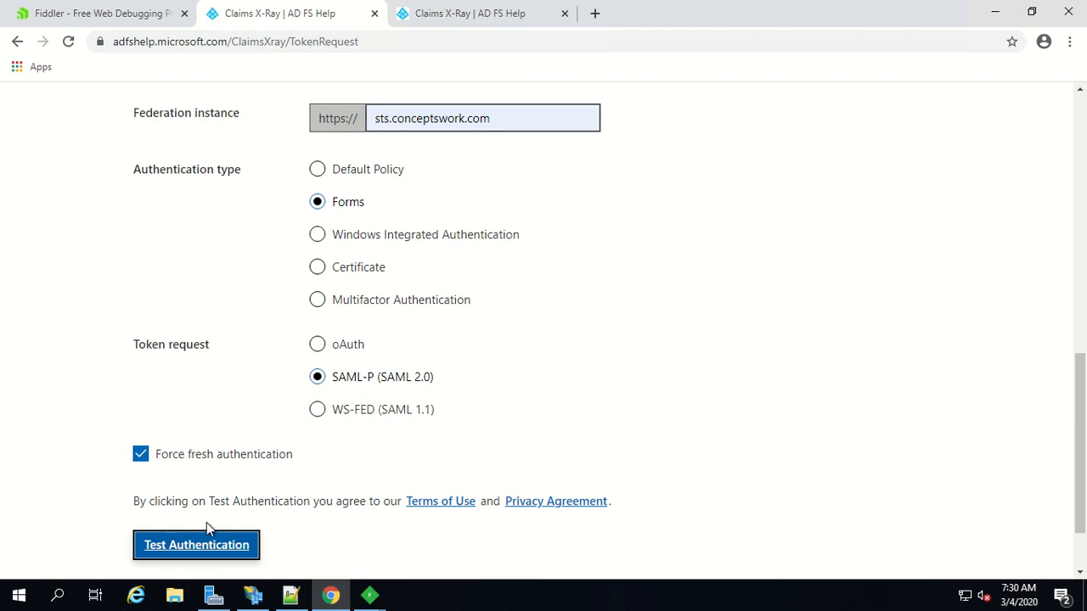
{"action": "left_click", "coordinate": [196, 544]}
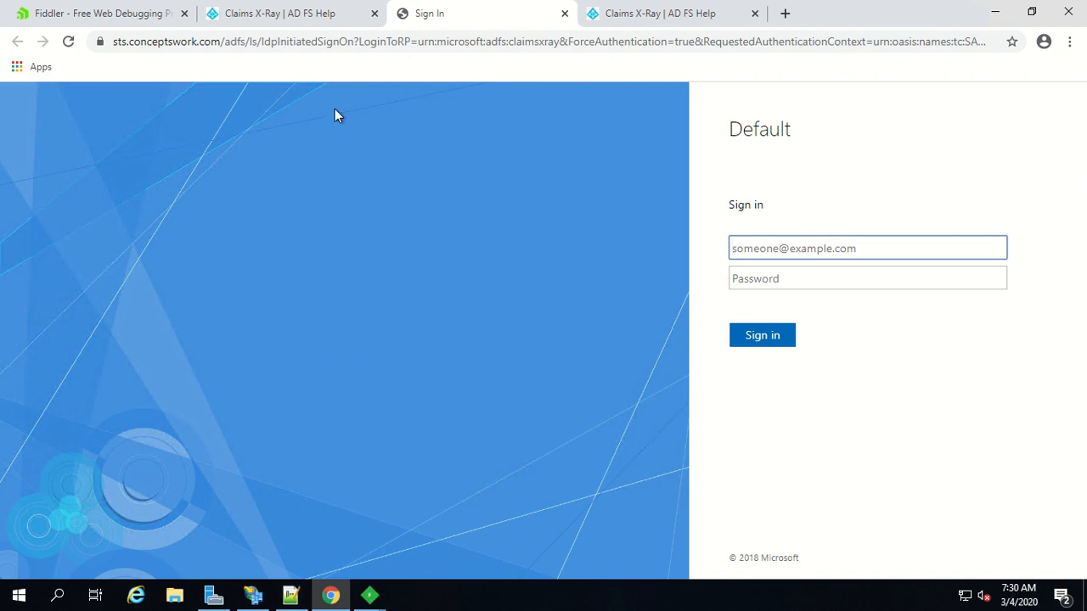
{"action": "left_click", "coordinate": [867, 248]}
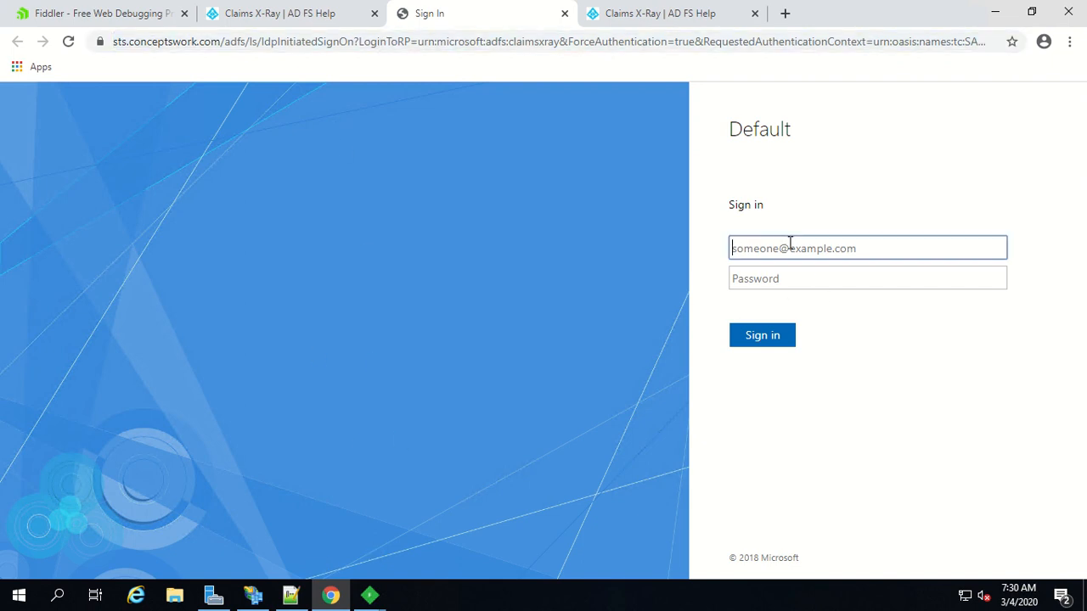
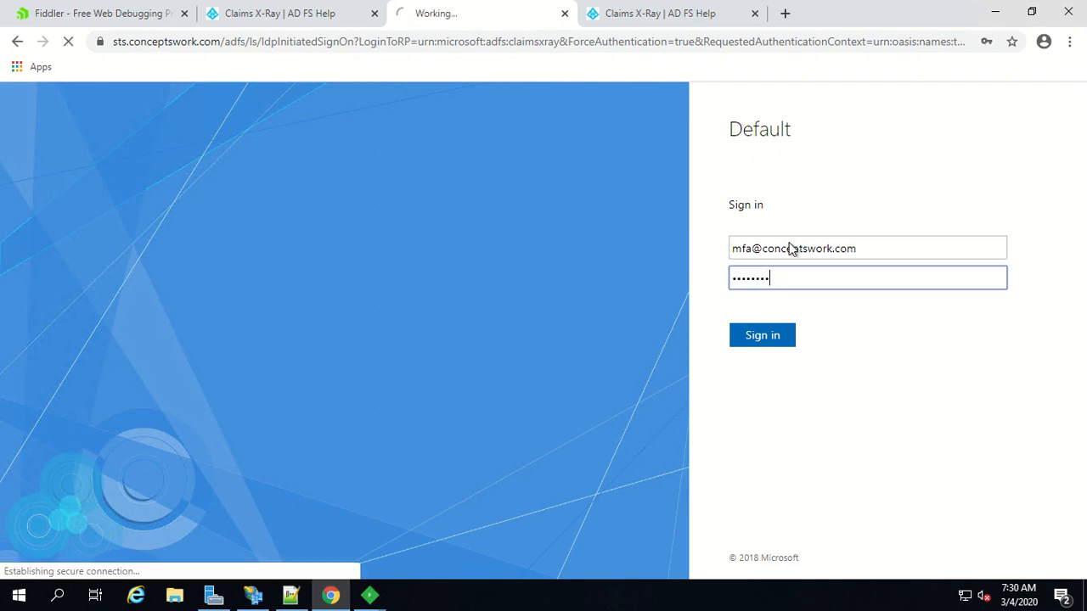
{"action": "left_click", "coordinate": [762, 335]}
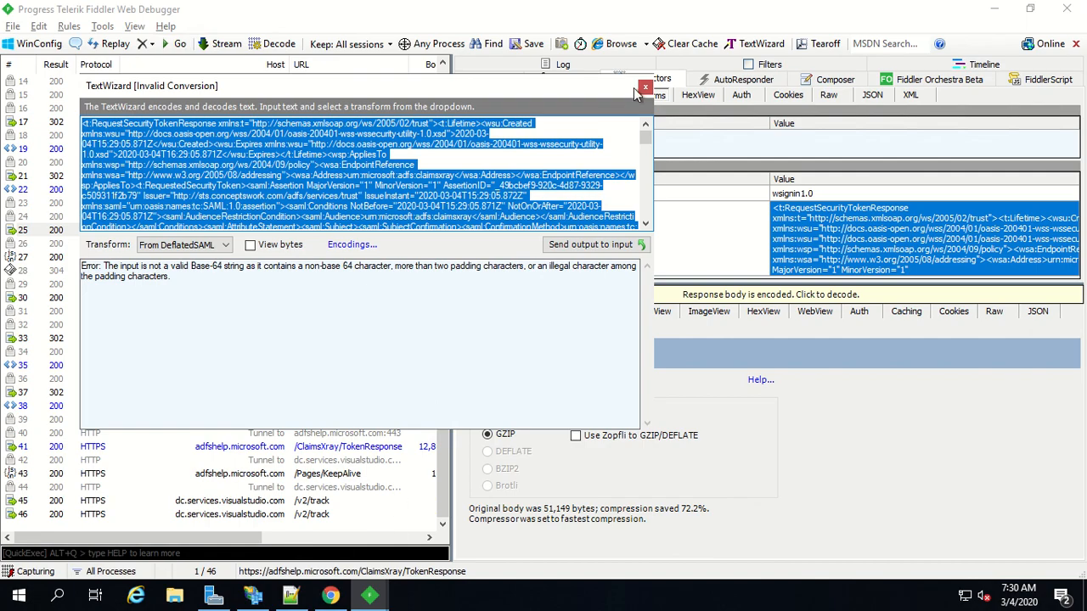
- Decode session 41's SAMLResponse using the From DeflatedSAML transform and copy the output
{"action": "left_click", "coordinate": [644, 86]}
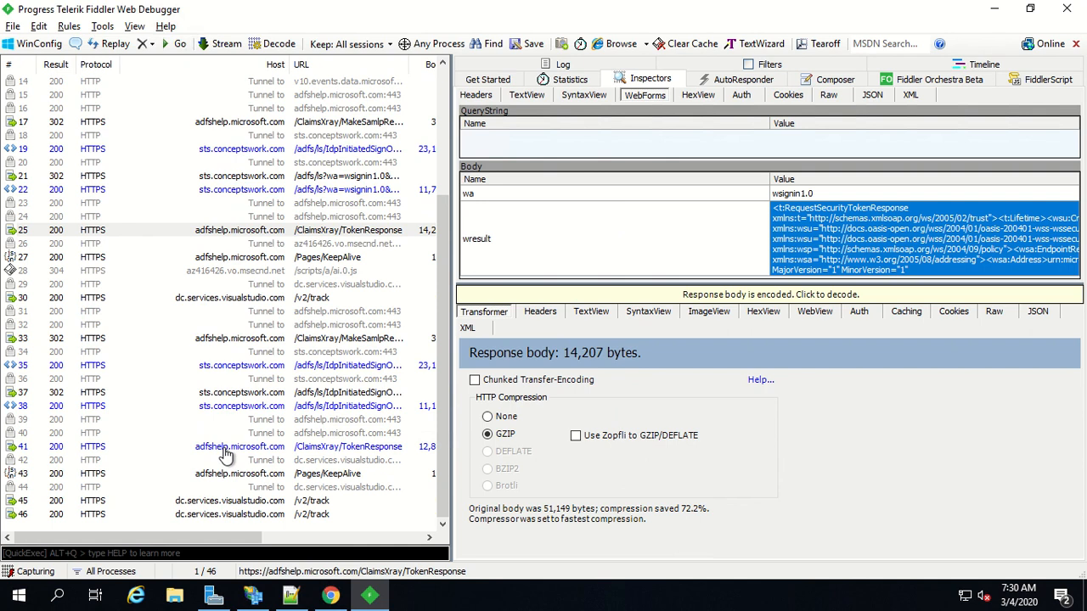
{"action": "left_click", "coordinate": [255, 446]}
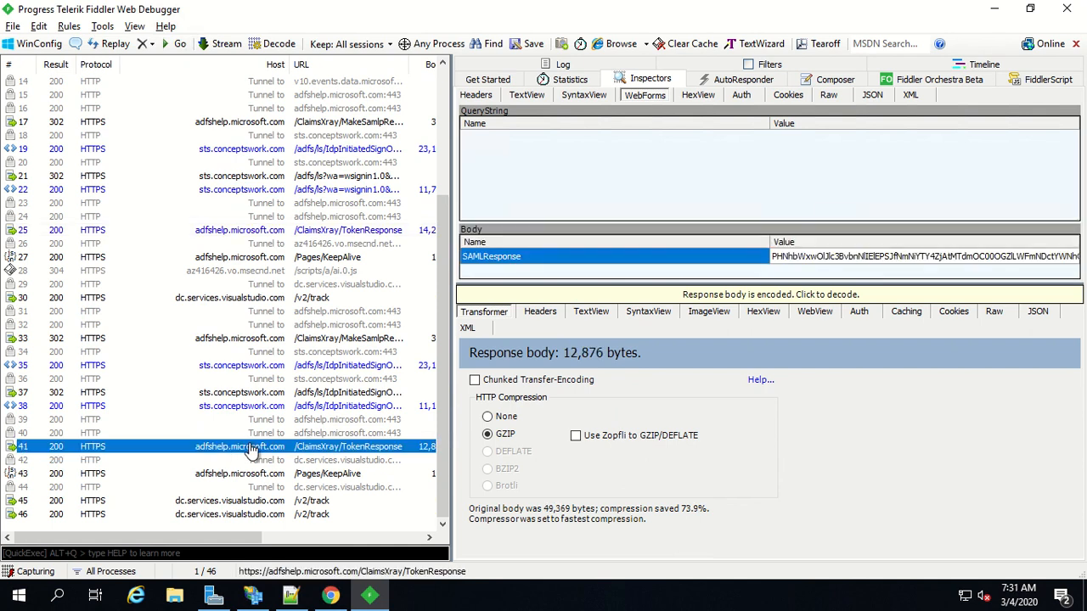
{"action": "mouse_move", "coordinate": [364, 449]}
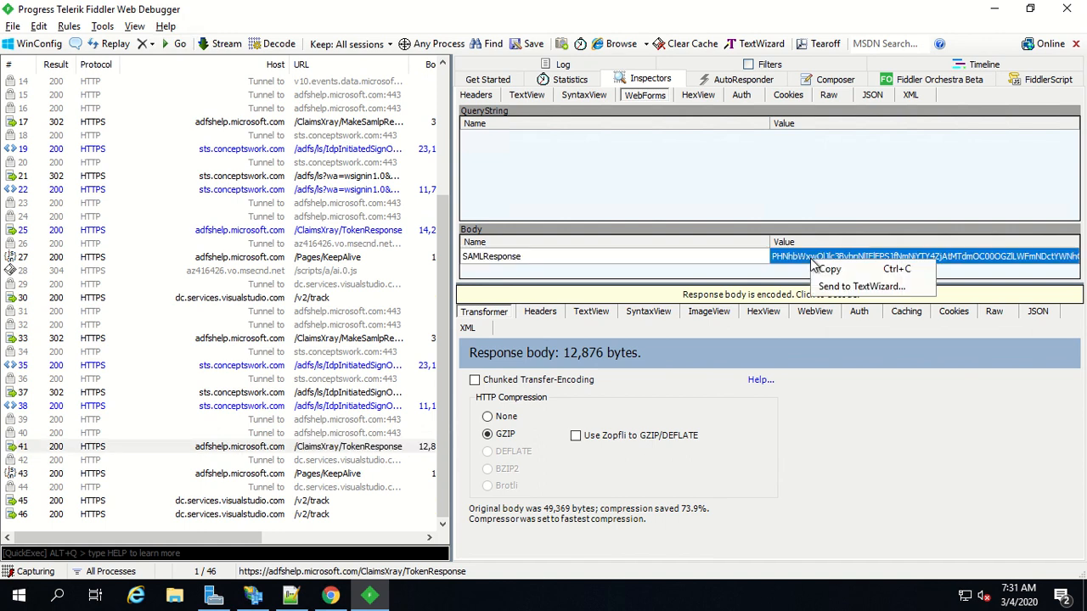
{"action": "mouse_move", "coordinate": [864, 286]}
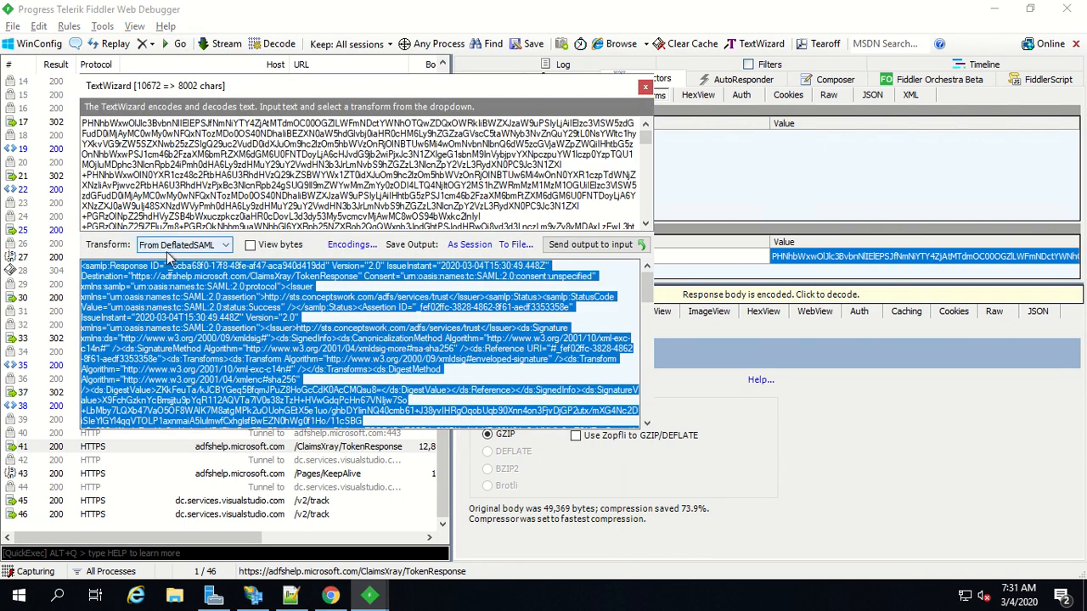
{"action": "mouse_move", "coordinate": [174, 250]}
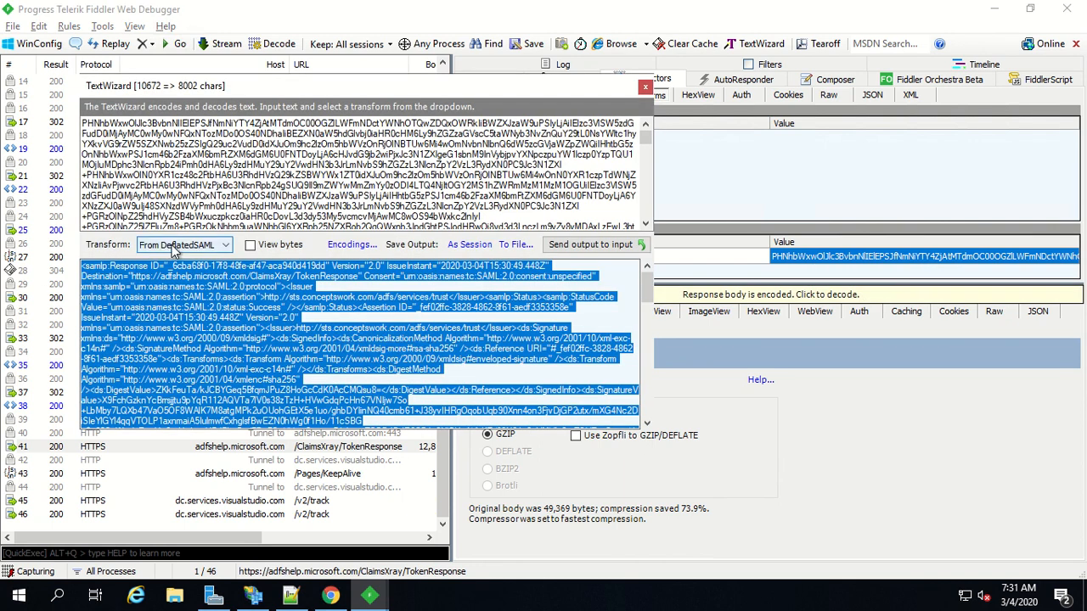
{"action": "left_click", "coordinate": [183, 244]}
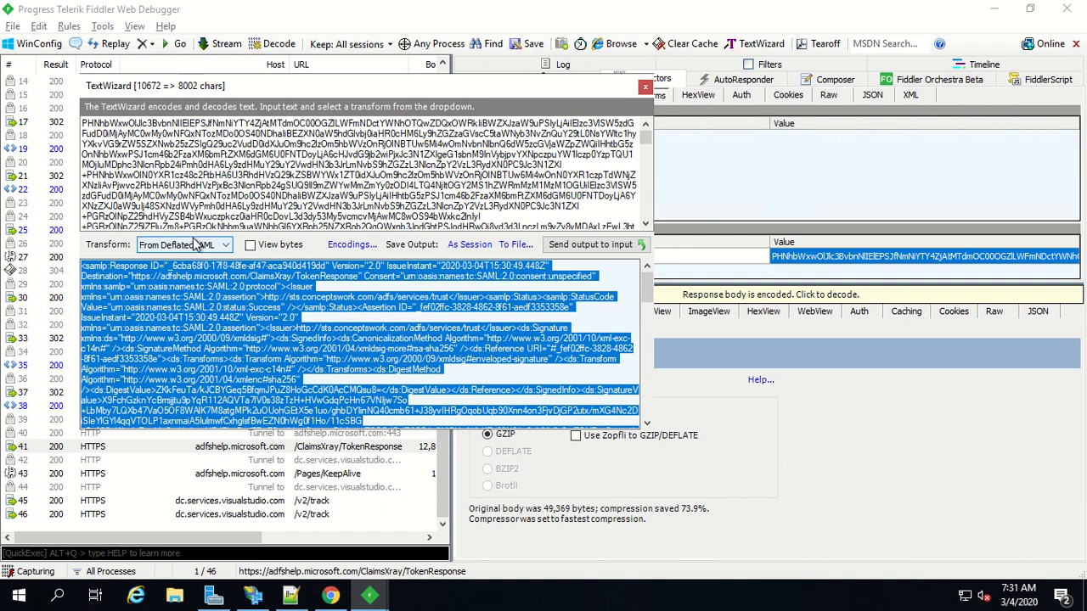
{"action": "left_click", "coordinate": [182, 245]}
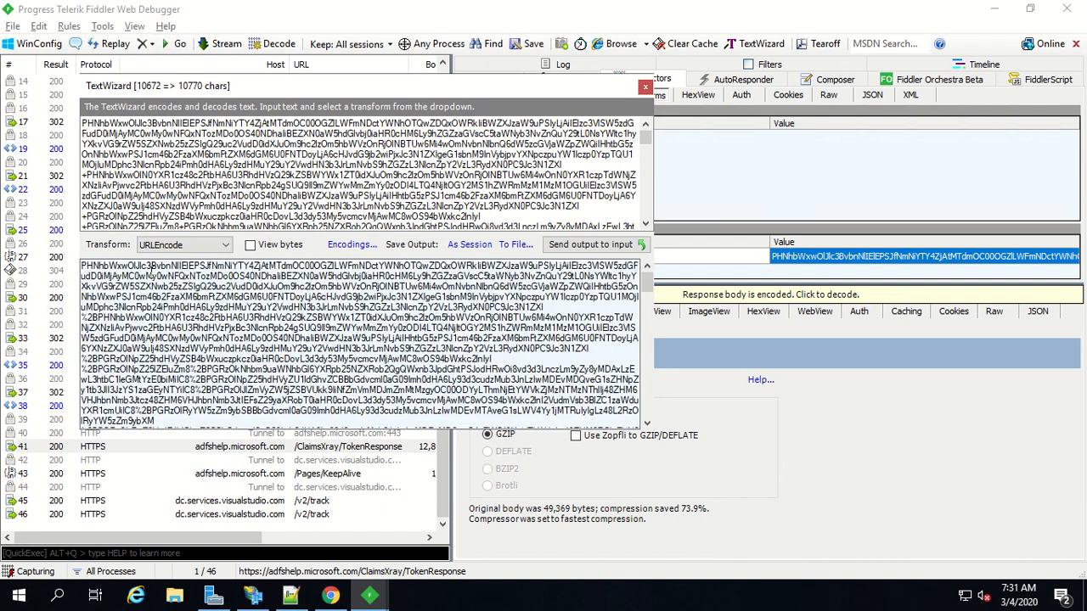
{"action": "left_click", "coordinate": [183, 244]}
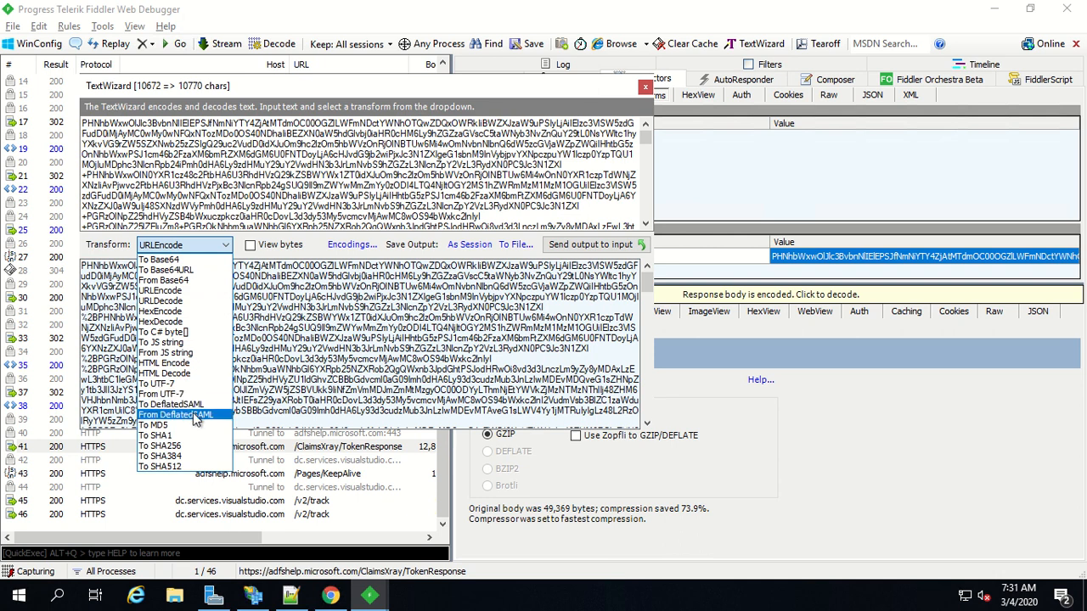
{"action": "mouse_move", "coordinate": [197, 423]}
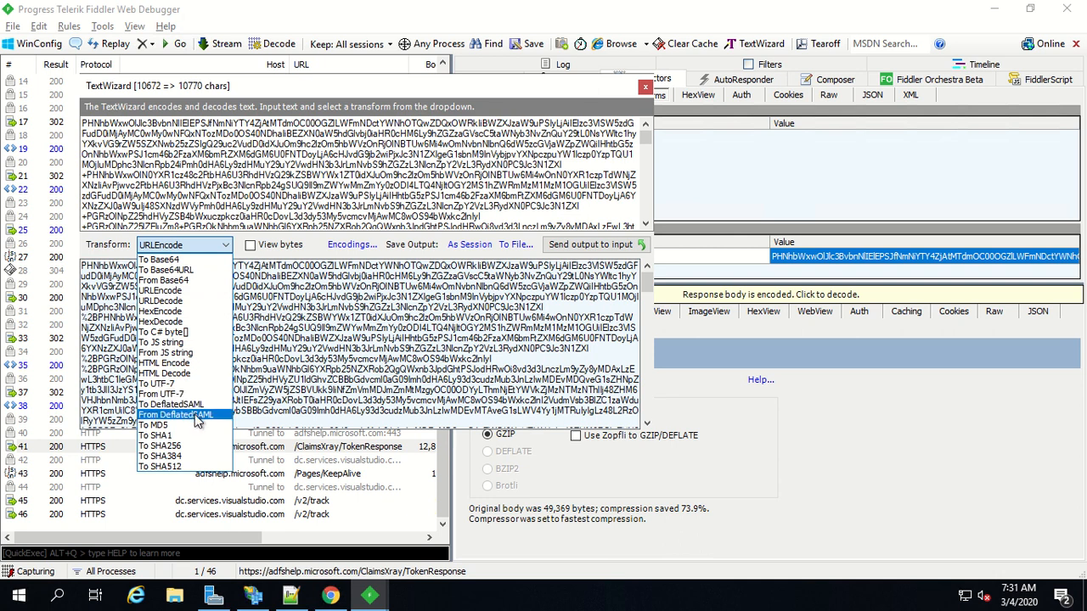
{"action": "left_click", "coordinate": [175, 416]}
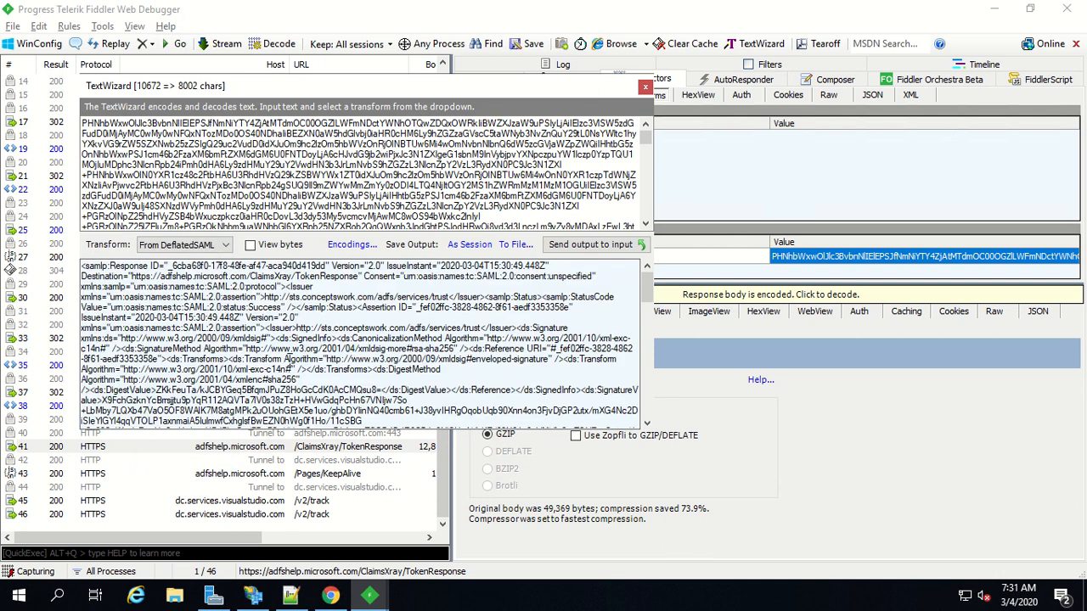
{"action": "key", "text": "alt+tab"}
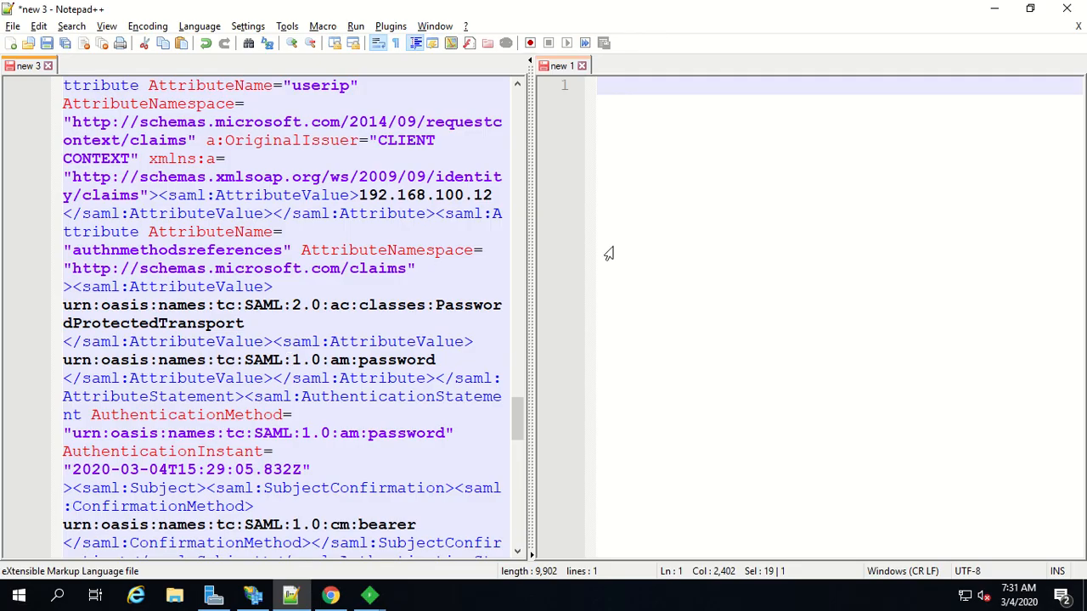
- Paste the decoded samlp:Response into the empty new 1 document
{"action": "left_click", "coordinate": [560, 65]}
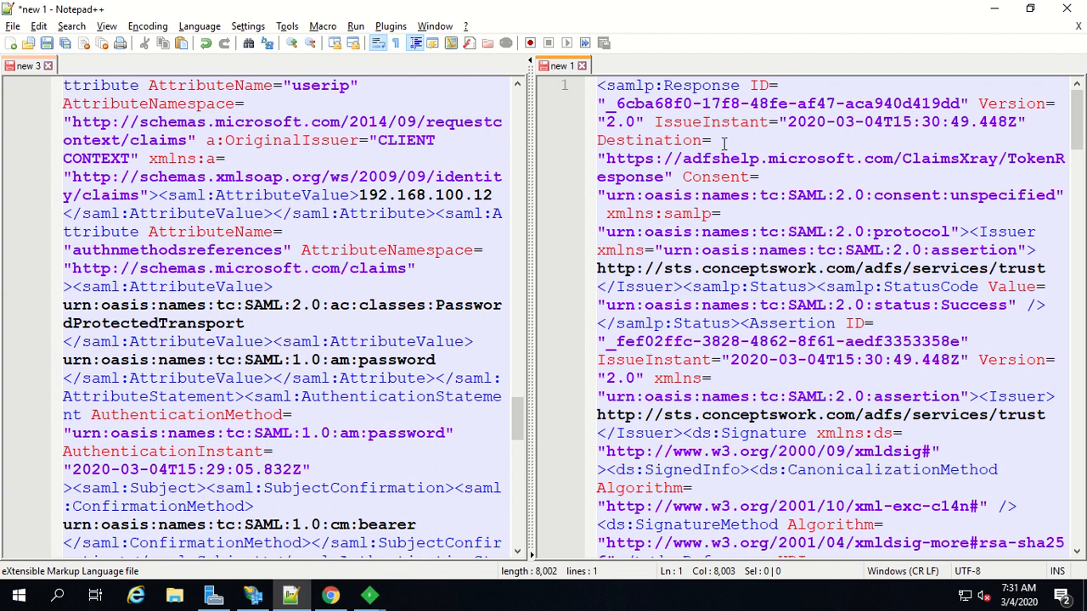
{"action": "mouse_move", "coordinate": [379, 337]}
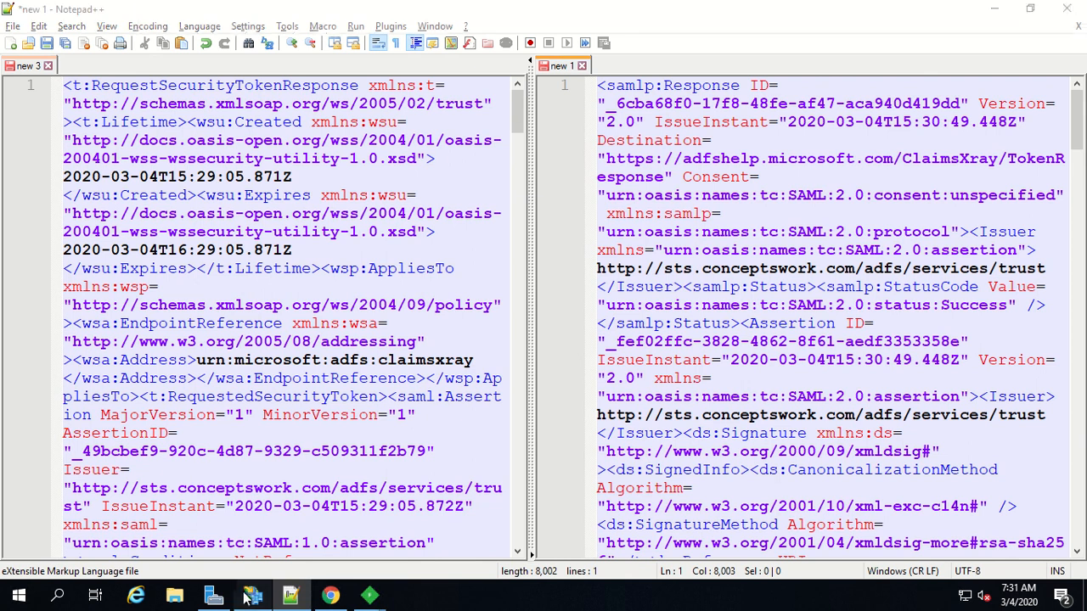
{"action": "left_click", "coordinate": [250, 594]}
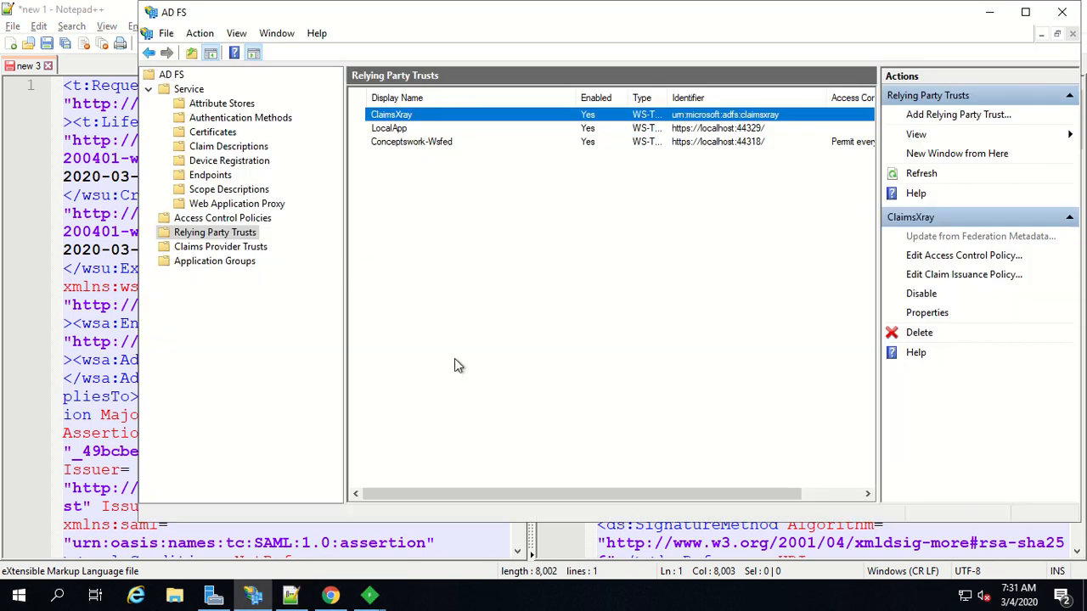
{"action": "mouse_move", "coordinate": [618, 326]}
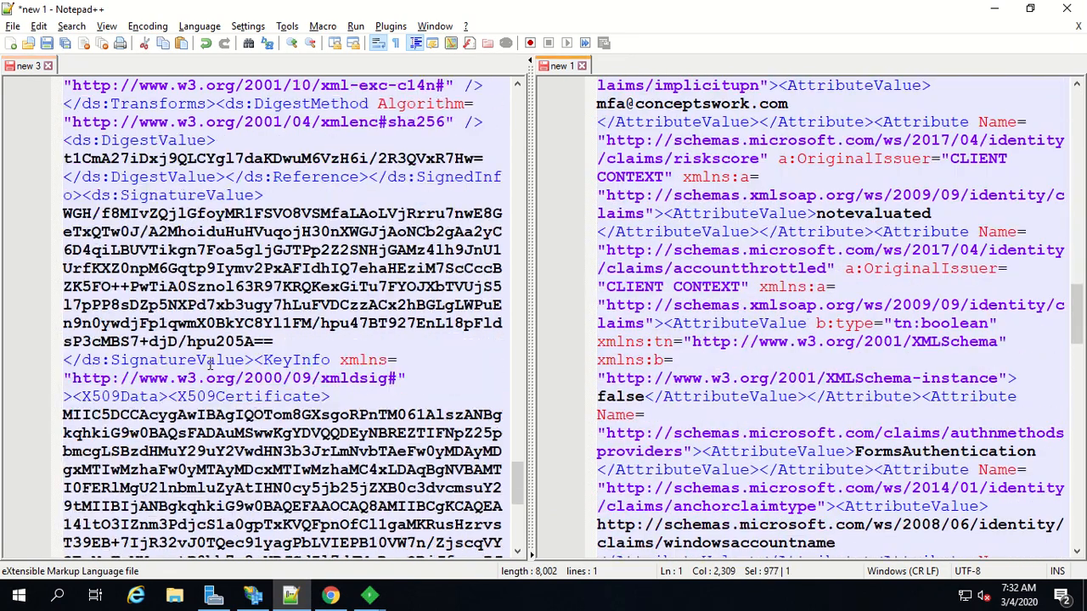
- Scroll the WS-Fed token down to its closing NoProofKey key type and RequestSecurityTokenResponse
{"action": "scroll", "scroll_direction": "down", "scroll_amount": 3}
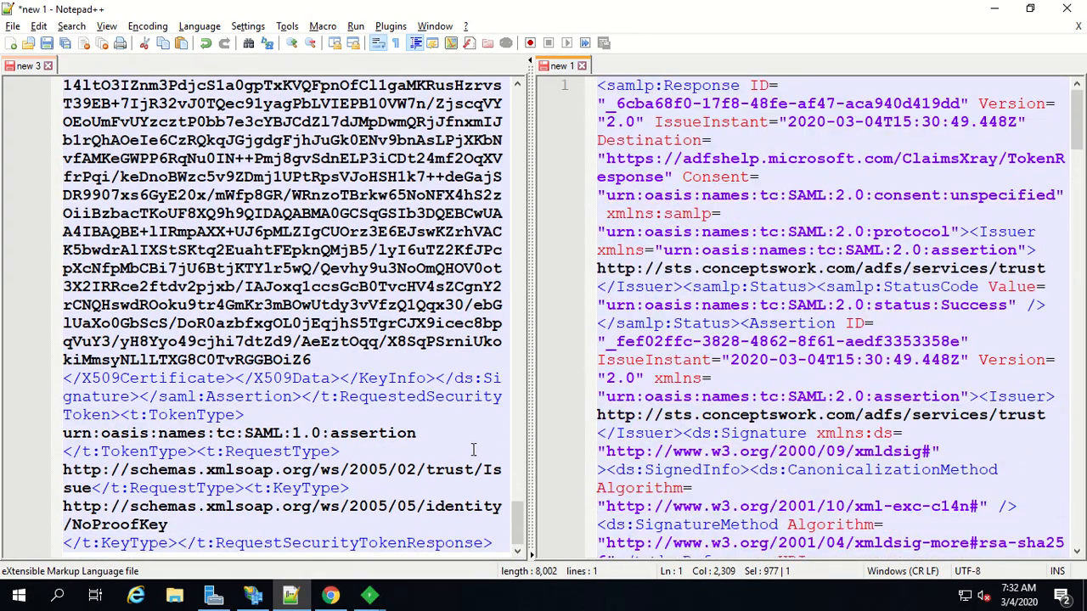
{"action": "scroll", "scroll_direction": "down", "scroll_amount": 3}
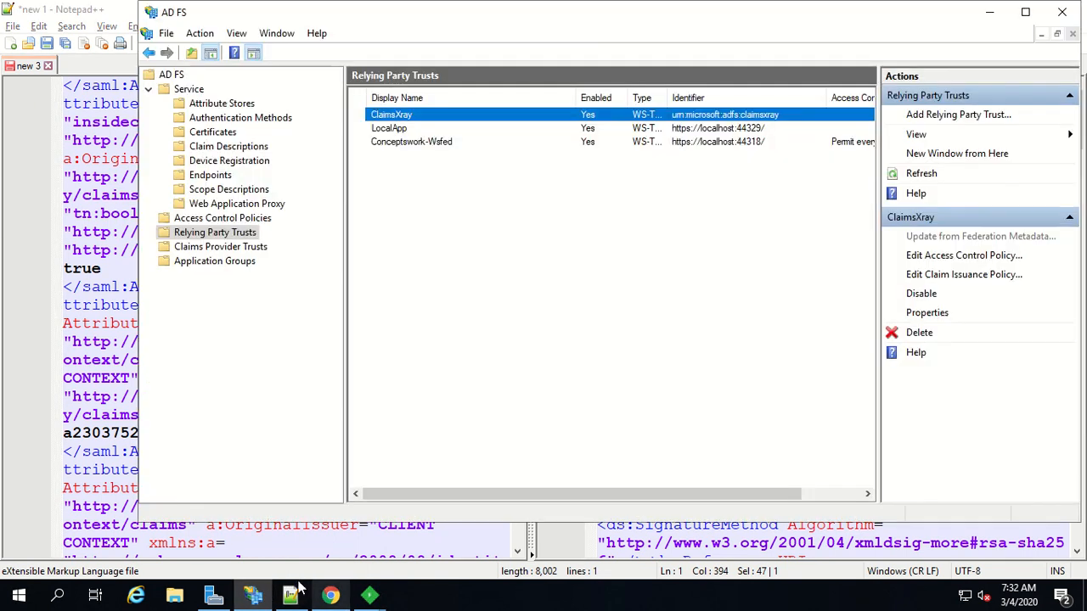
- Open Edit Federation Service Properties from the AD FS root node's context menu
{"action": "right_click", "coordinate": [171, 74]}
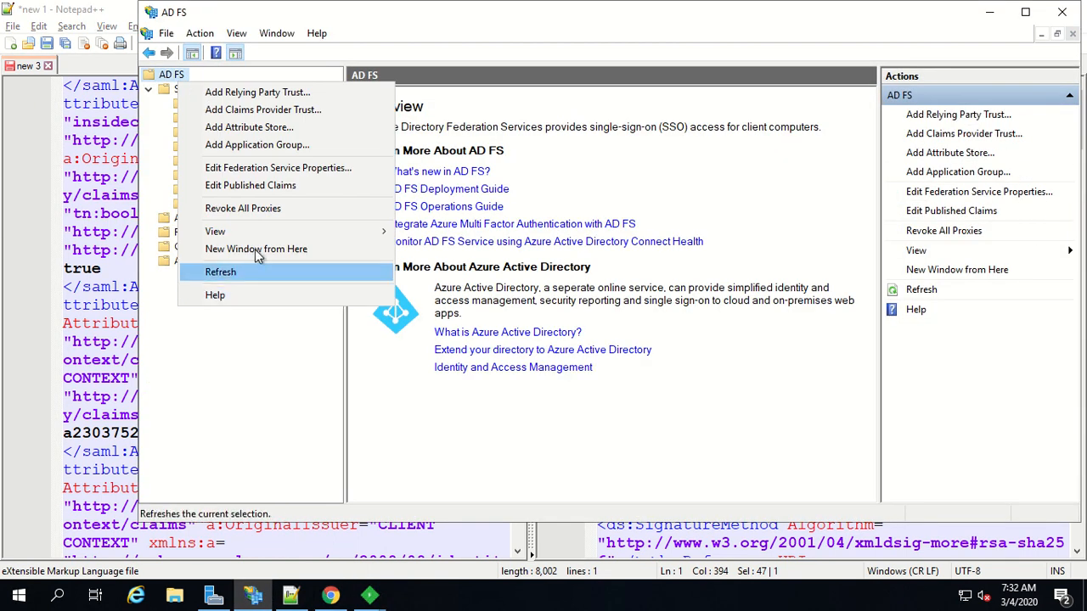
{"action": "mouse_move", "coordinate": [287, 167]}
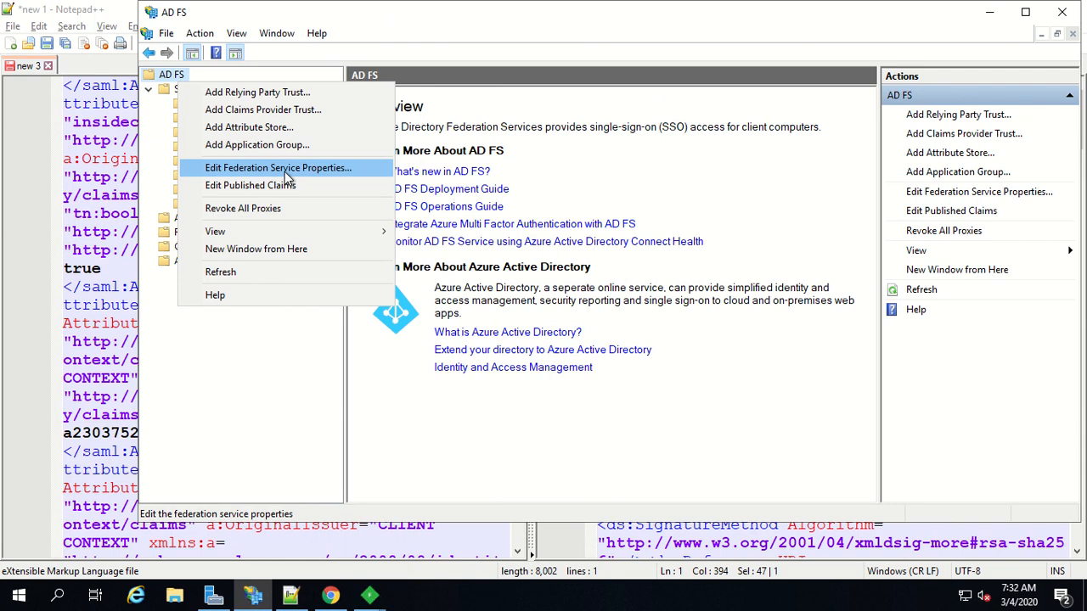
{"action": "left_click", "coordinate": [278, 167]}
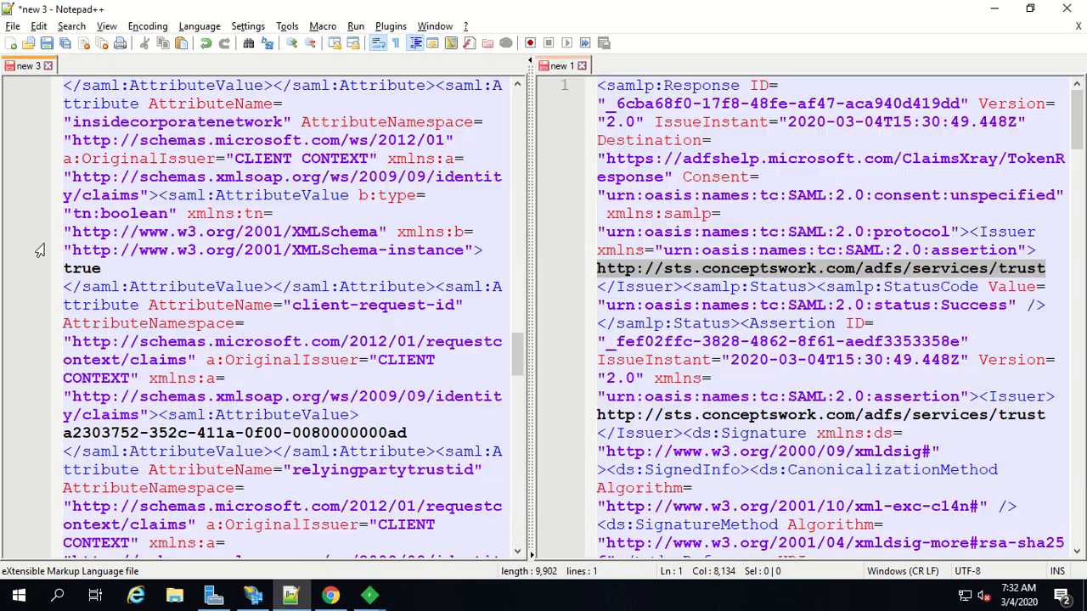
{"action": "mouse_move", "coordinate": [747, 270]}
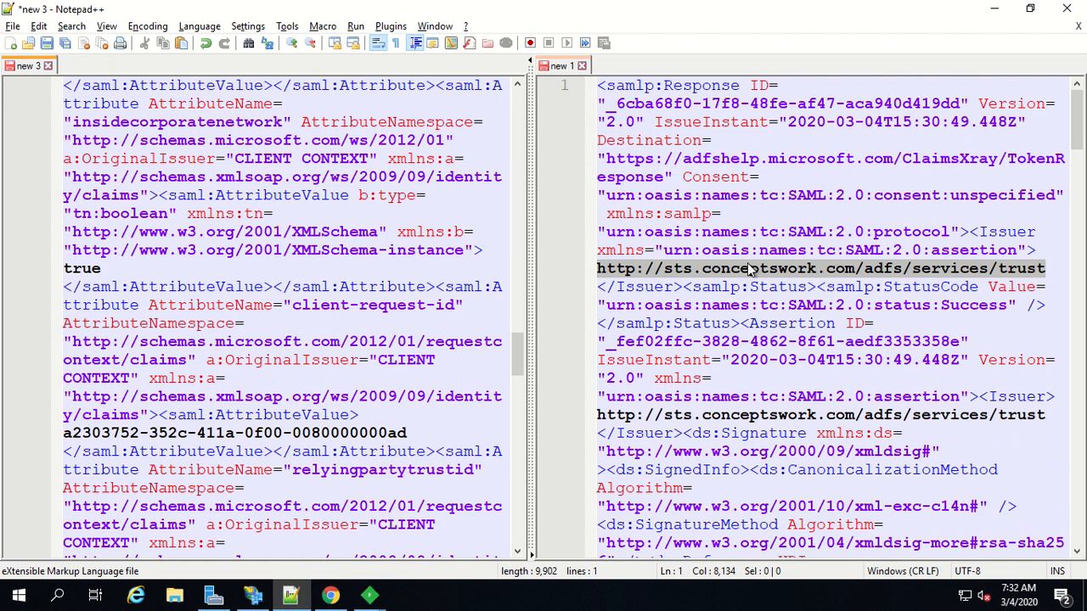
{"action": "mouse_move", "coordinate": [723, 286]}
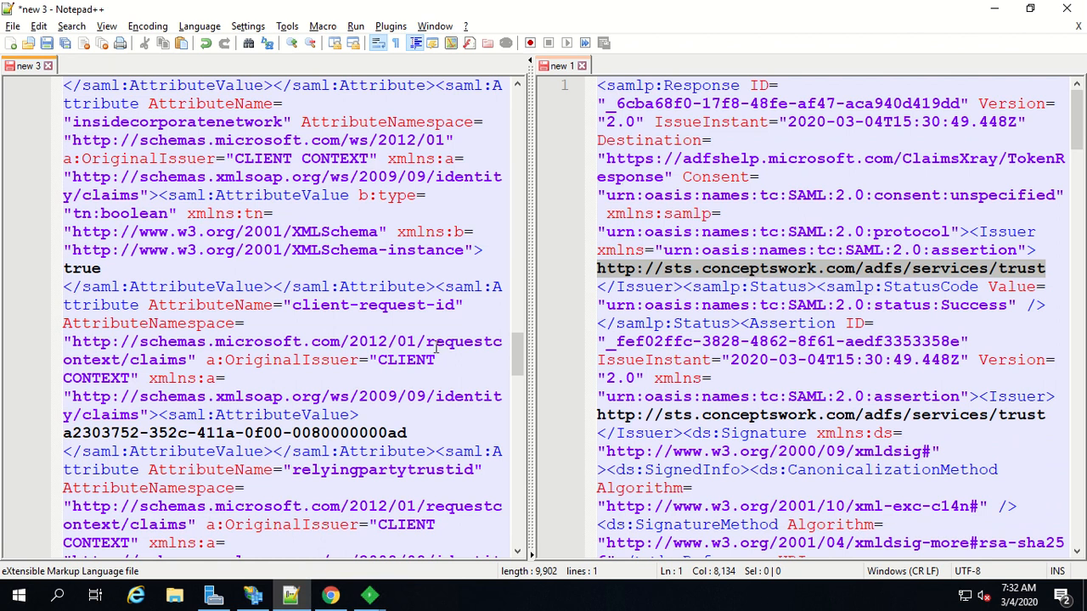
{"action": "left_click", "coordinate": [330, 594]}
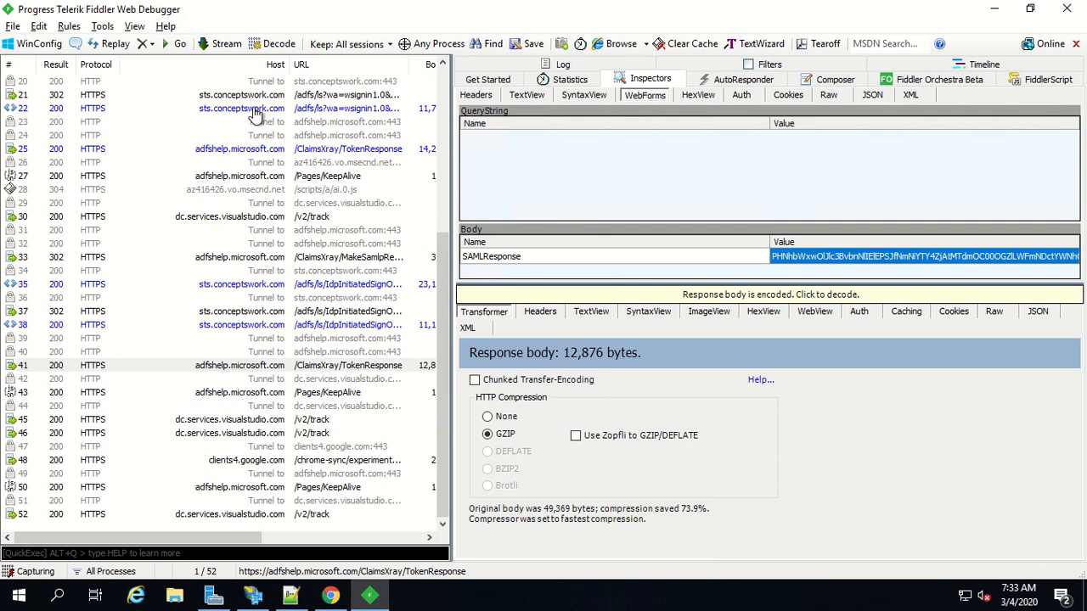
- Select session 22, the /adfs/ls?wa=wsignin1.0 request, to view its query parameters
{"action": "left_click", "coordinate": [255, 108]}
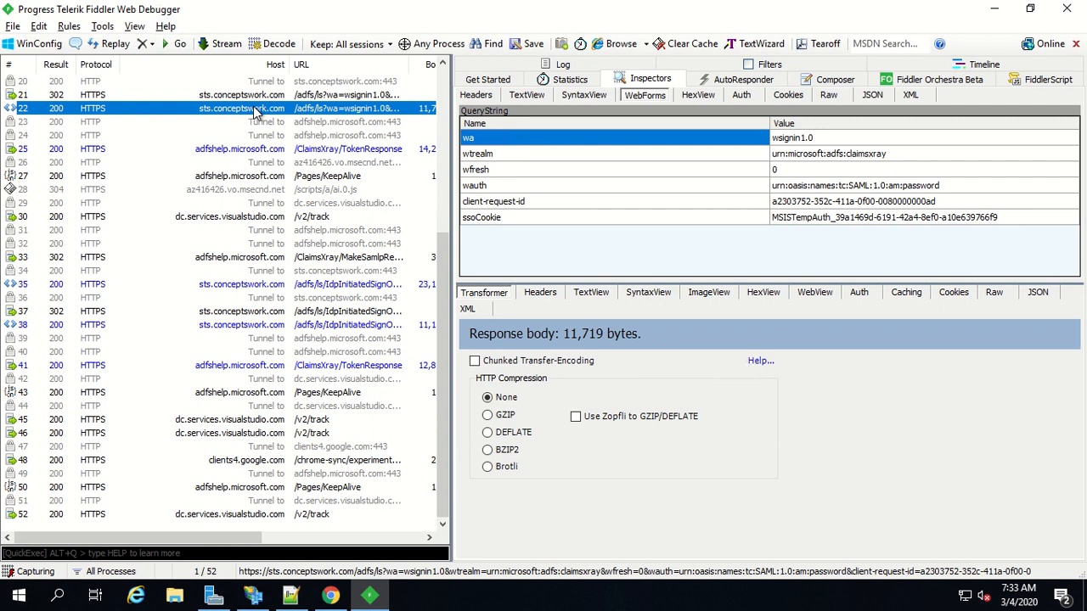
{"action": "mouse_move", "coordinate": [39, 180]}
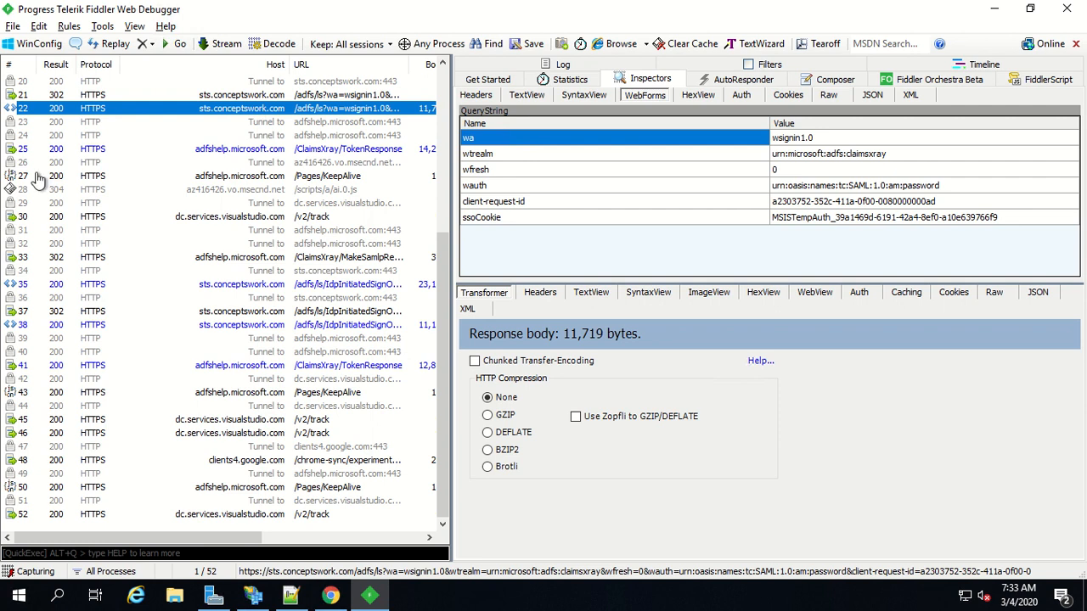